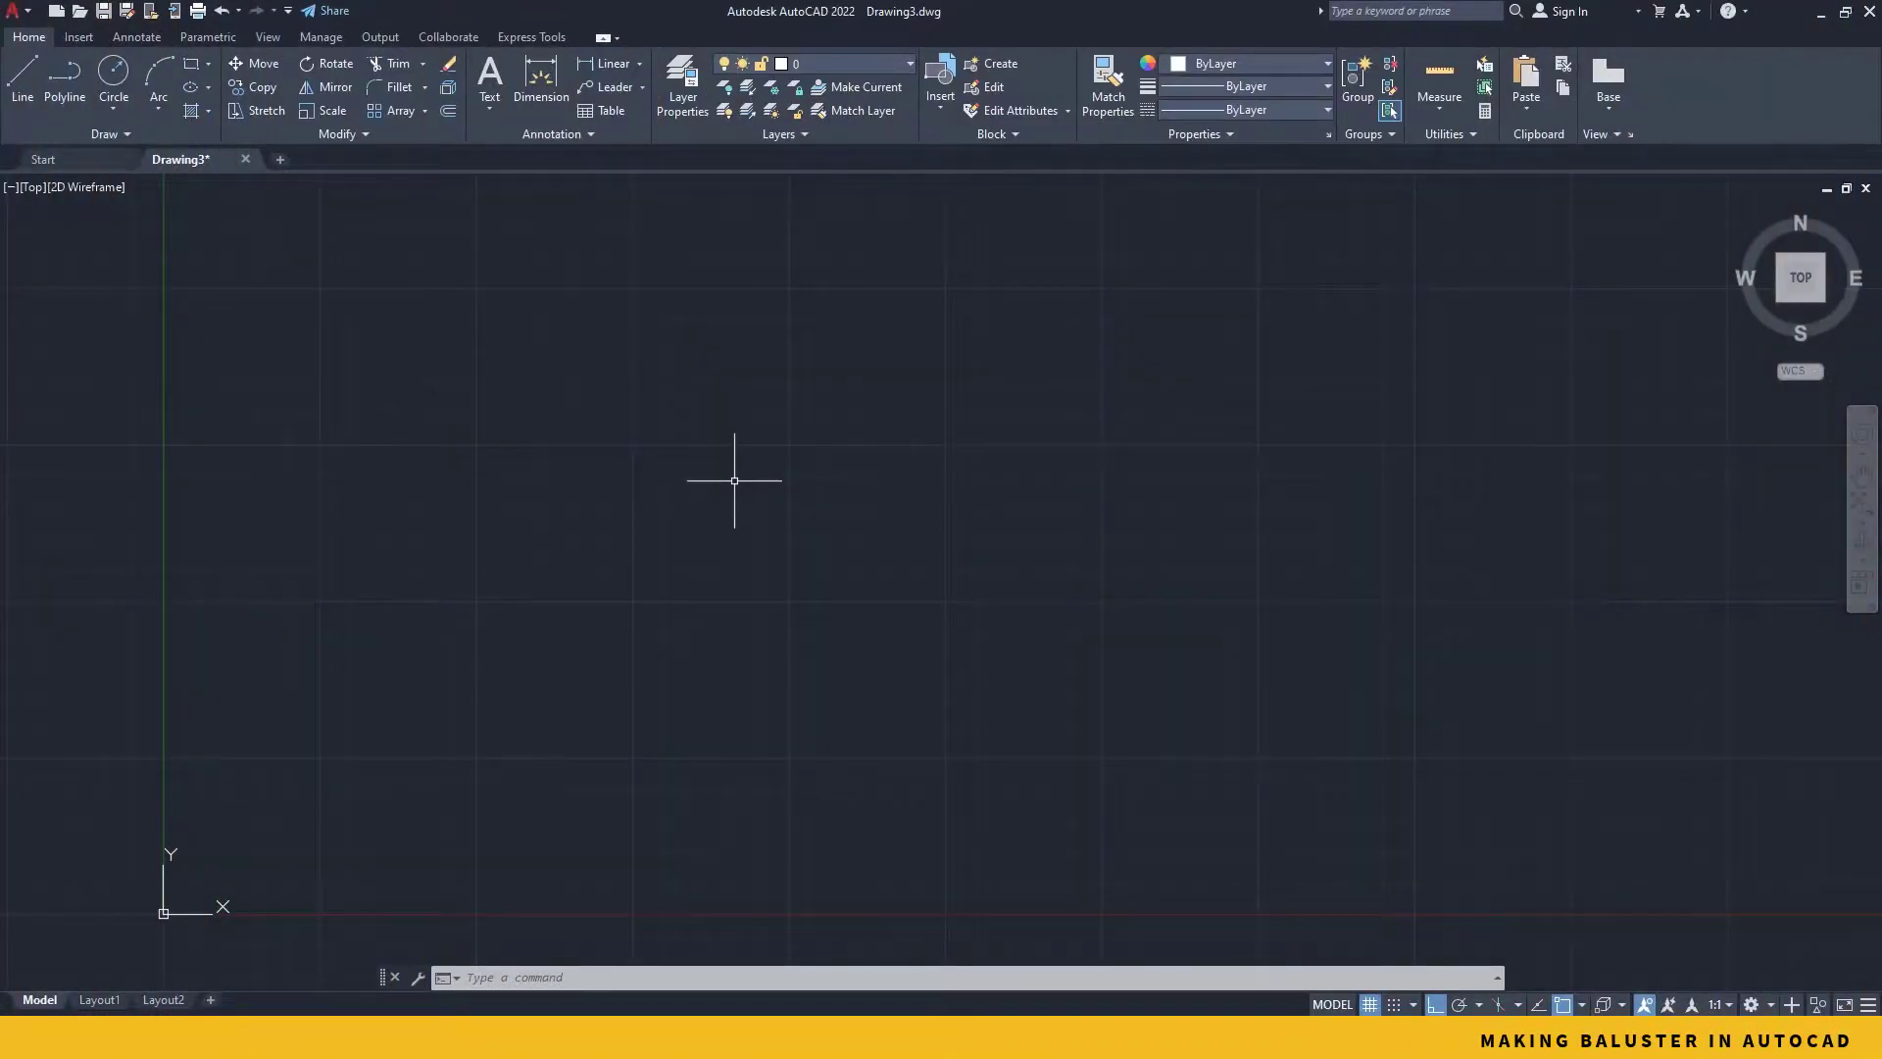
pyautogui.moveTo(69, 249)
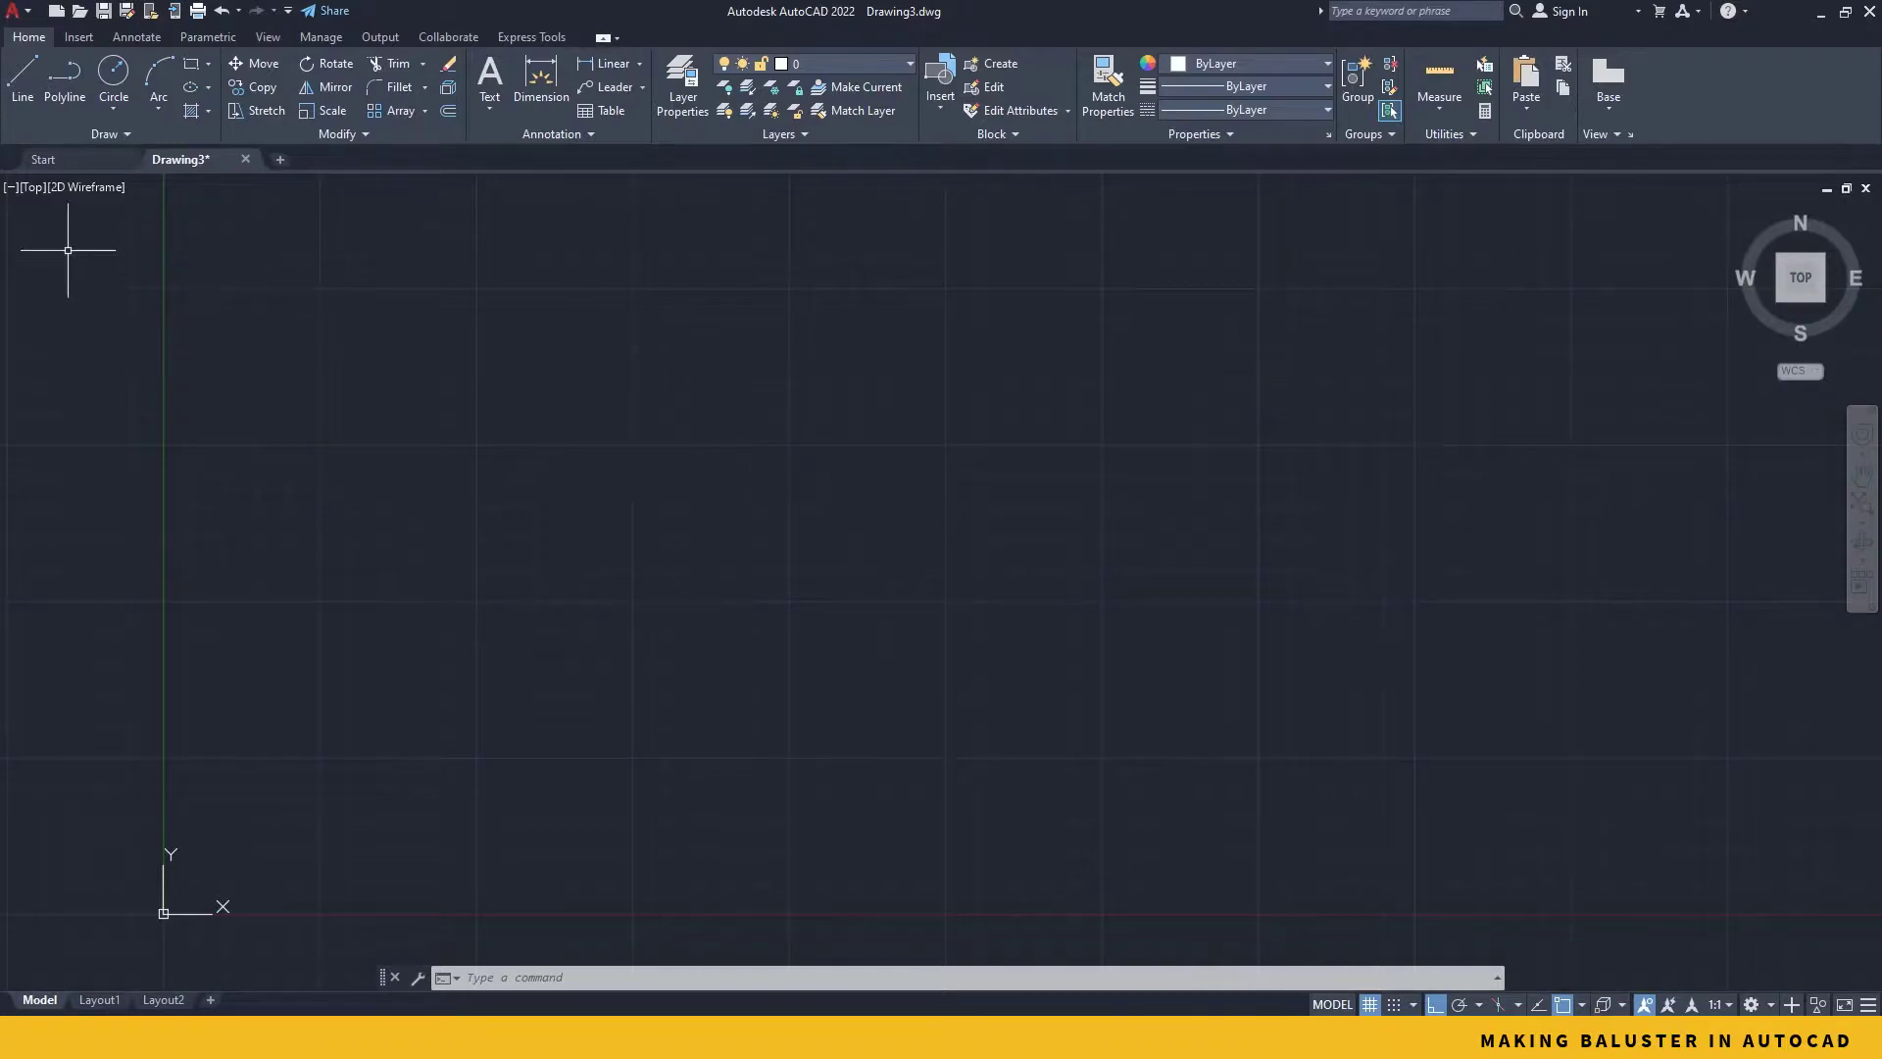
# Step: Choose Front from the viewport's preset view list
pyautogui.click(31, 188)
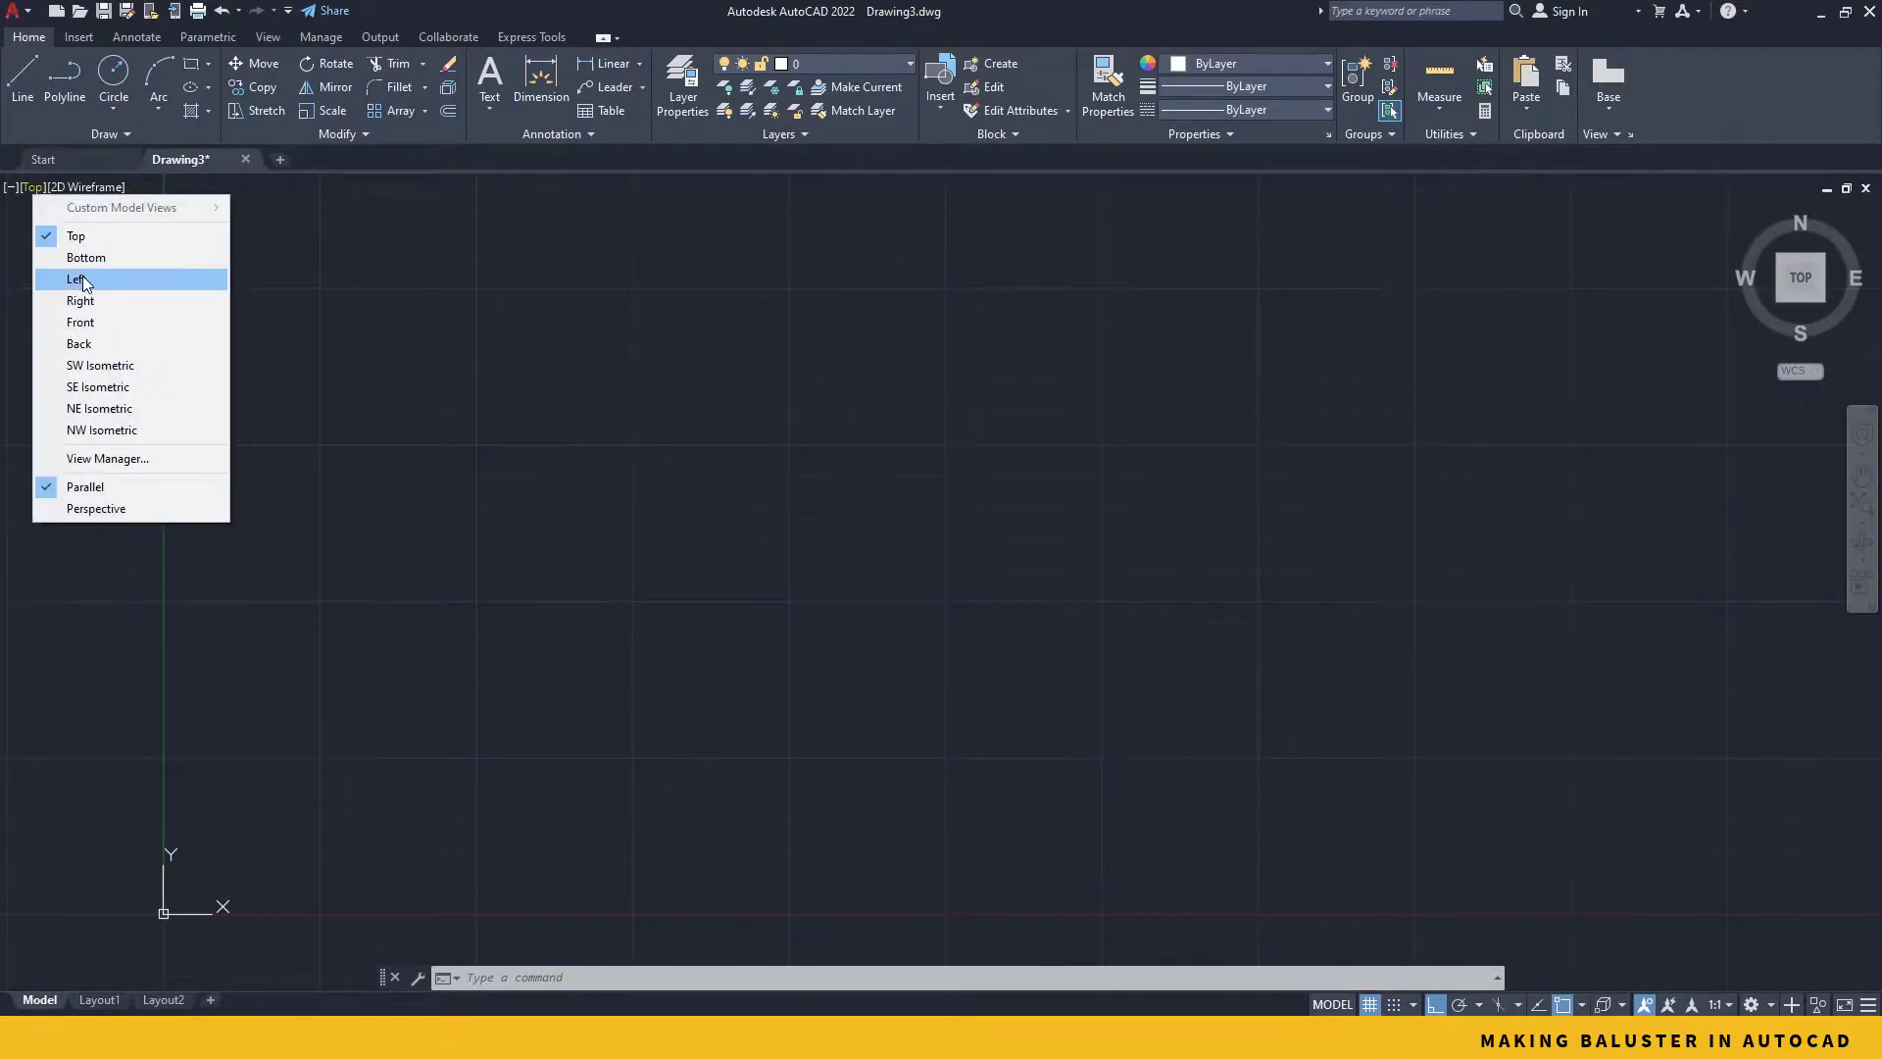
pyautogui.moveTo(102, 321)
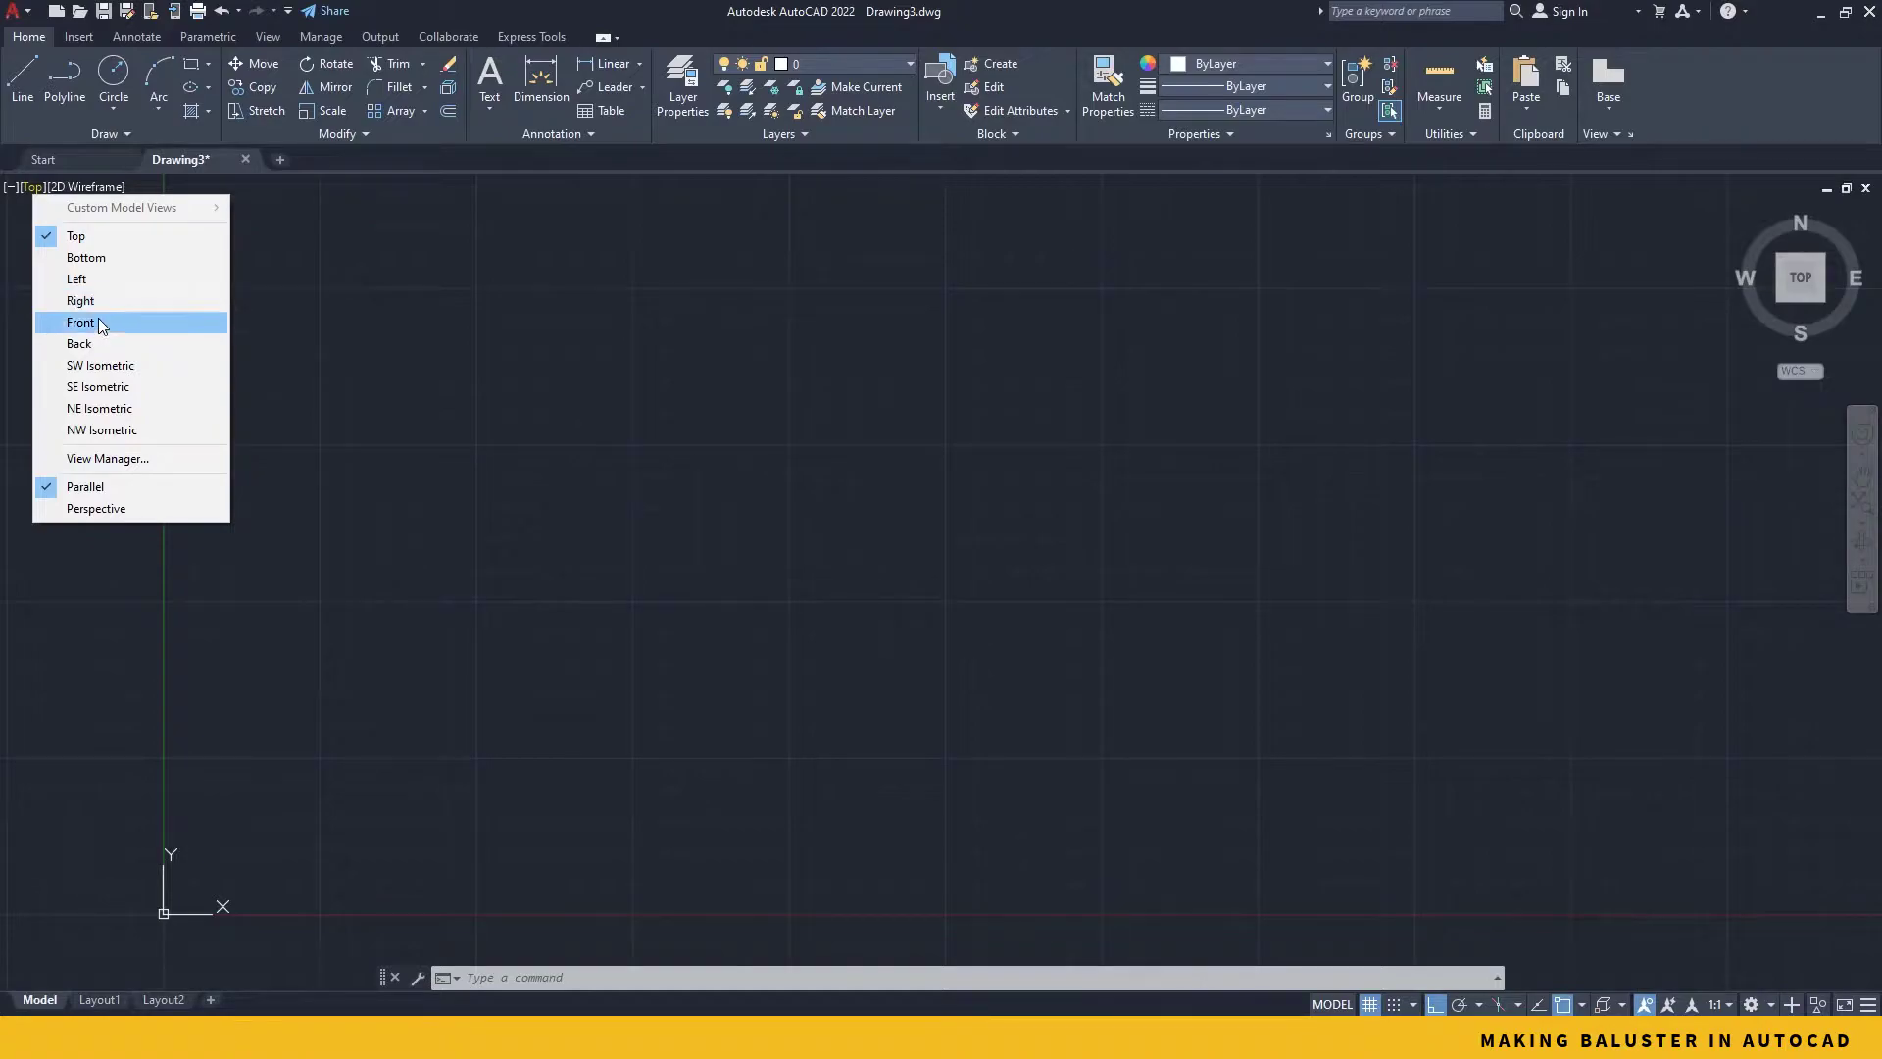
pyautogui.moveTo(110, 345)
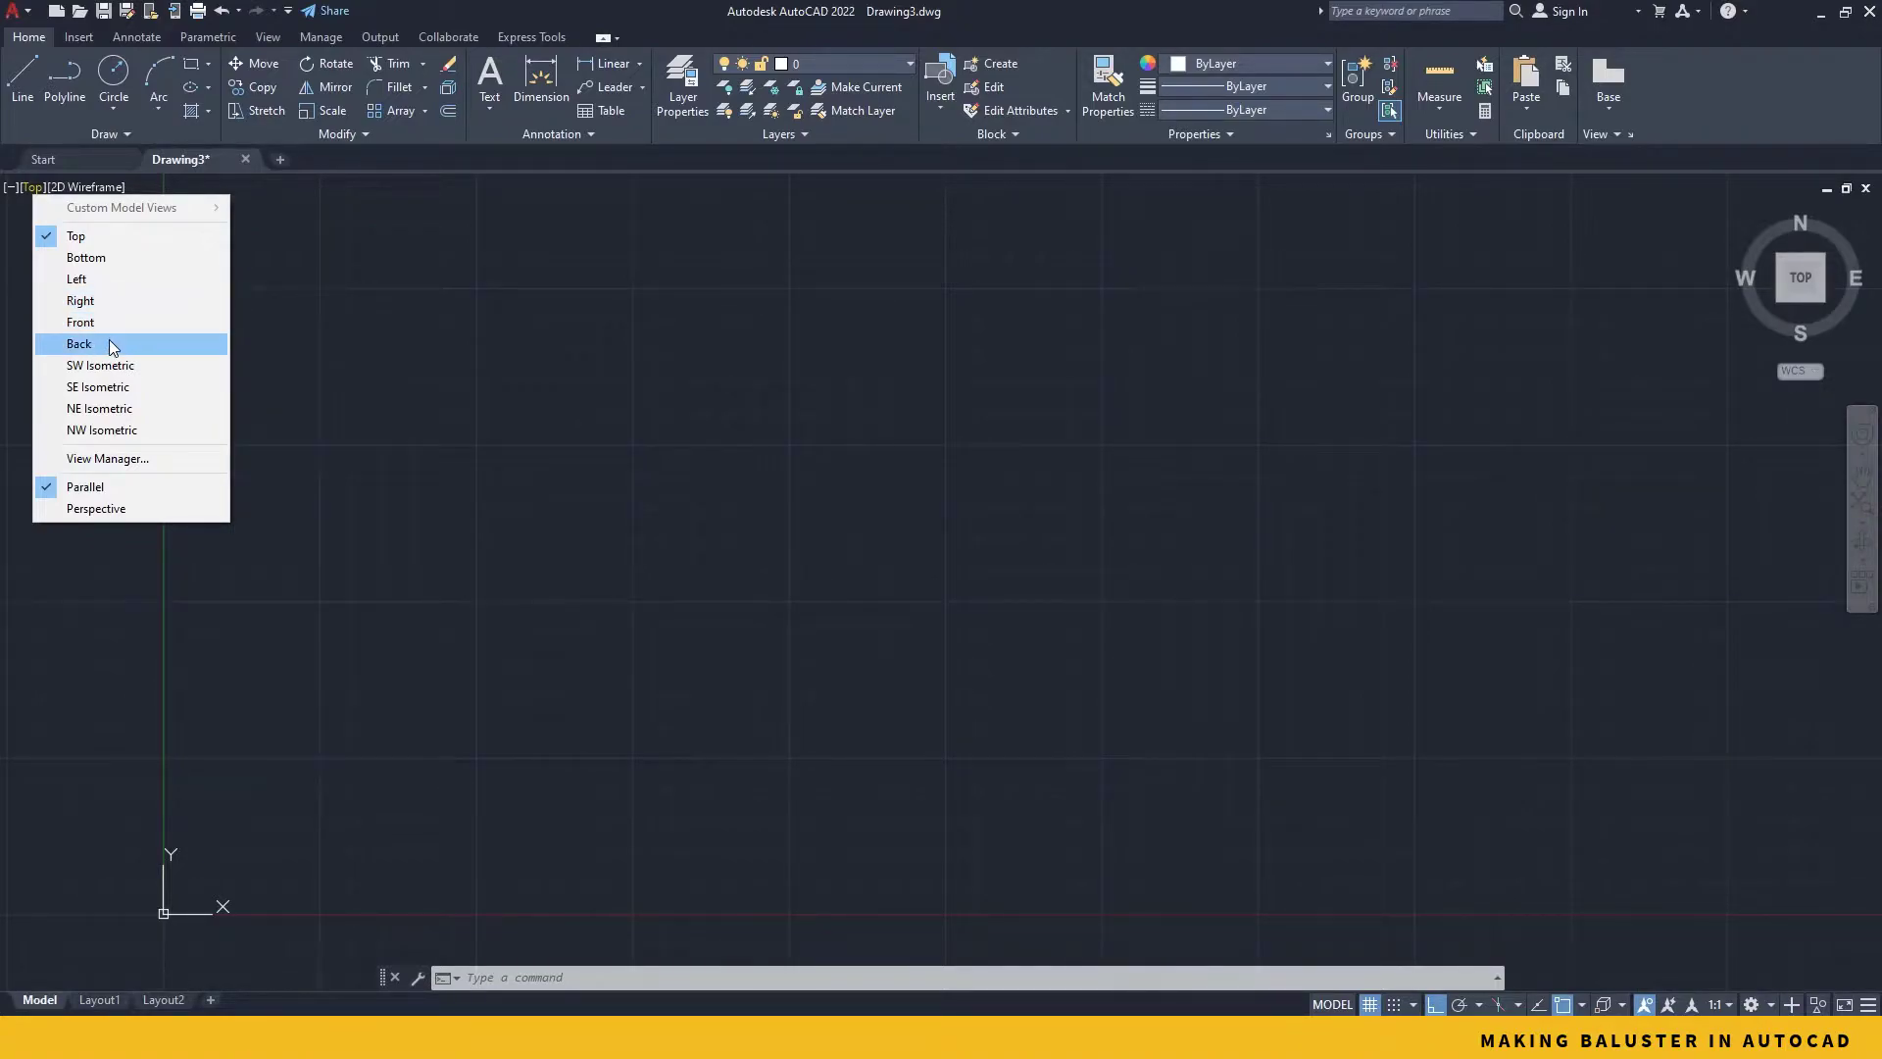
pyautogui.click(79, 321)
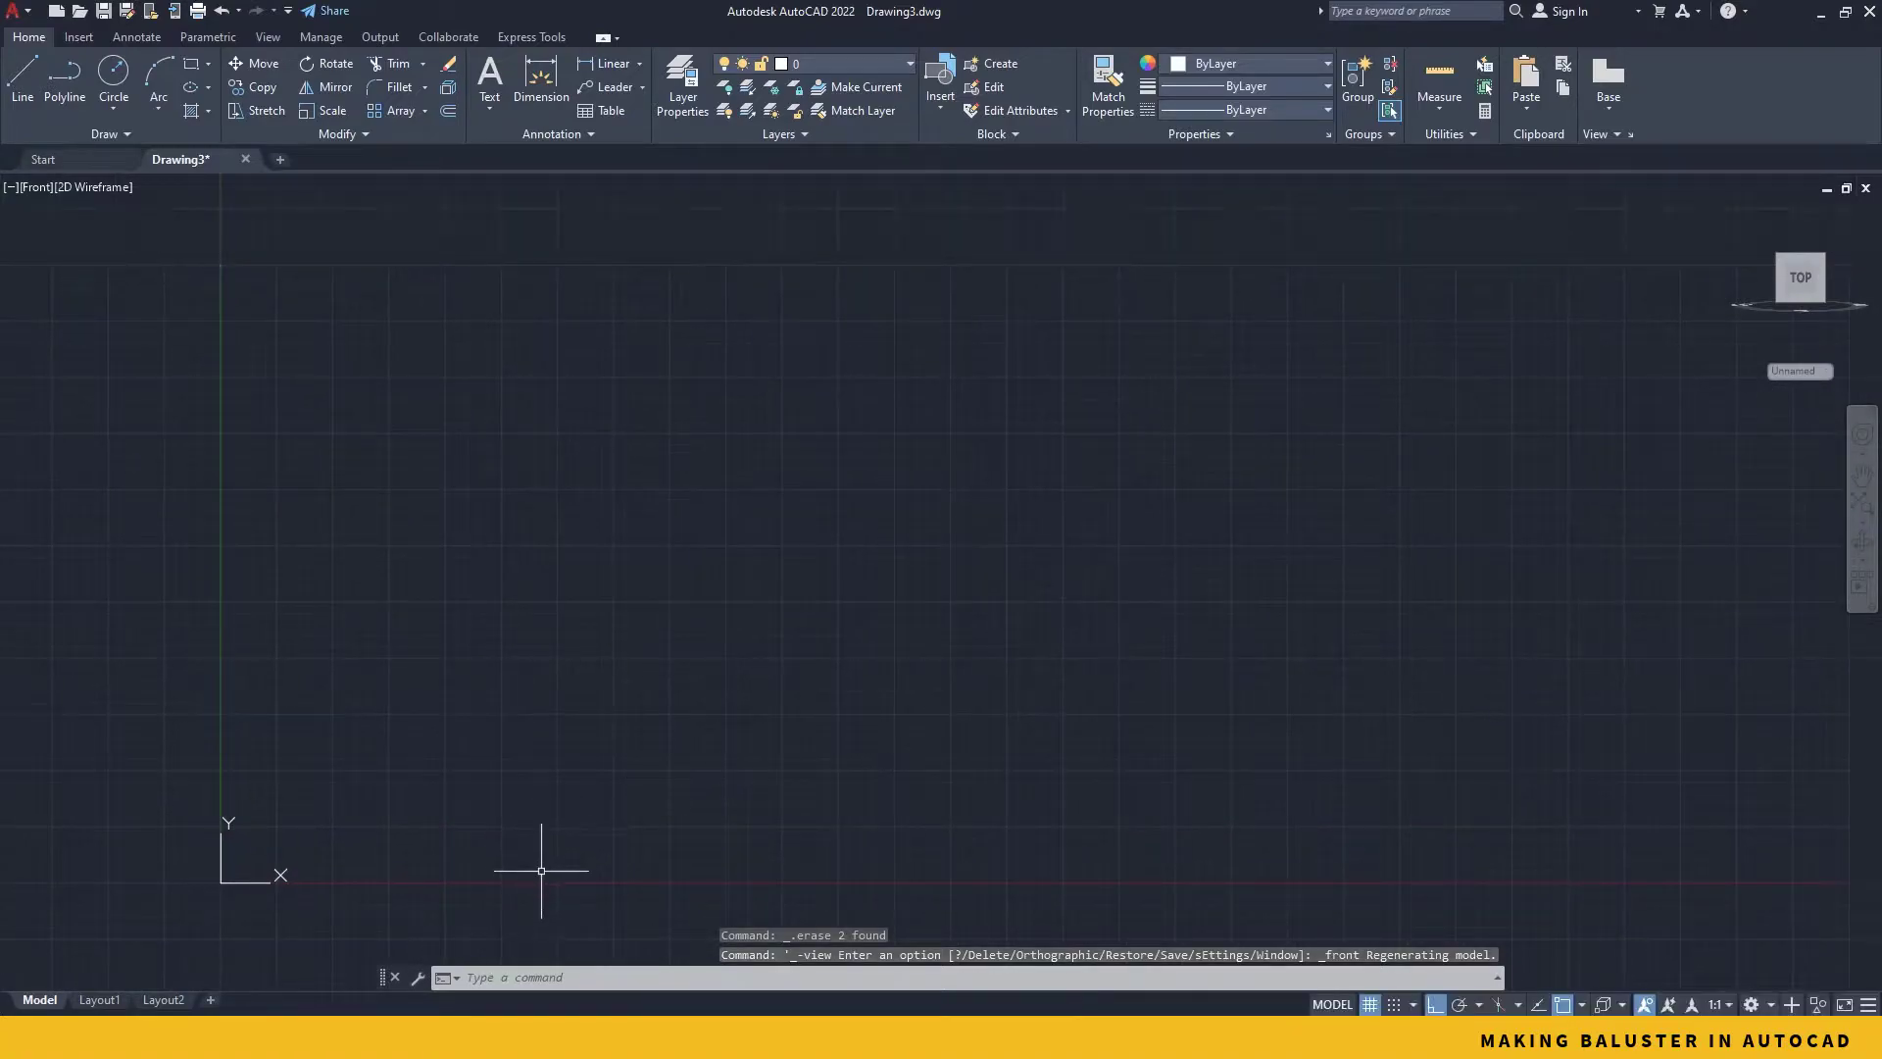
pyautogui.moveTo(486, 531)
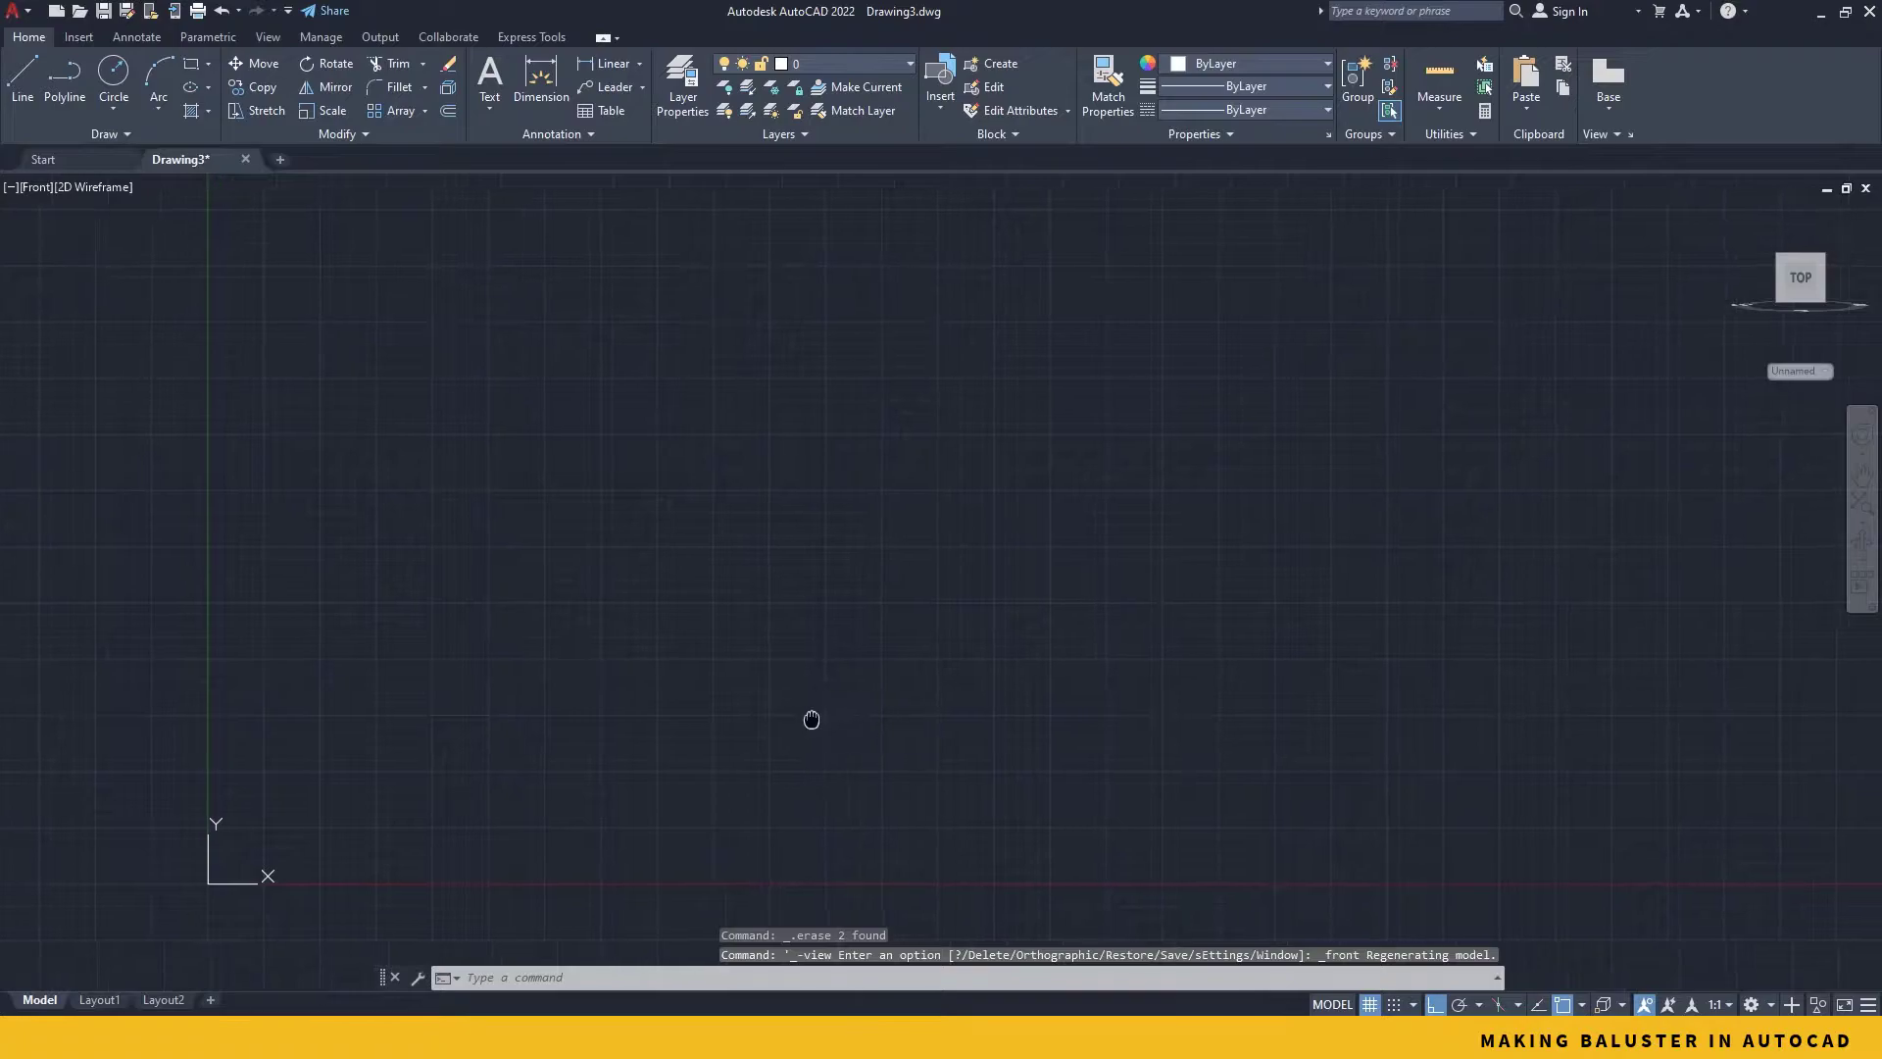
pyautogui.moveTo(654, 694)
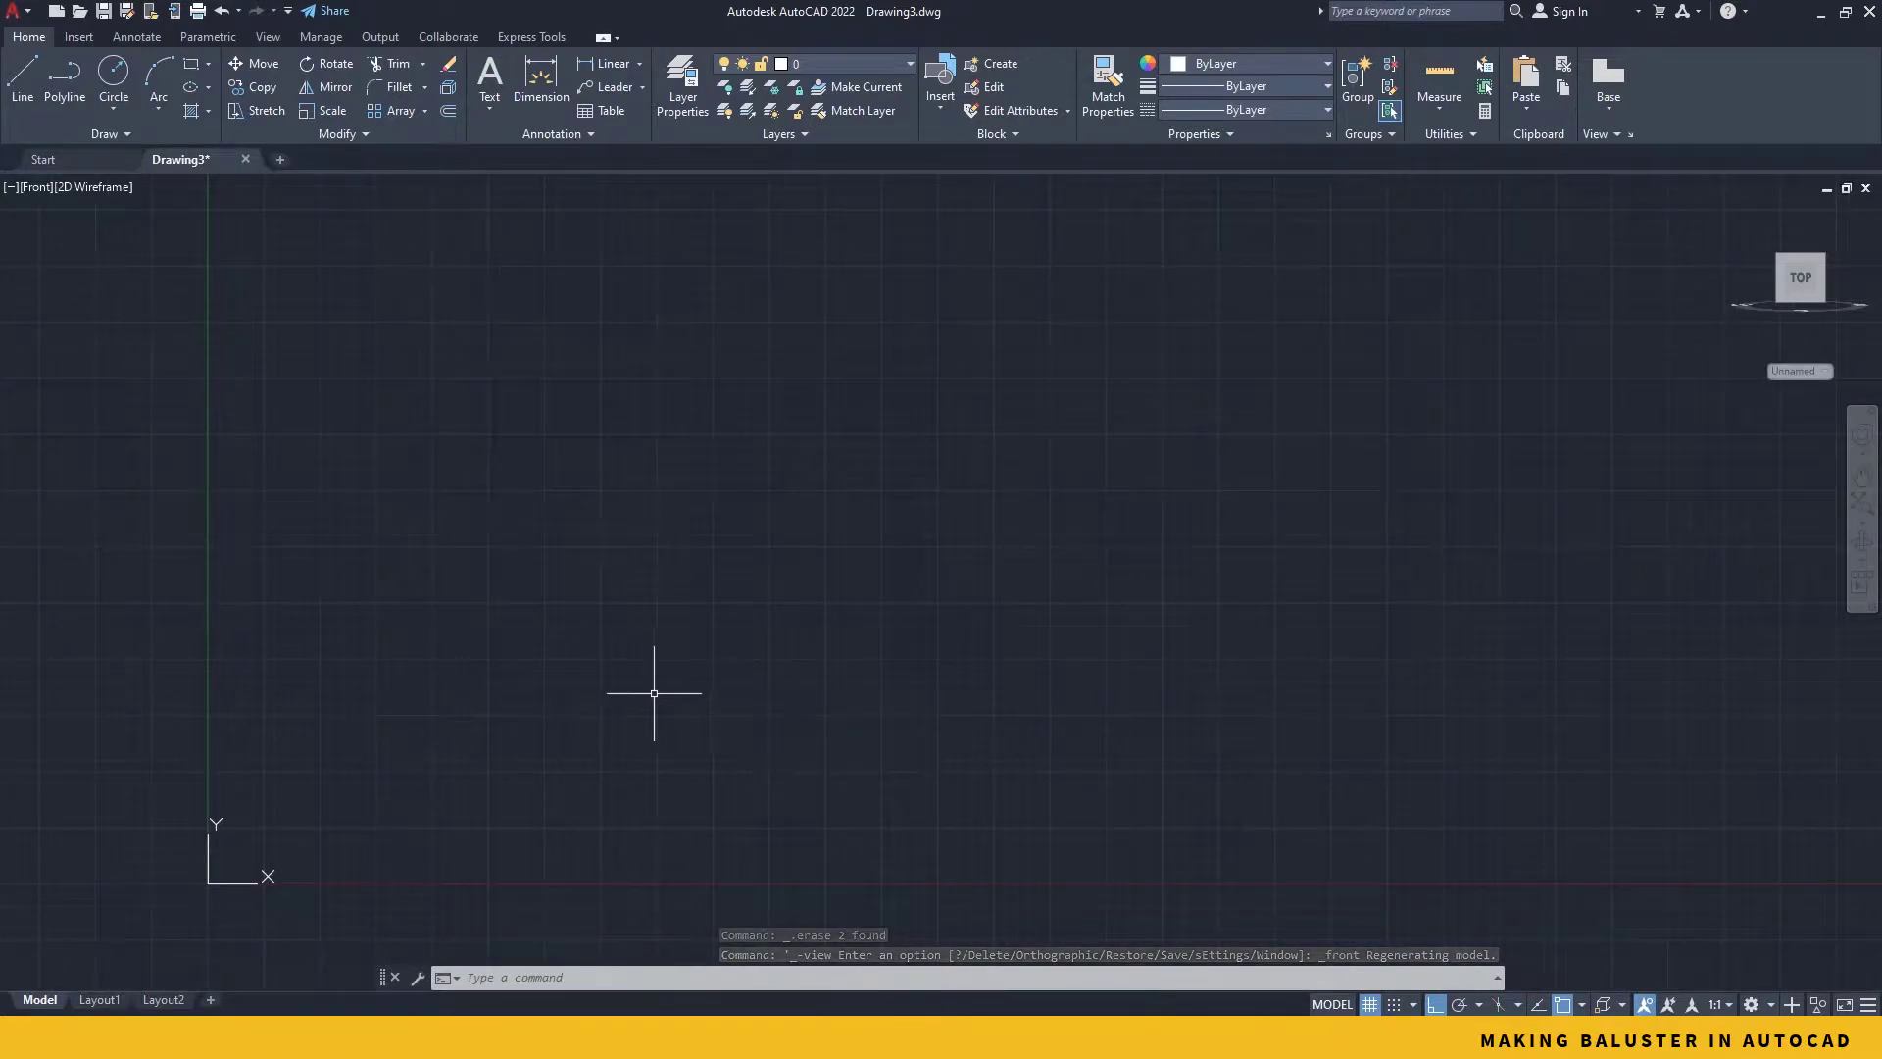
pyautogui.moveTo(621, 704)
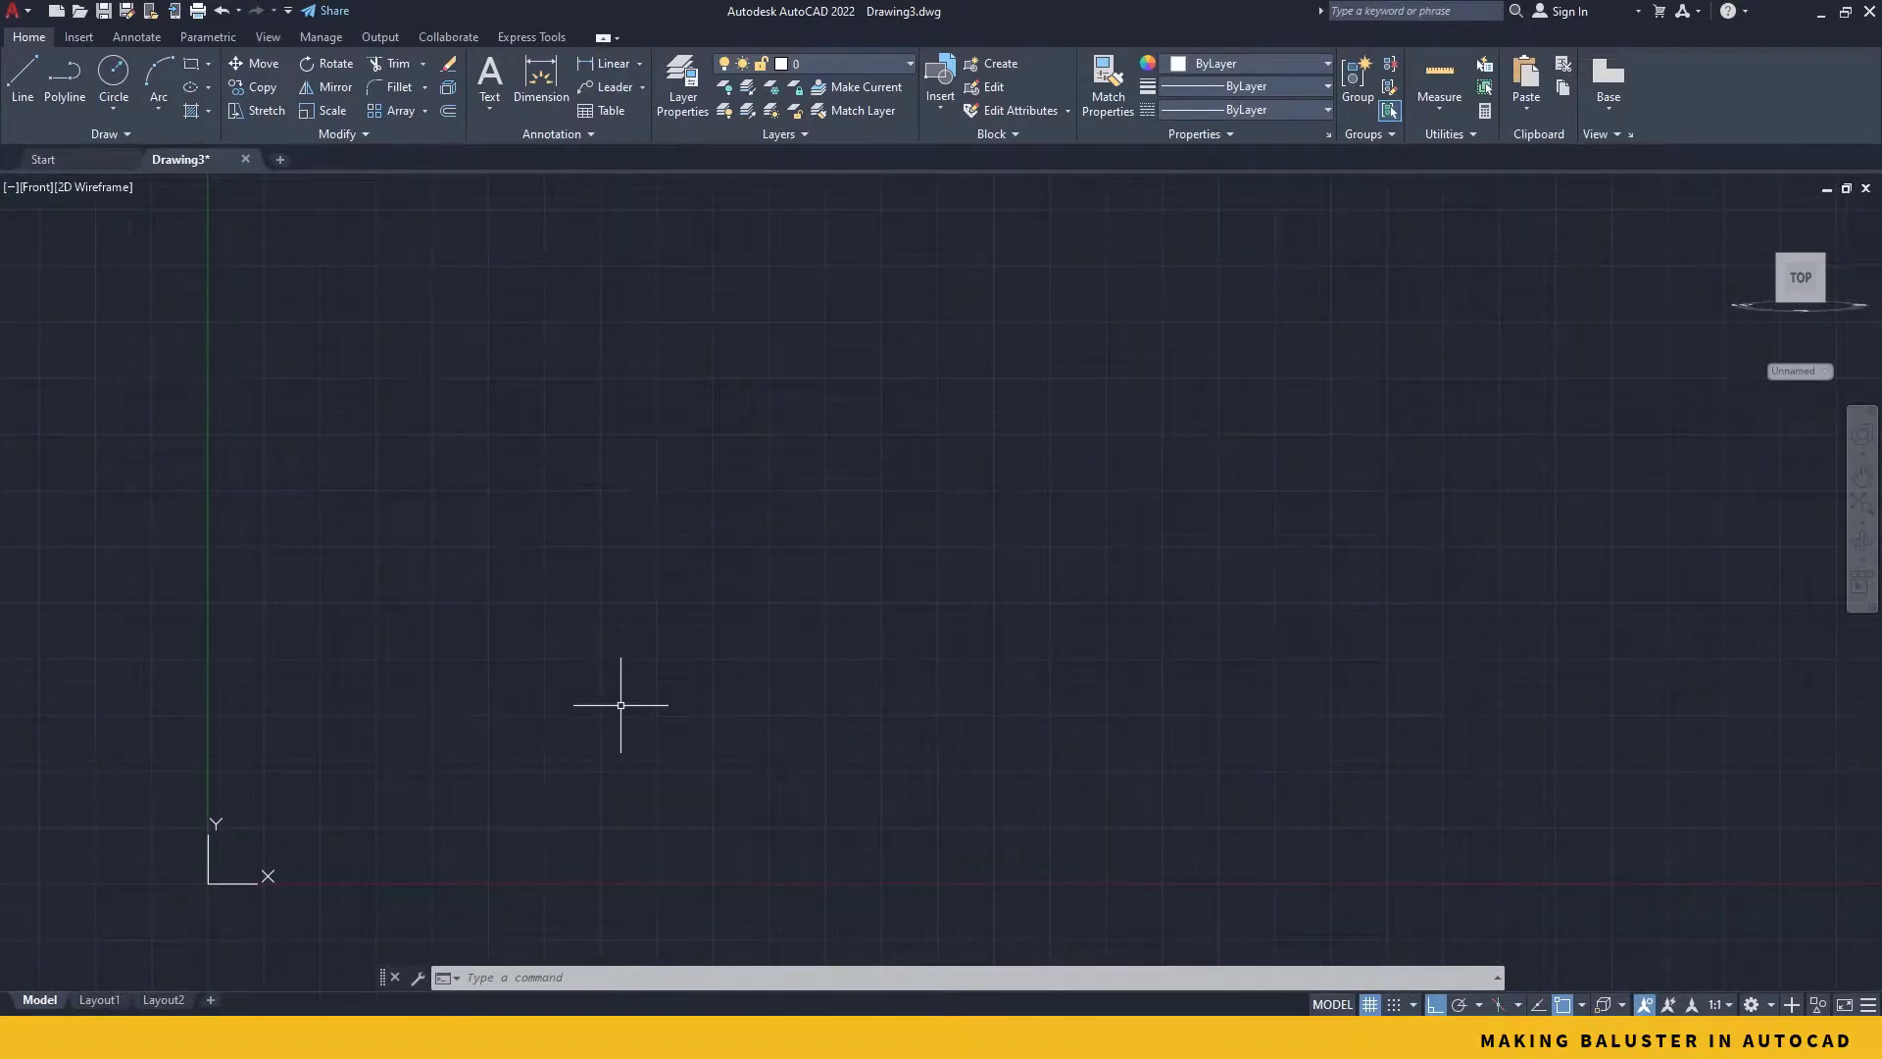
pyautogui.moveTo(598, 688)
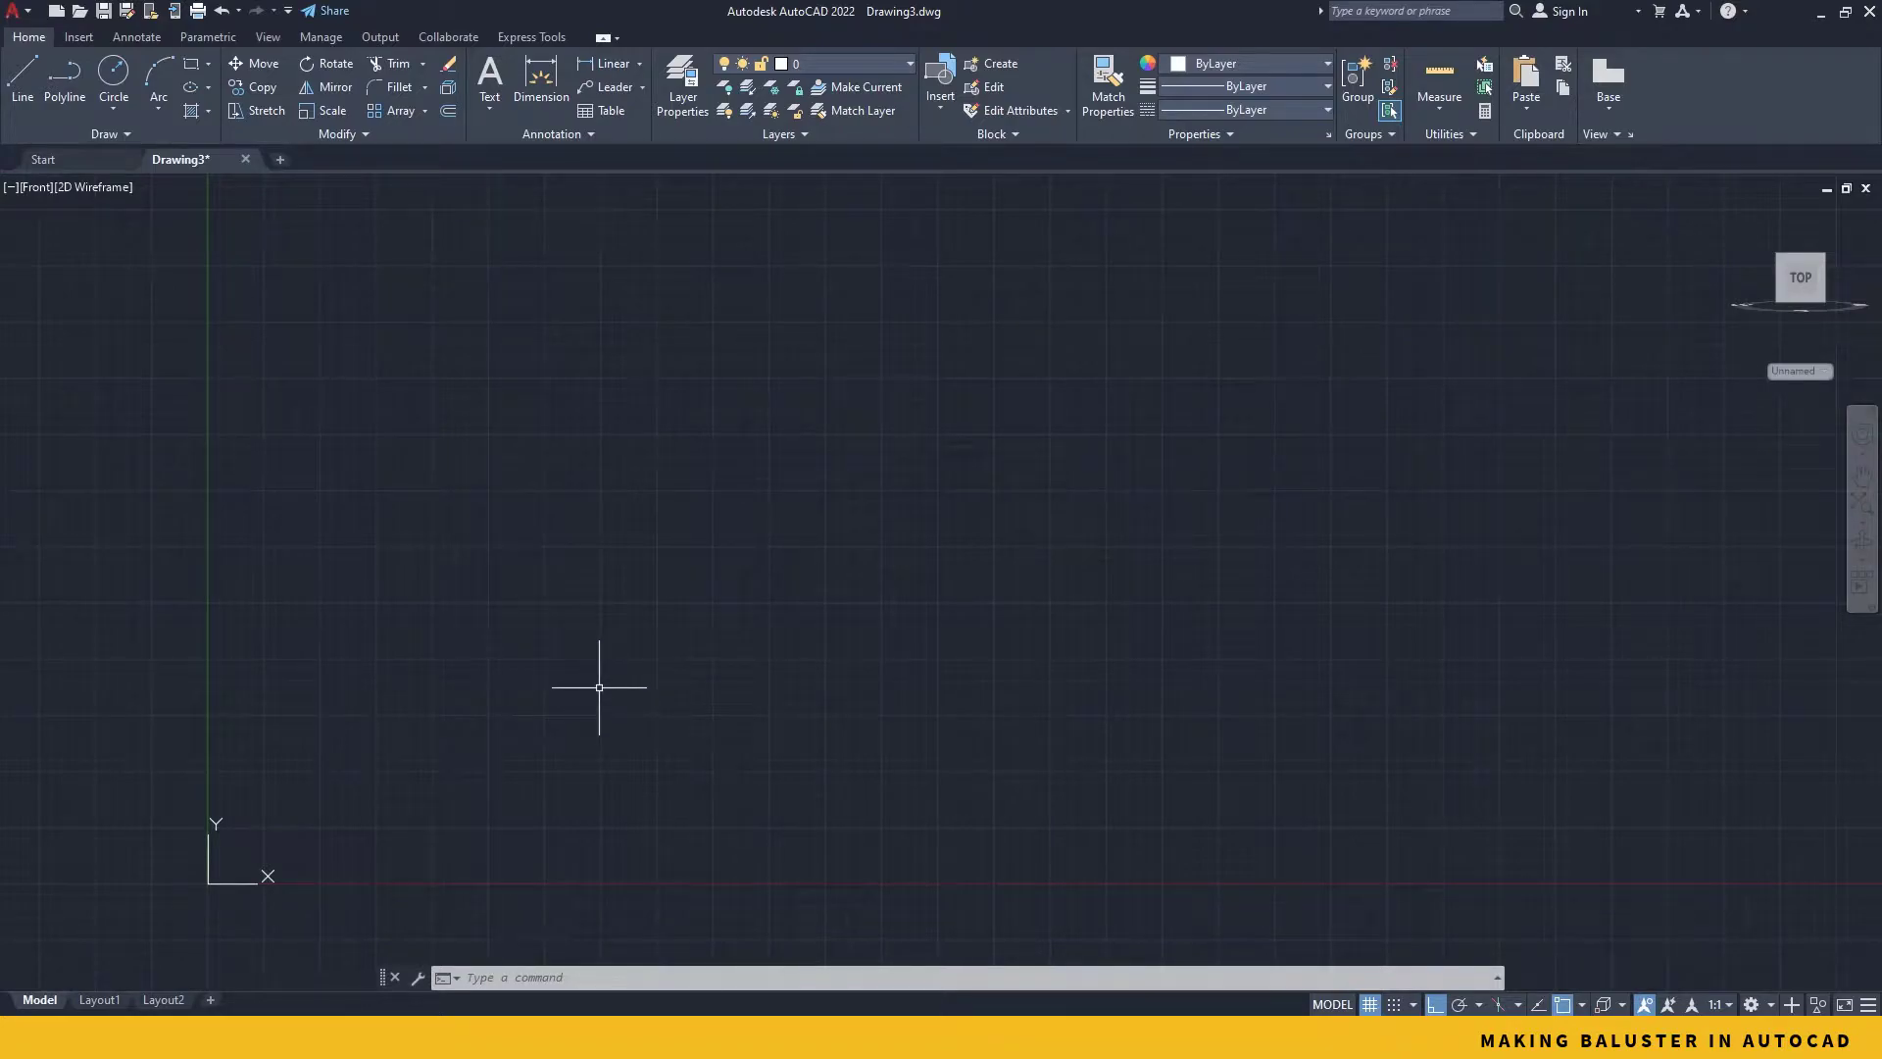
pyautogui.moveTo(598, 694)
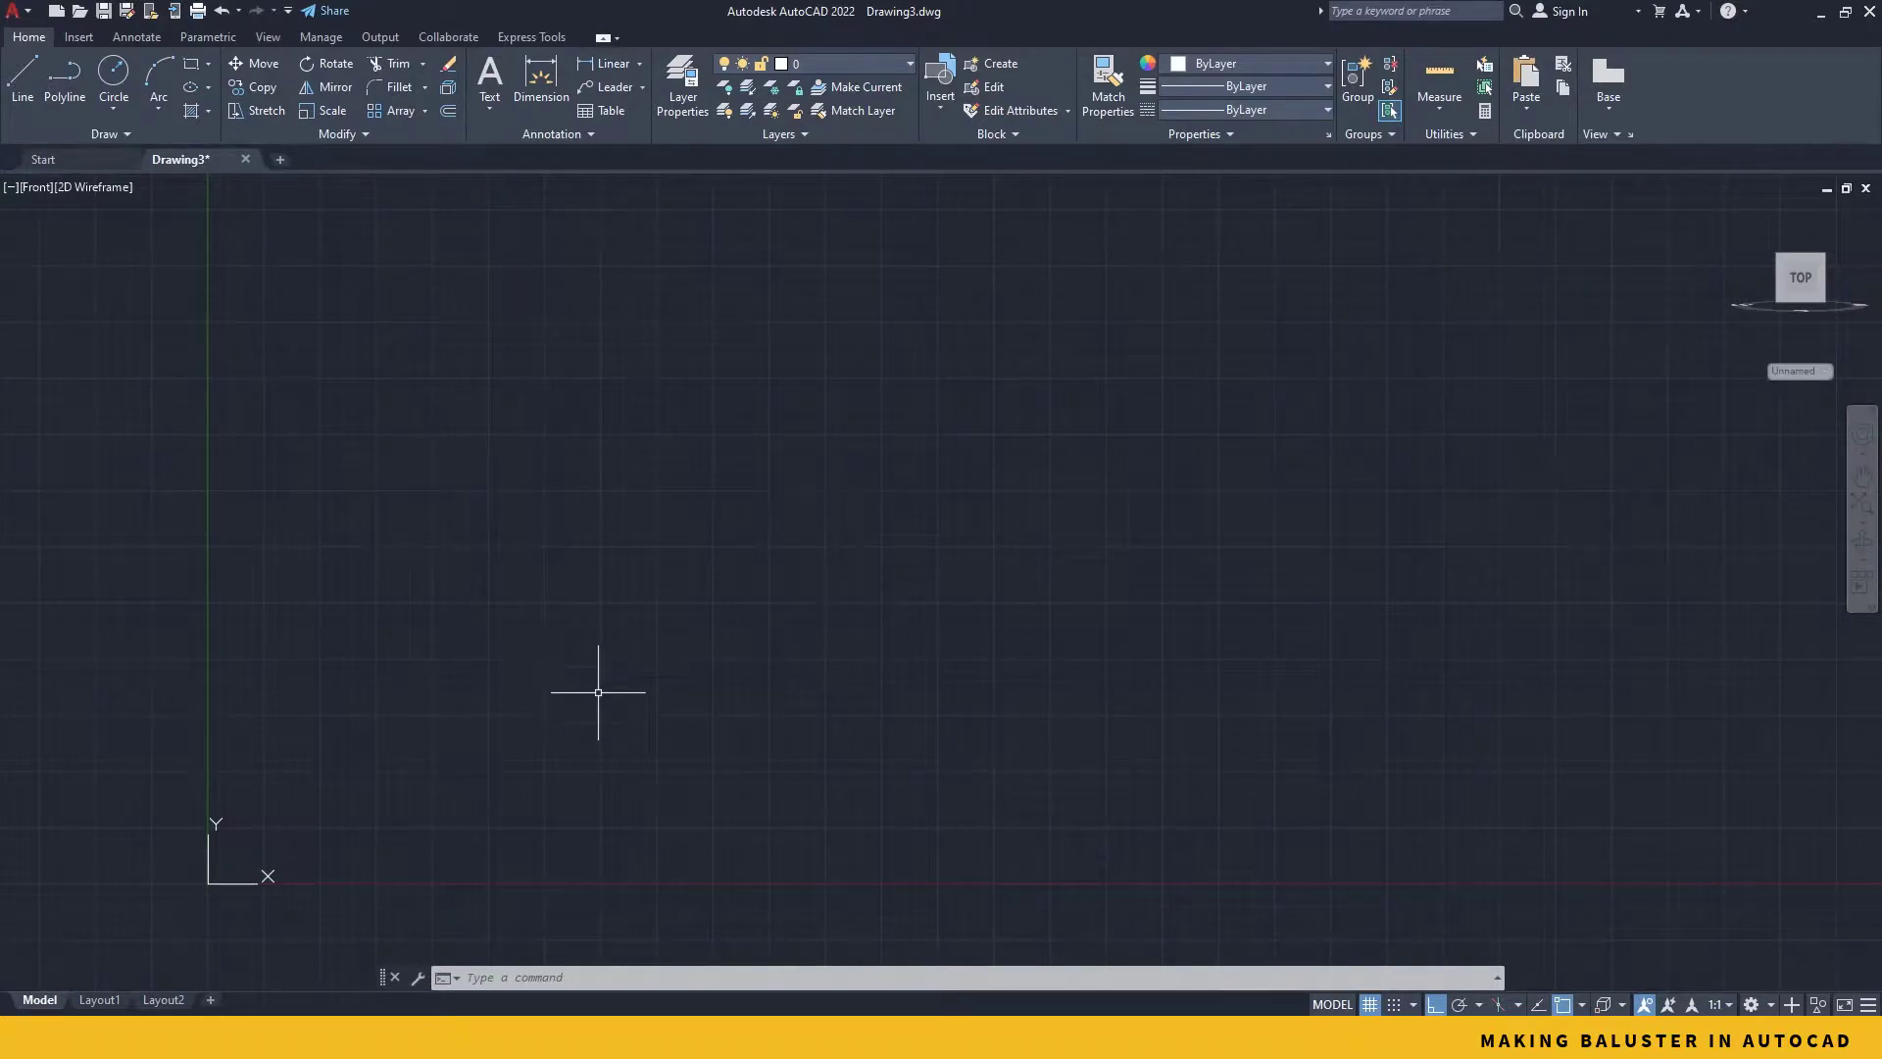
pyautogui.moveTo(588, 692)
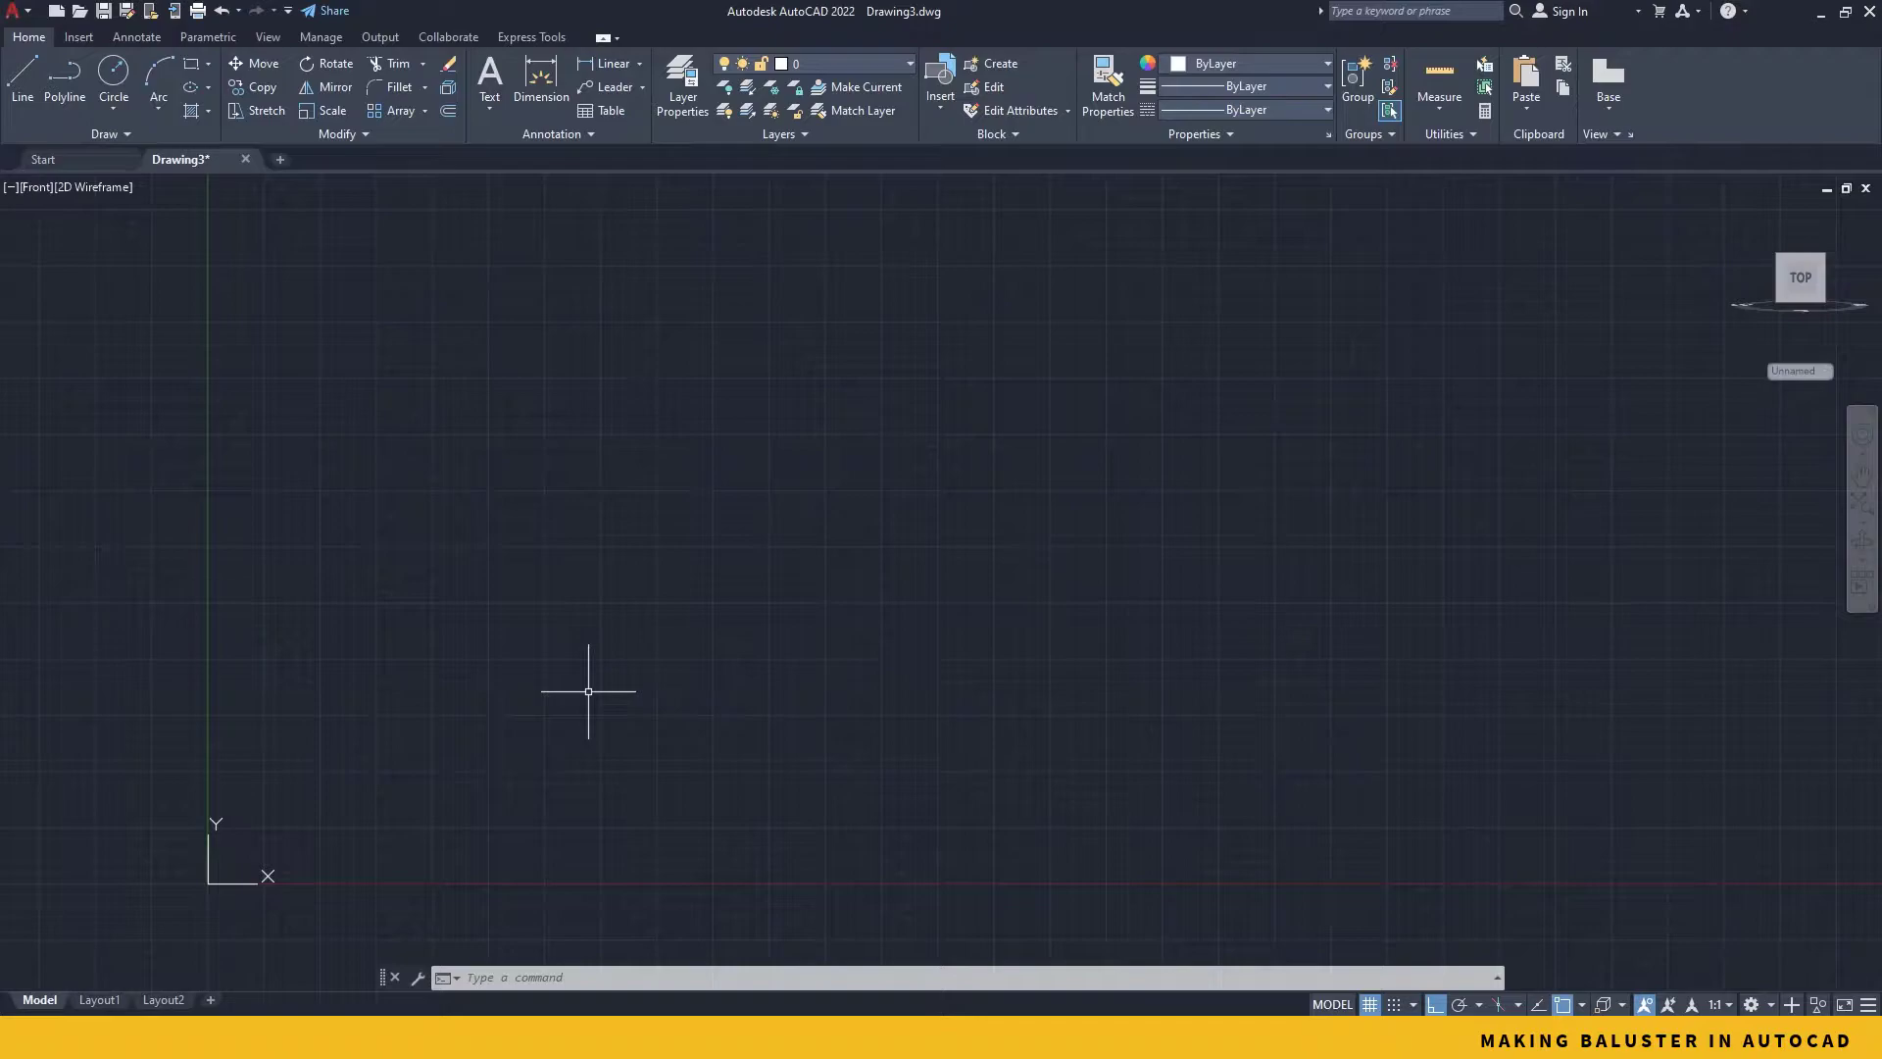
pyautogui.moveTo(607, 543)
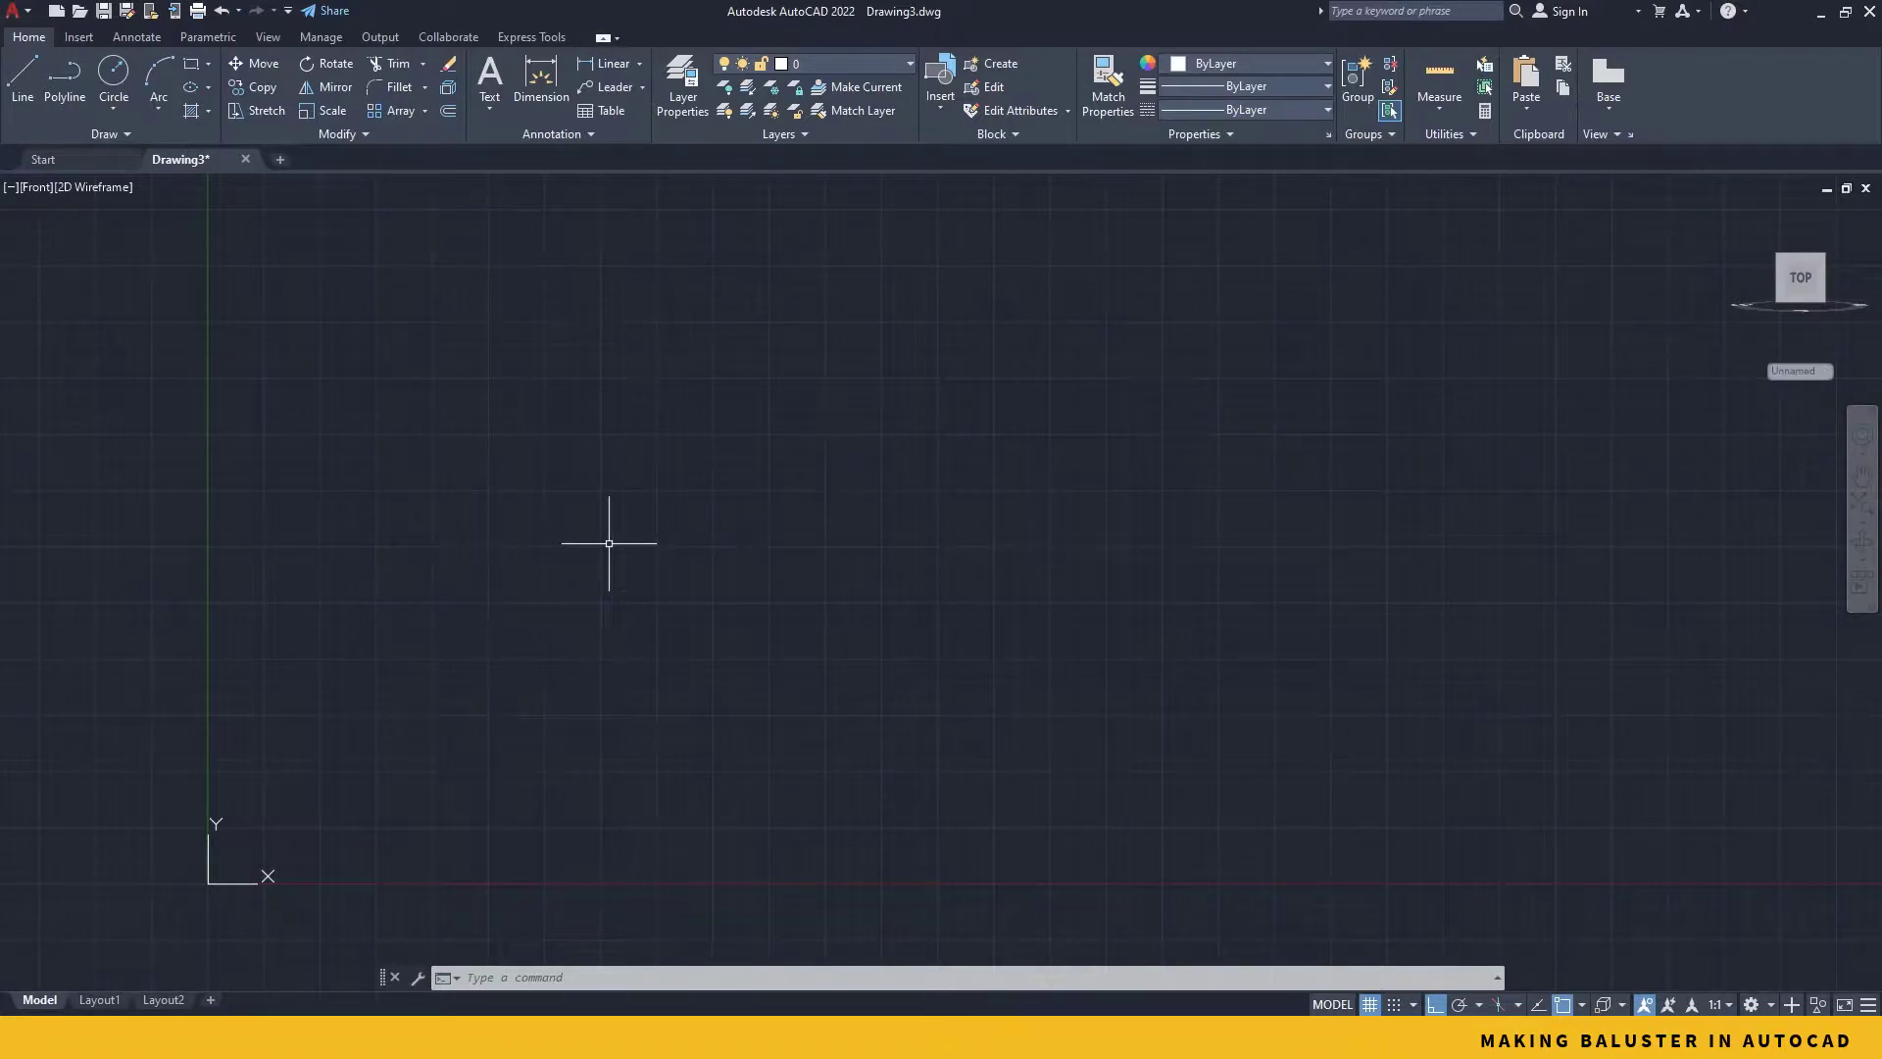
pyautogui.moveTo(614, 551)
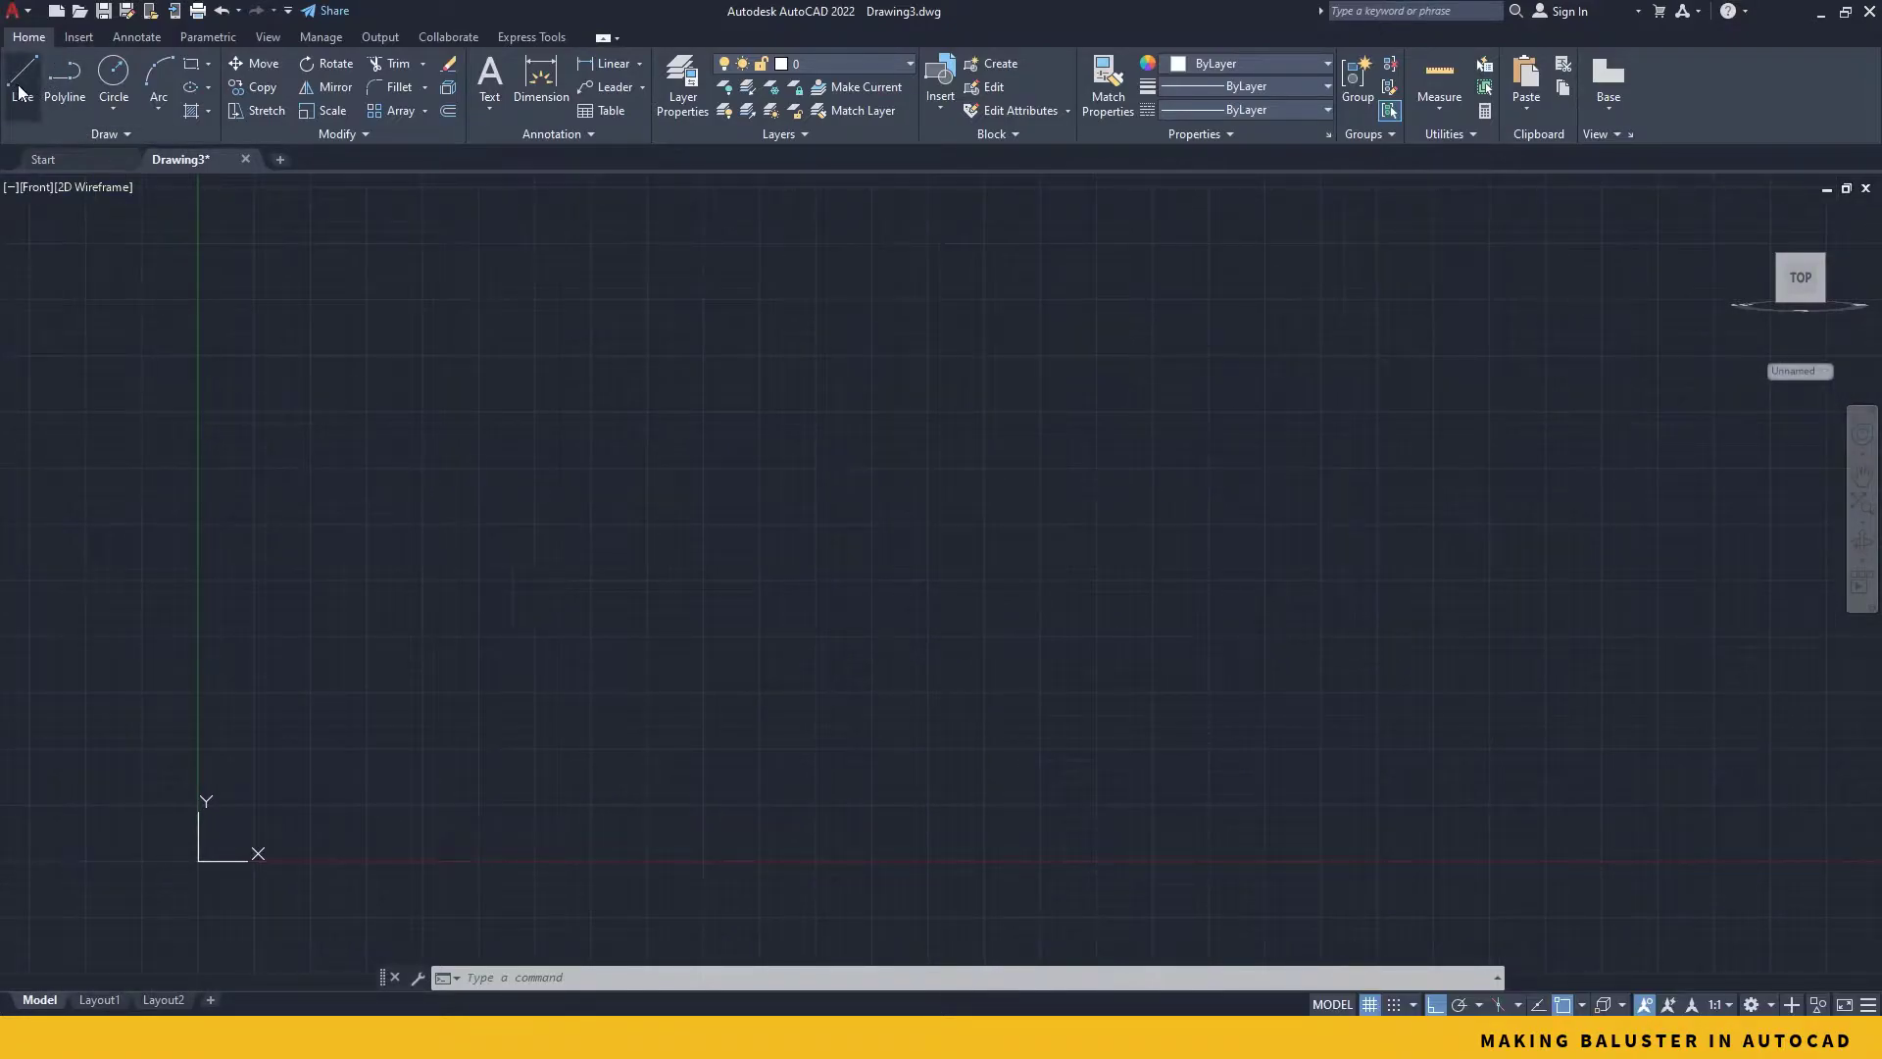
# Step: Draw a 165-unit horizontal line and select it to move it upward
pyautogui.click(19, 75)
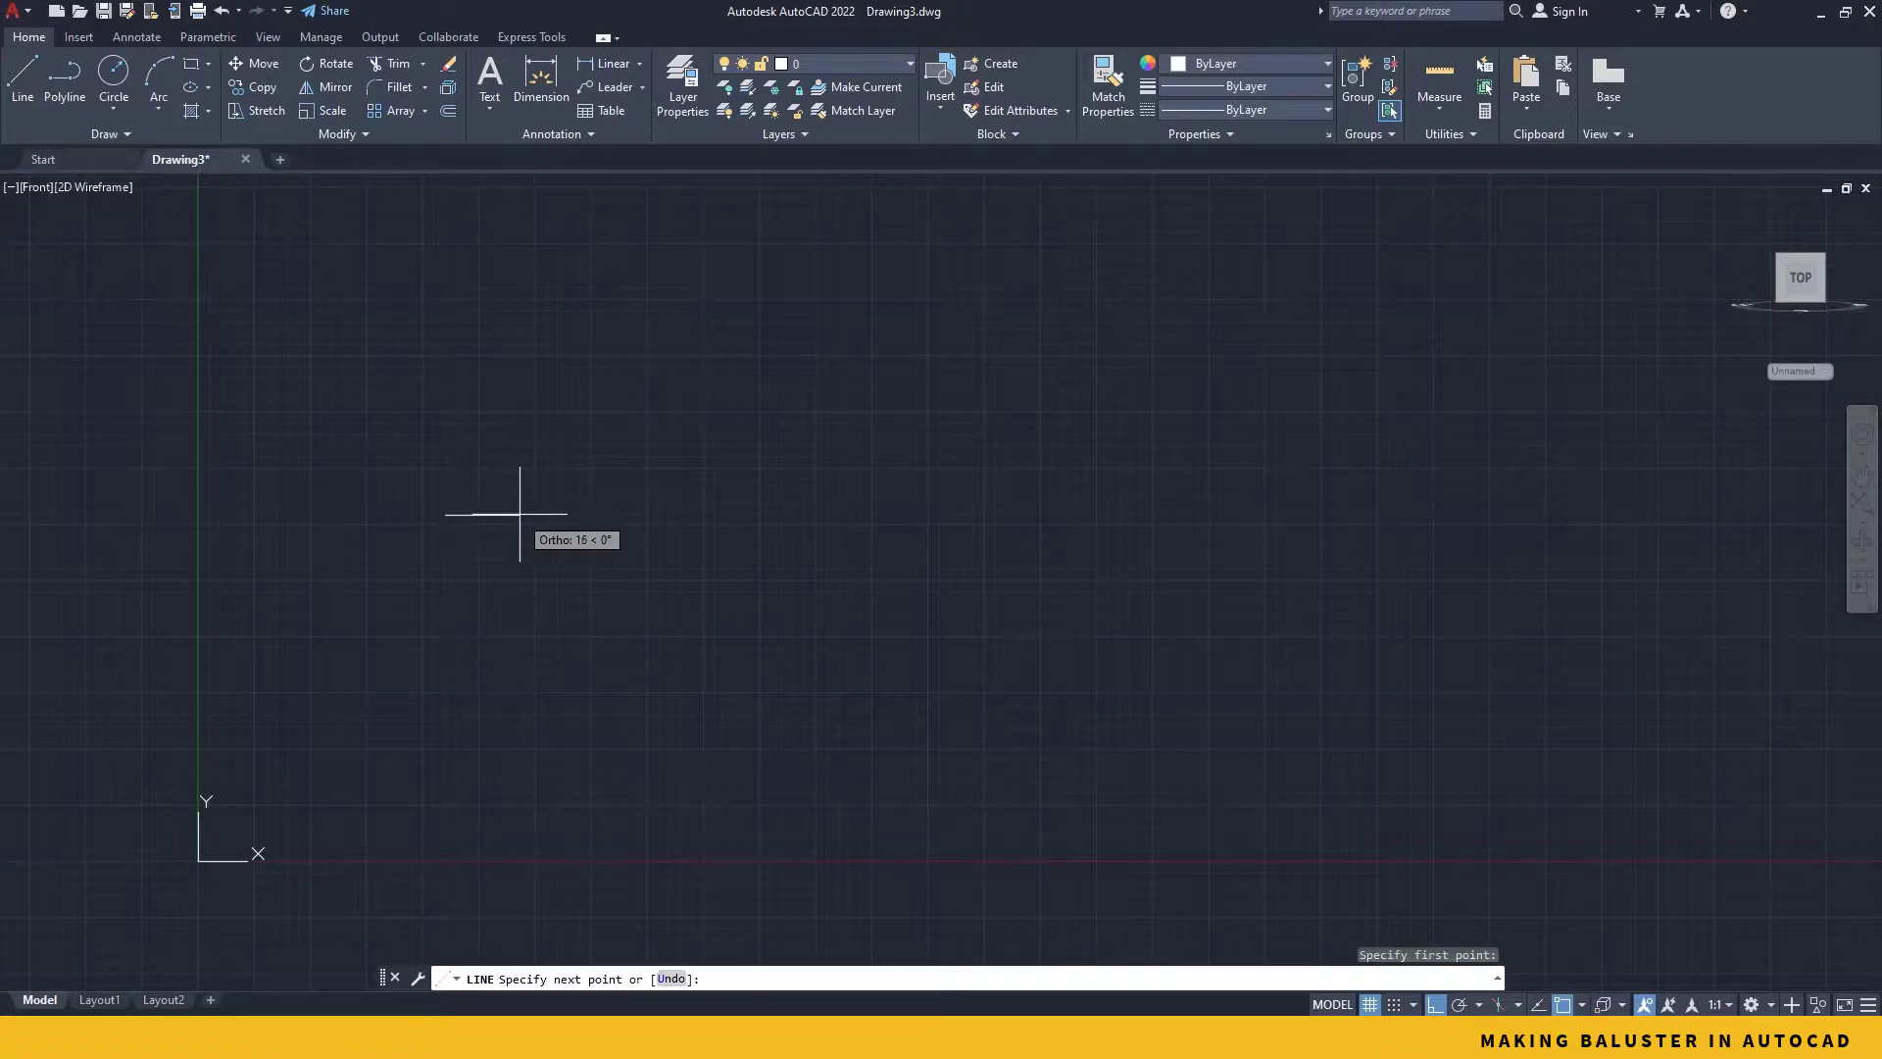
pyautogui.write('165')
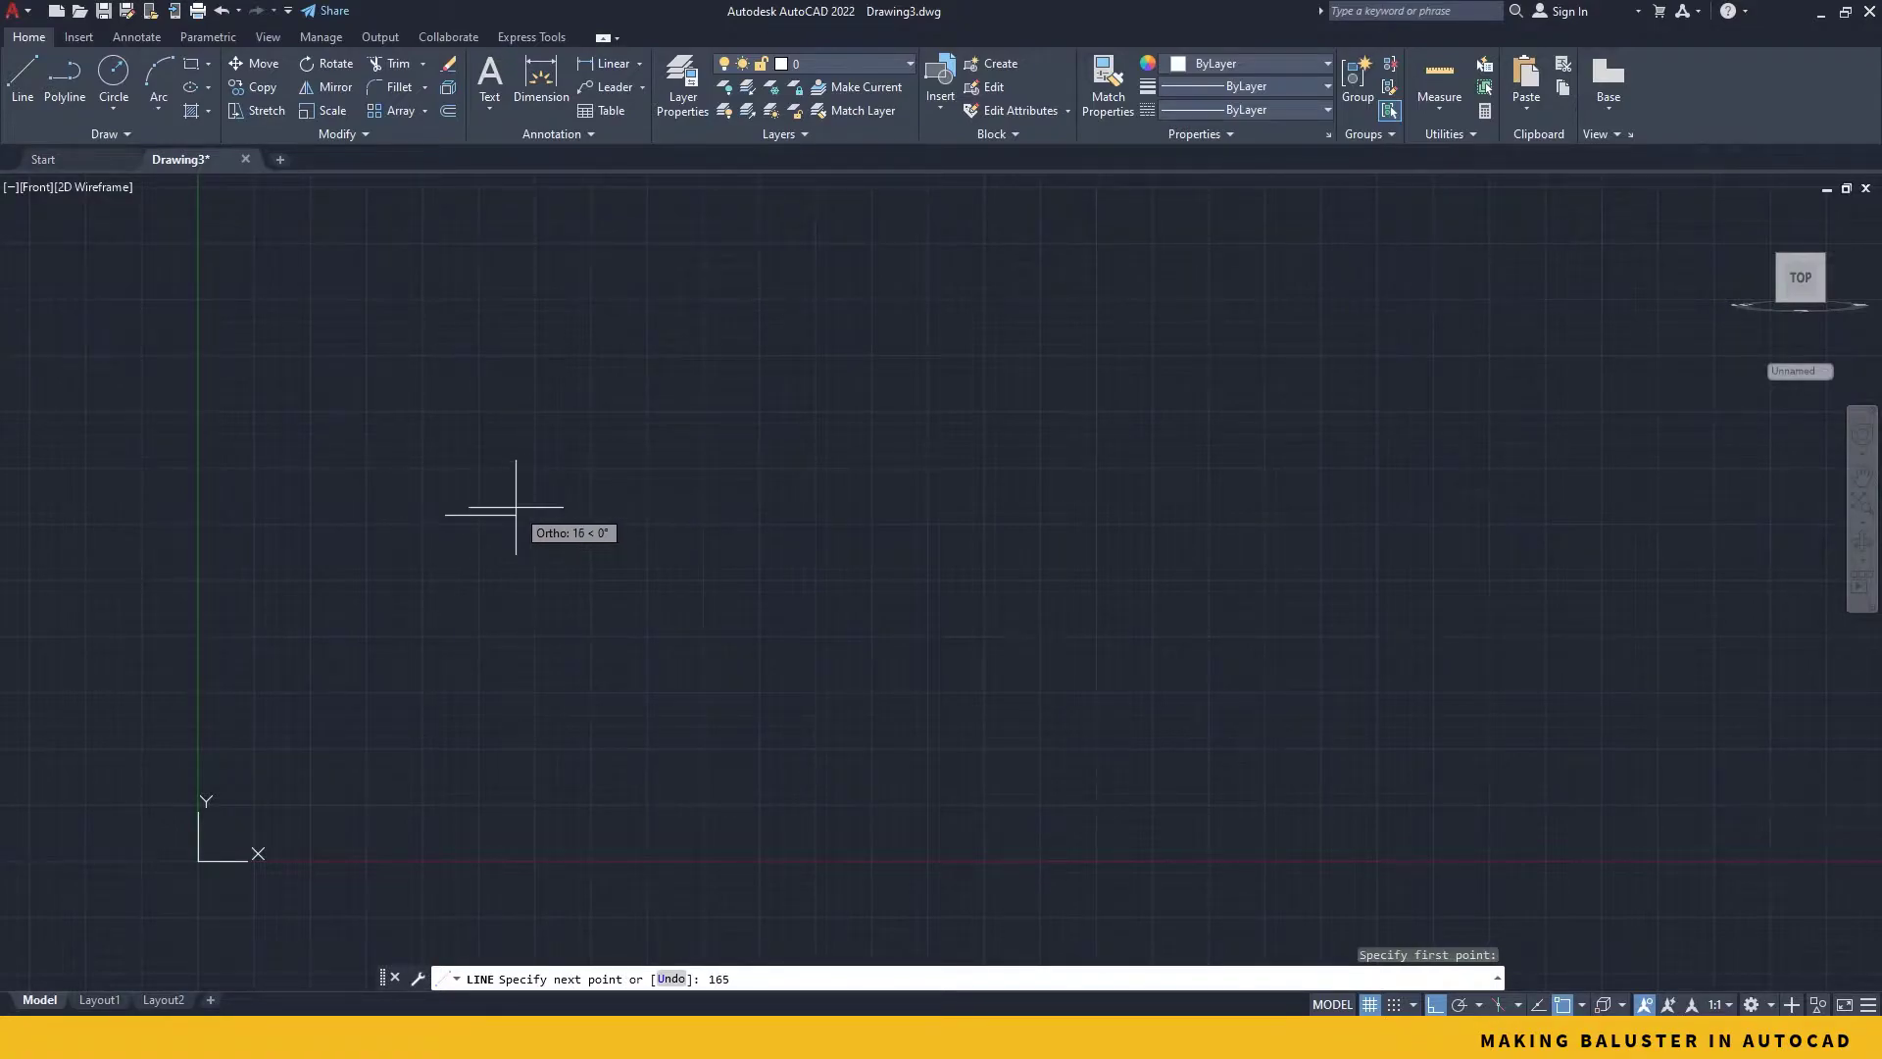
pyautogui.press('Escape')
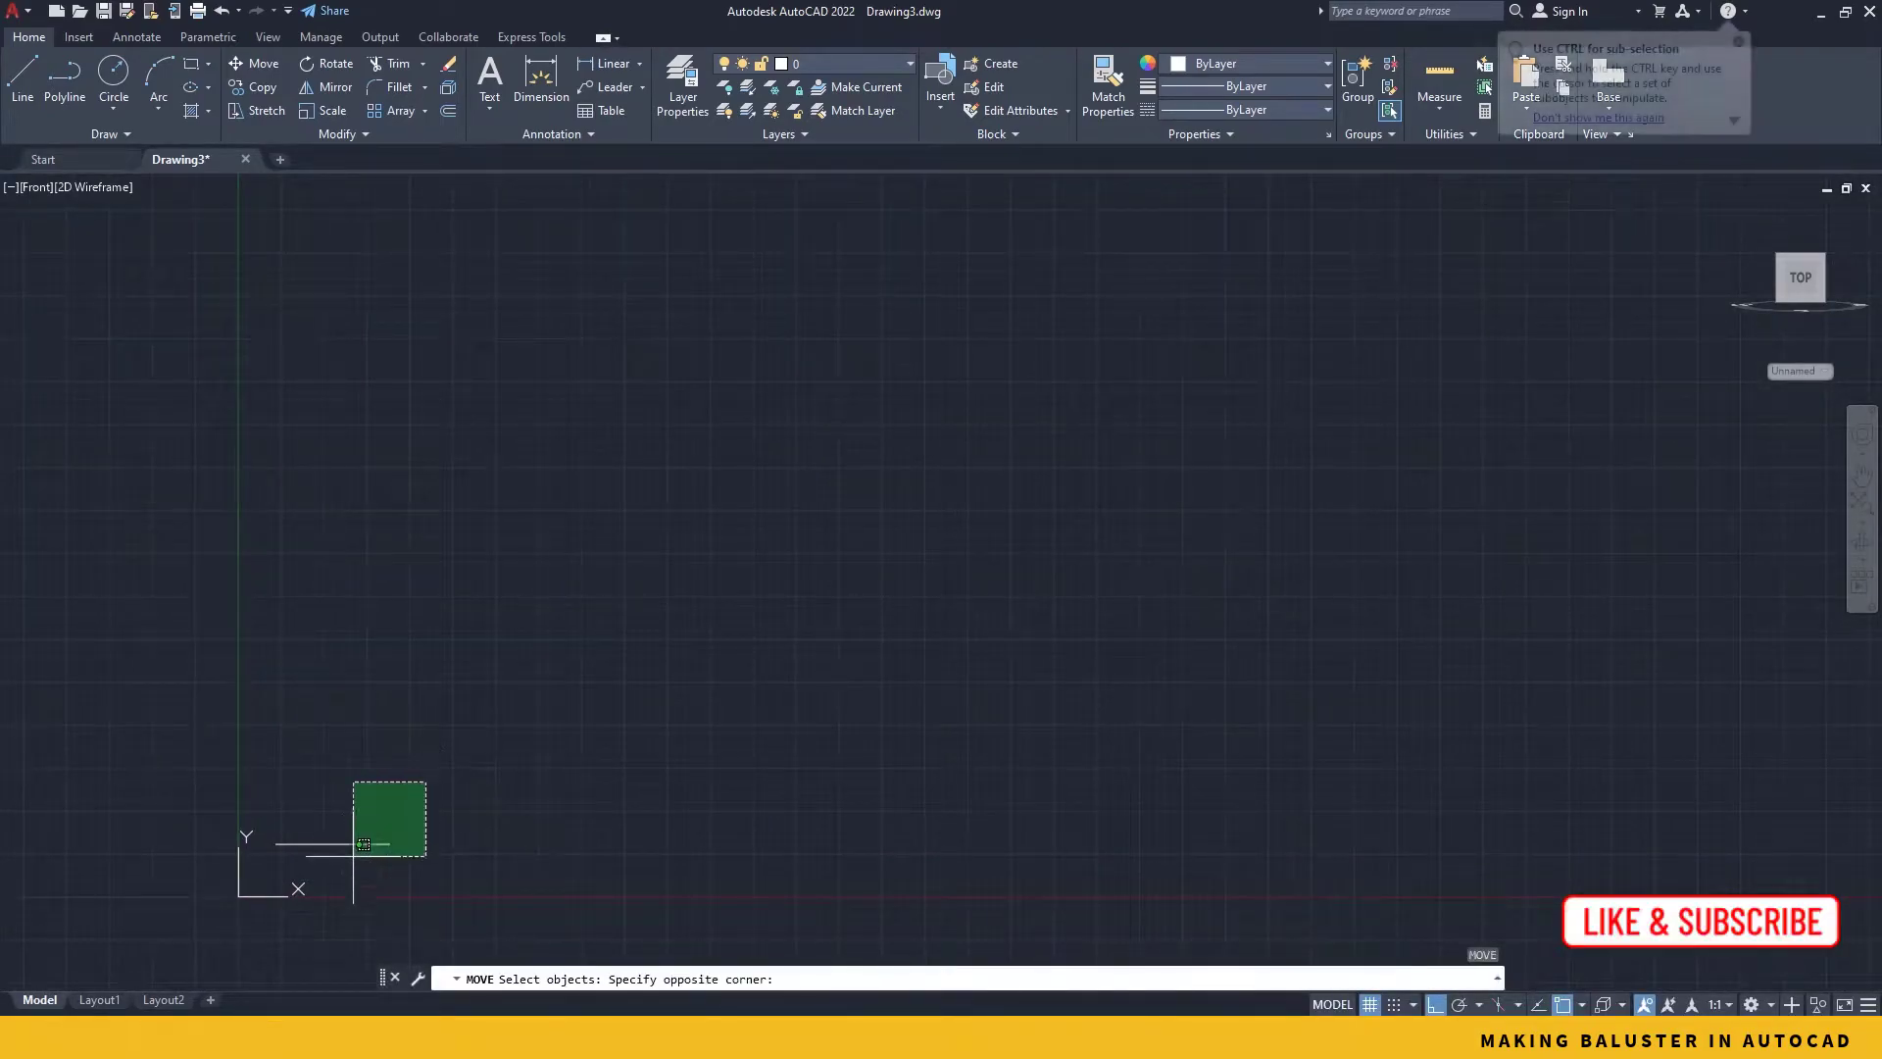
pyautogui.click(386, 819)
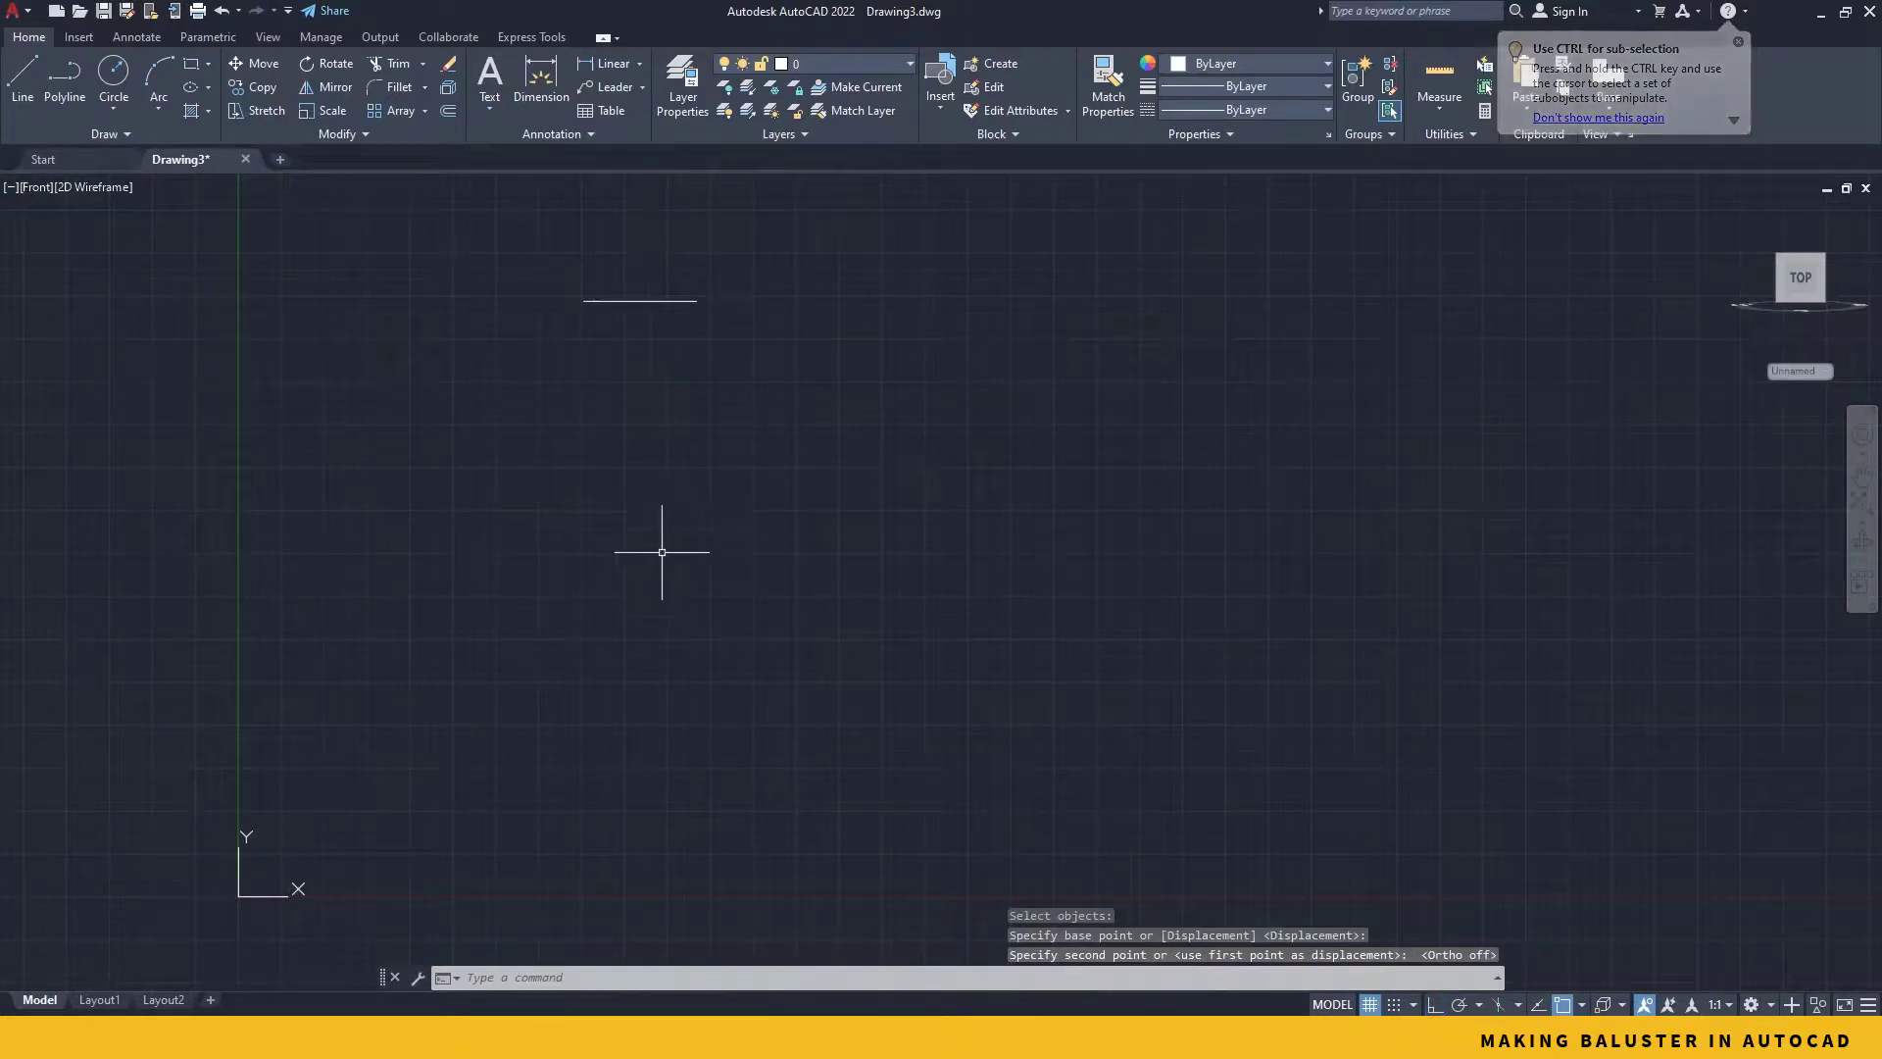
# Step: Start a new line for the 400-unit vertical axis
pyautogui.click(19, 85)
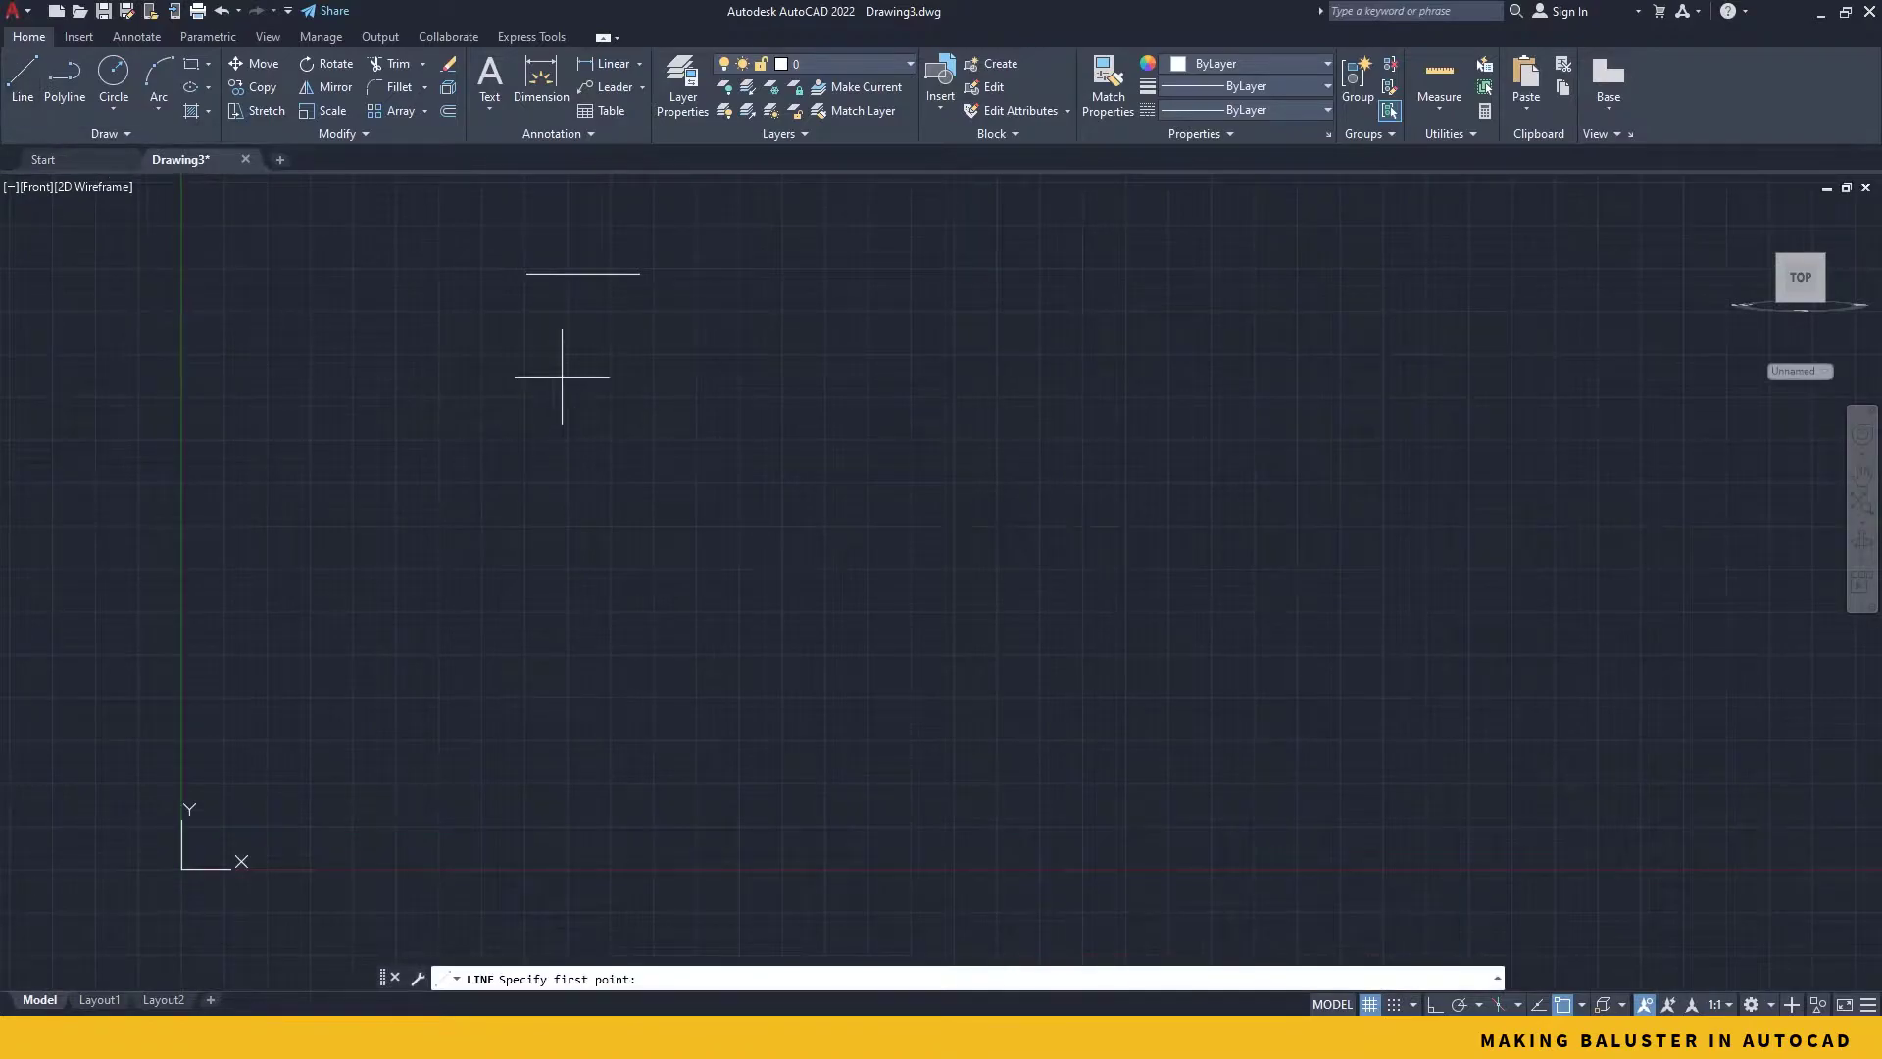
pyautogui.moveTo(585, 272)
pyautogui.write('400')
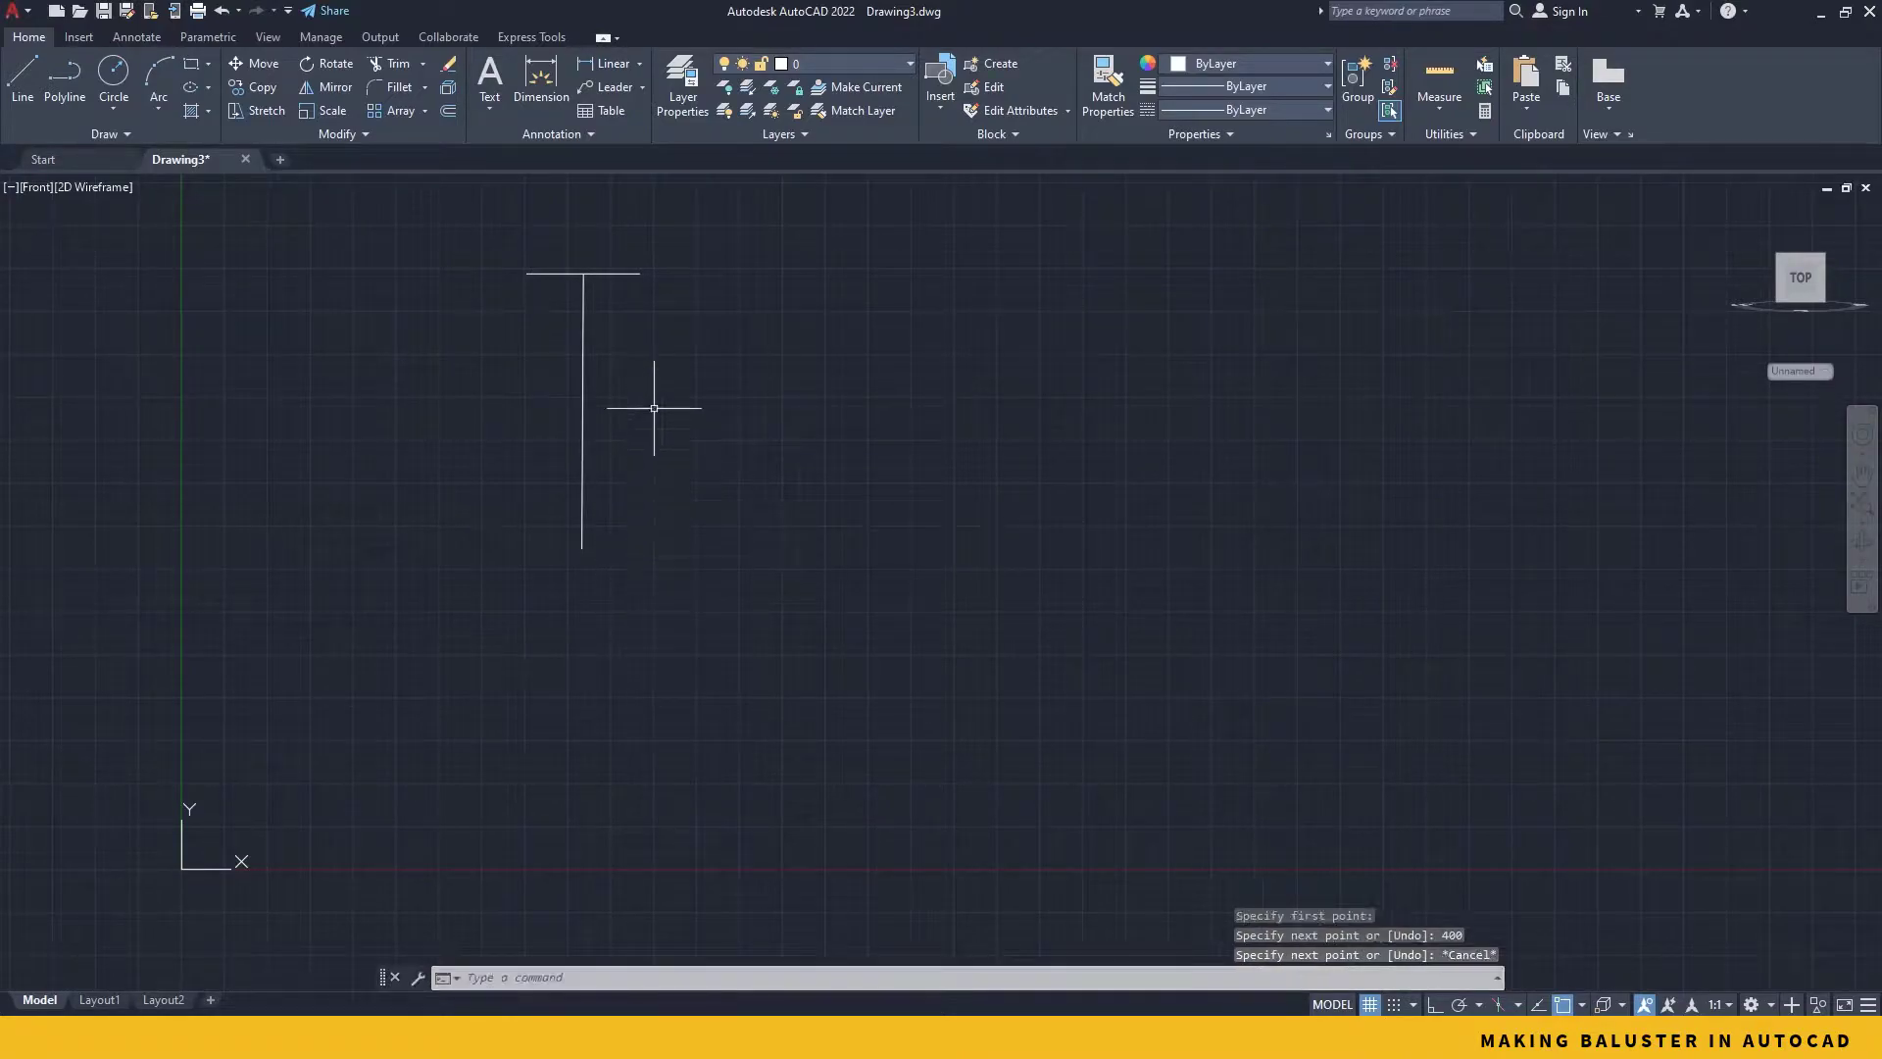
pyautogui.moveTo(580, 831)
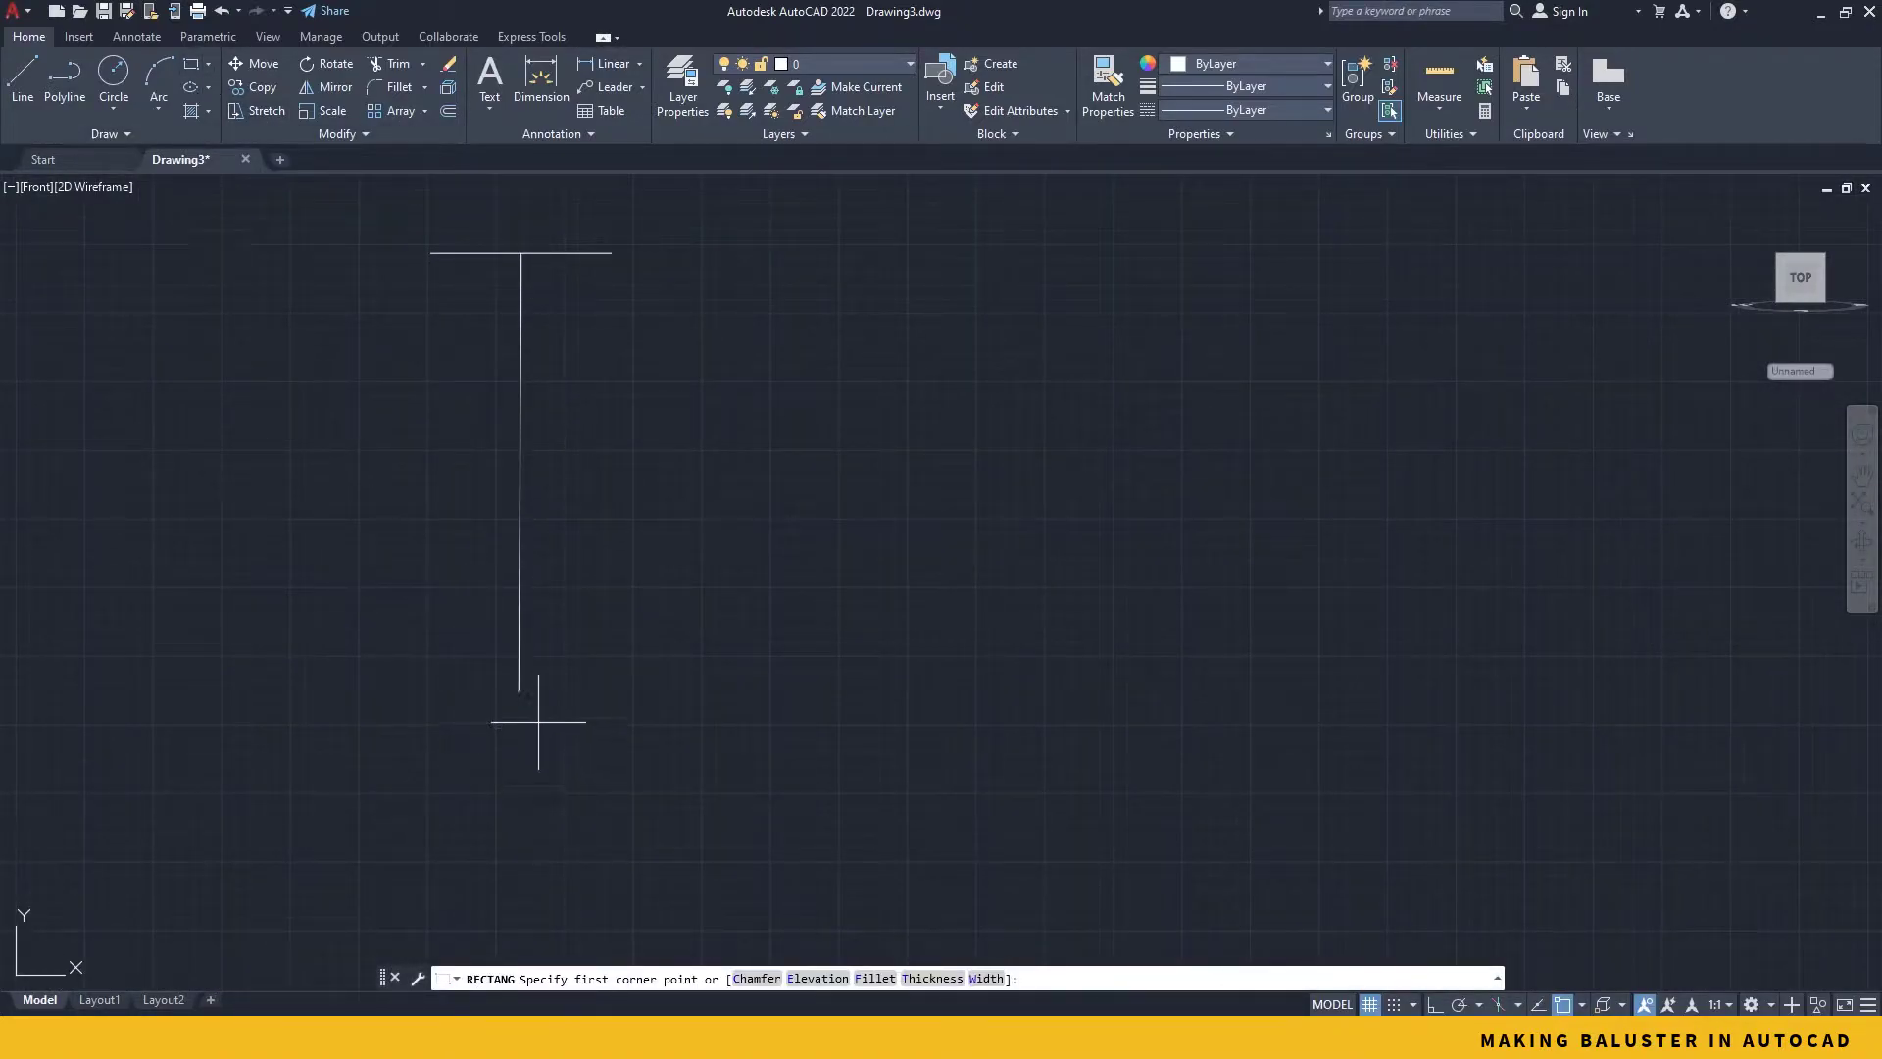
pyautogui.moveTo(517, 690)
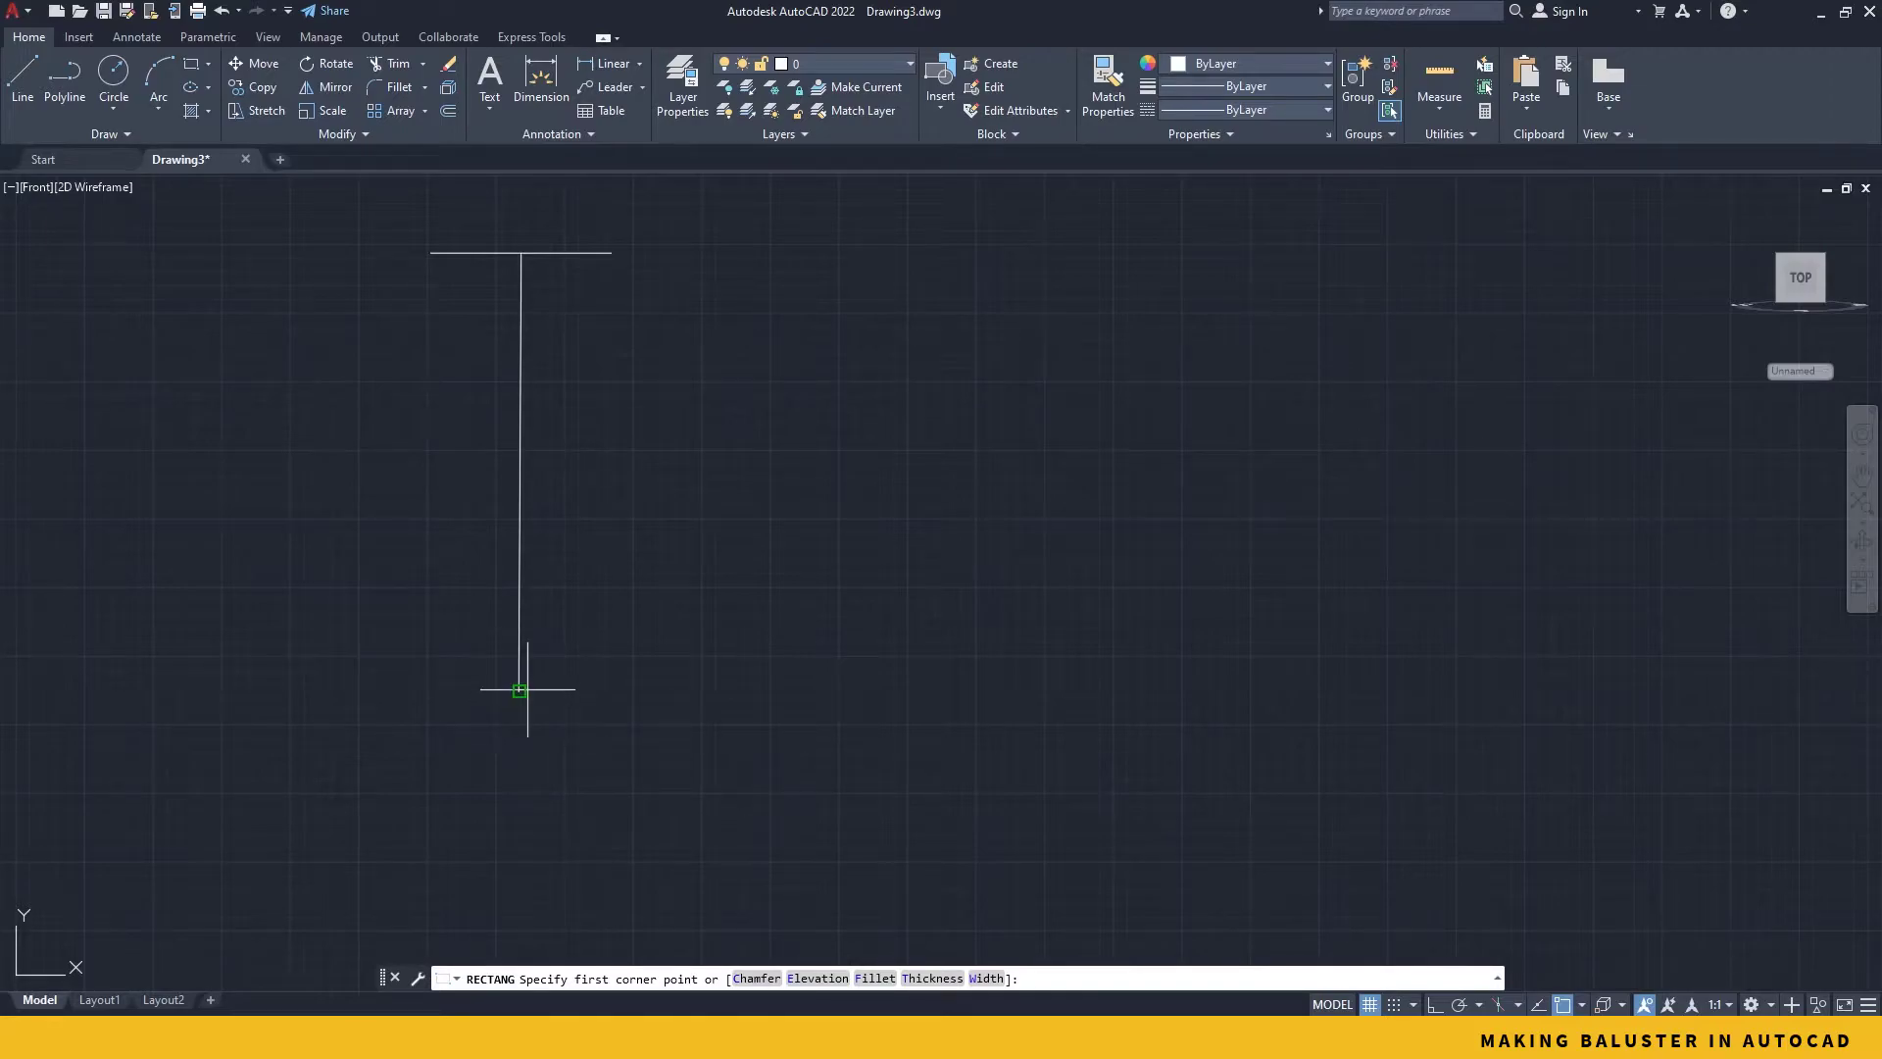
# Step: Draw an 80-unit-long rectangle by dimensions and move it from its bottom midpoint onto the axis end
pyautogui.click(520, 691)
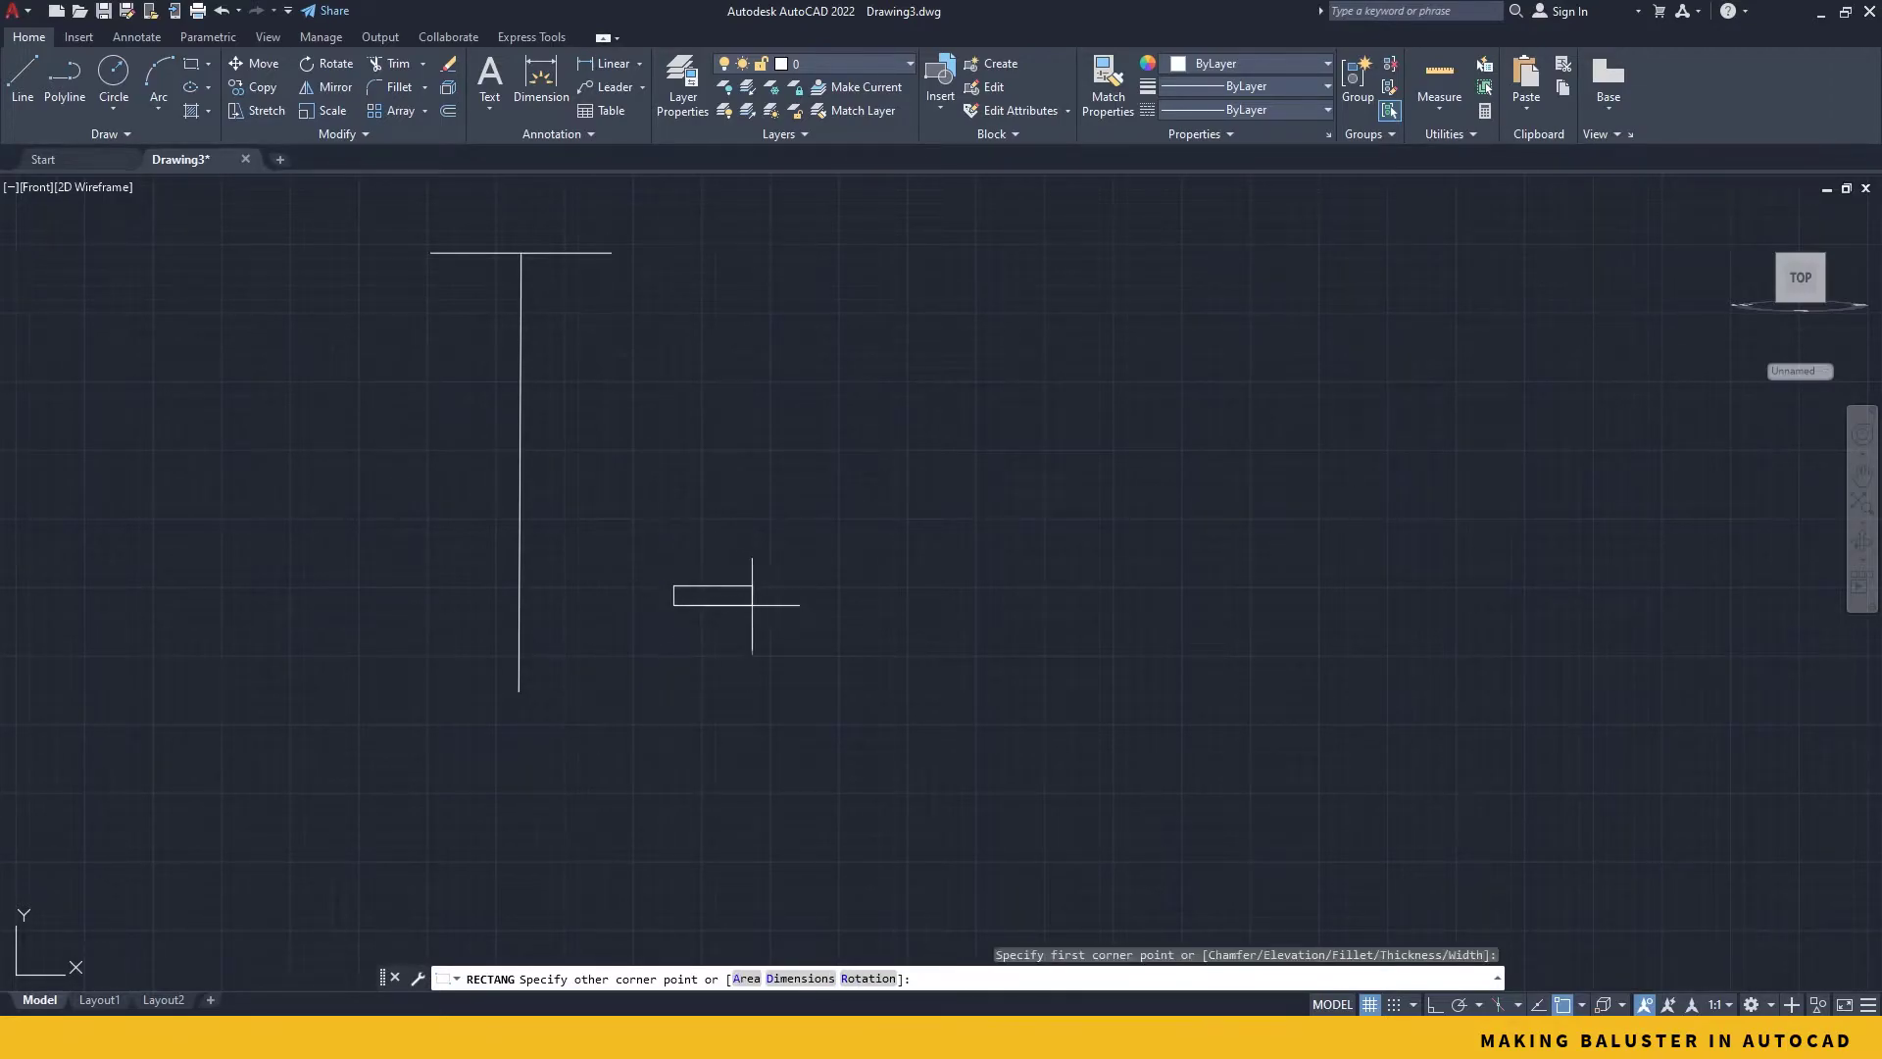
pyautogui.rightClick(753, 596)
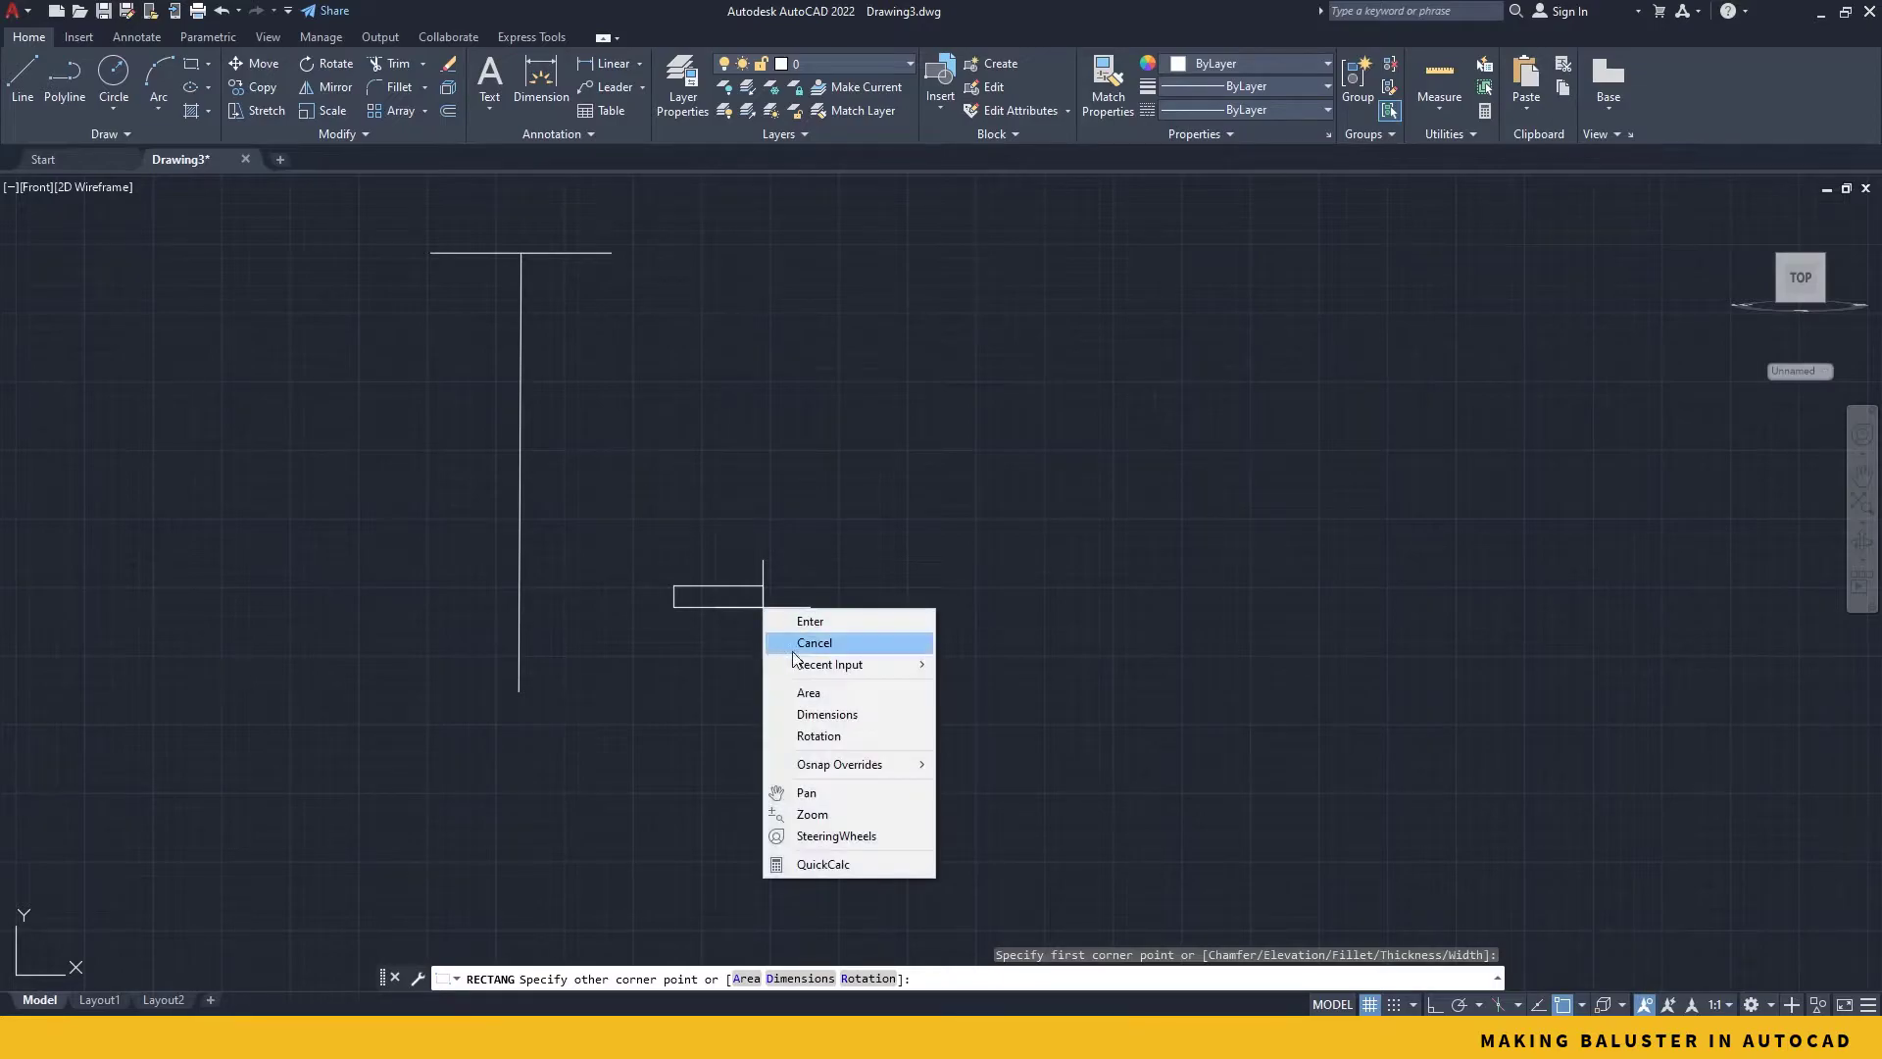
pyautogui.click(827, 714)
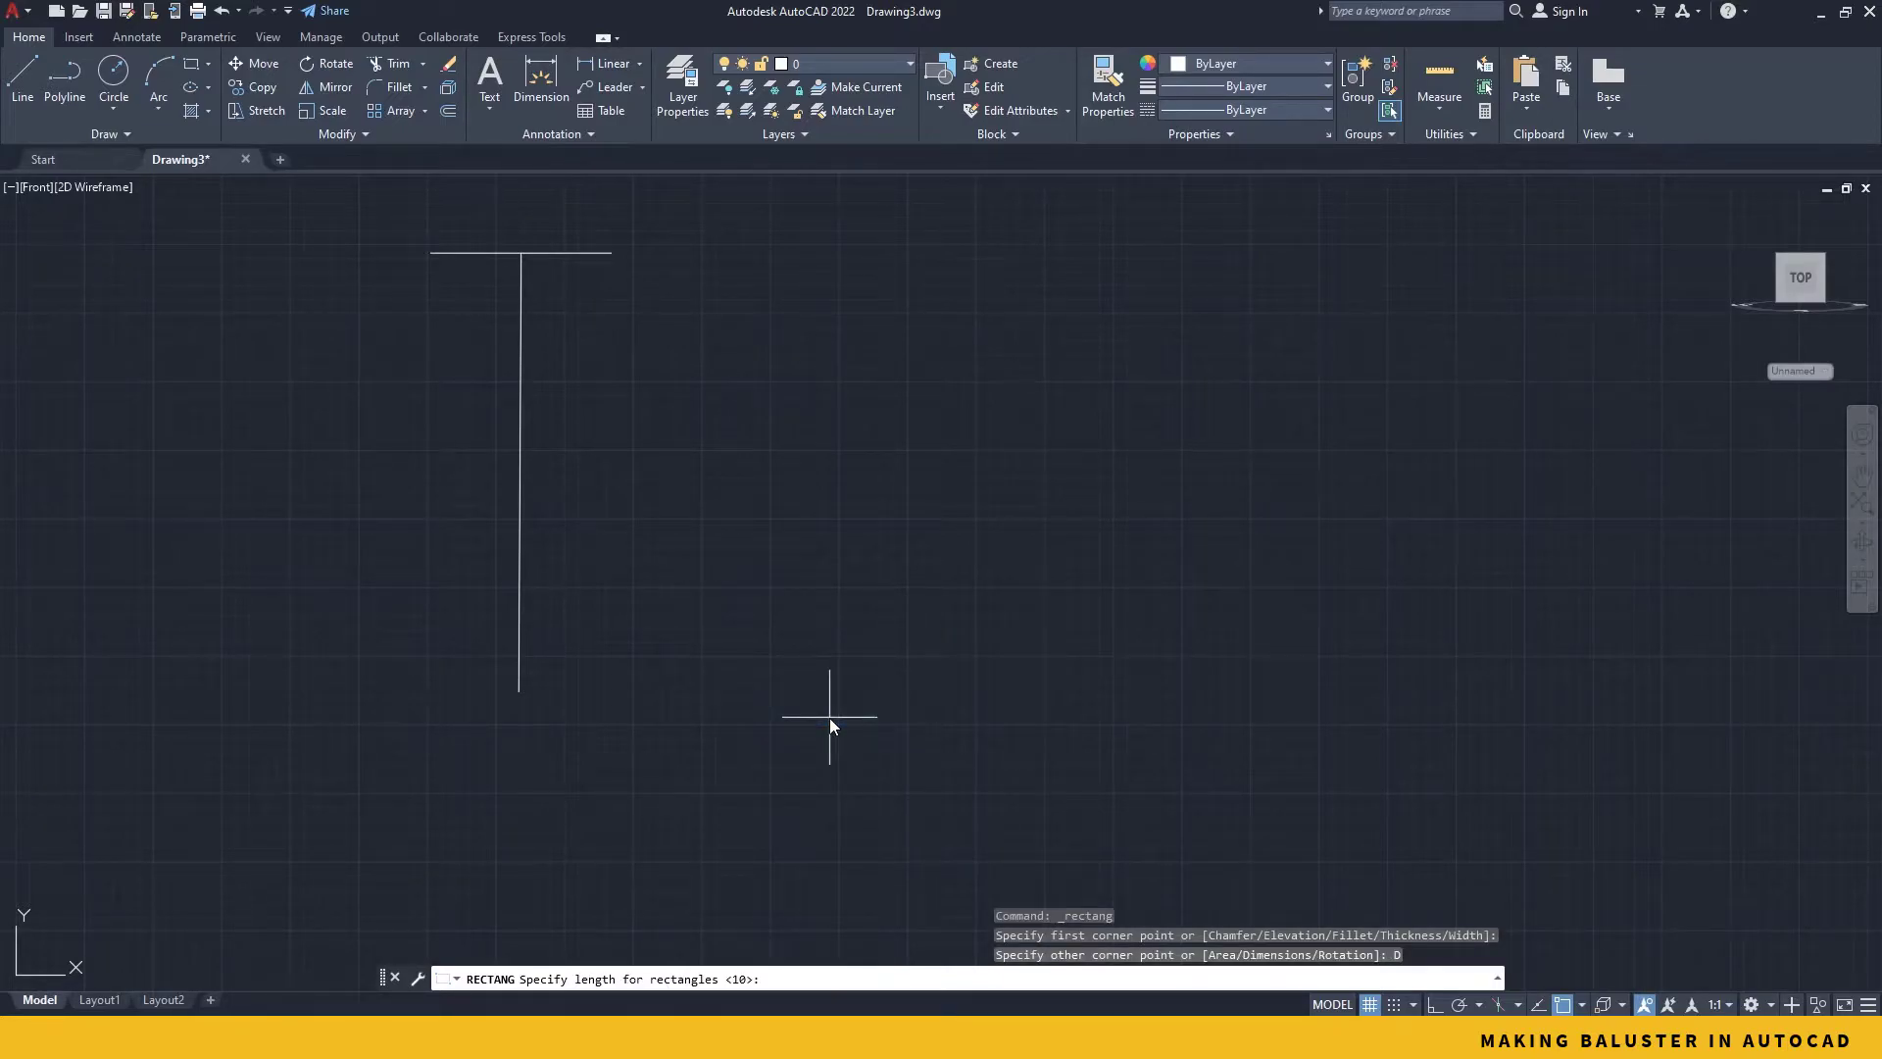
pyautogui.write('80')
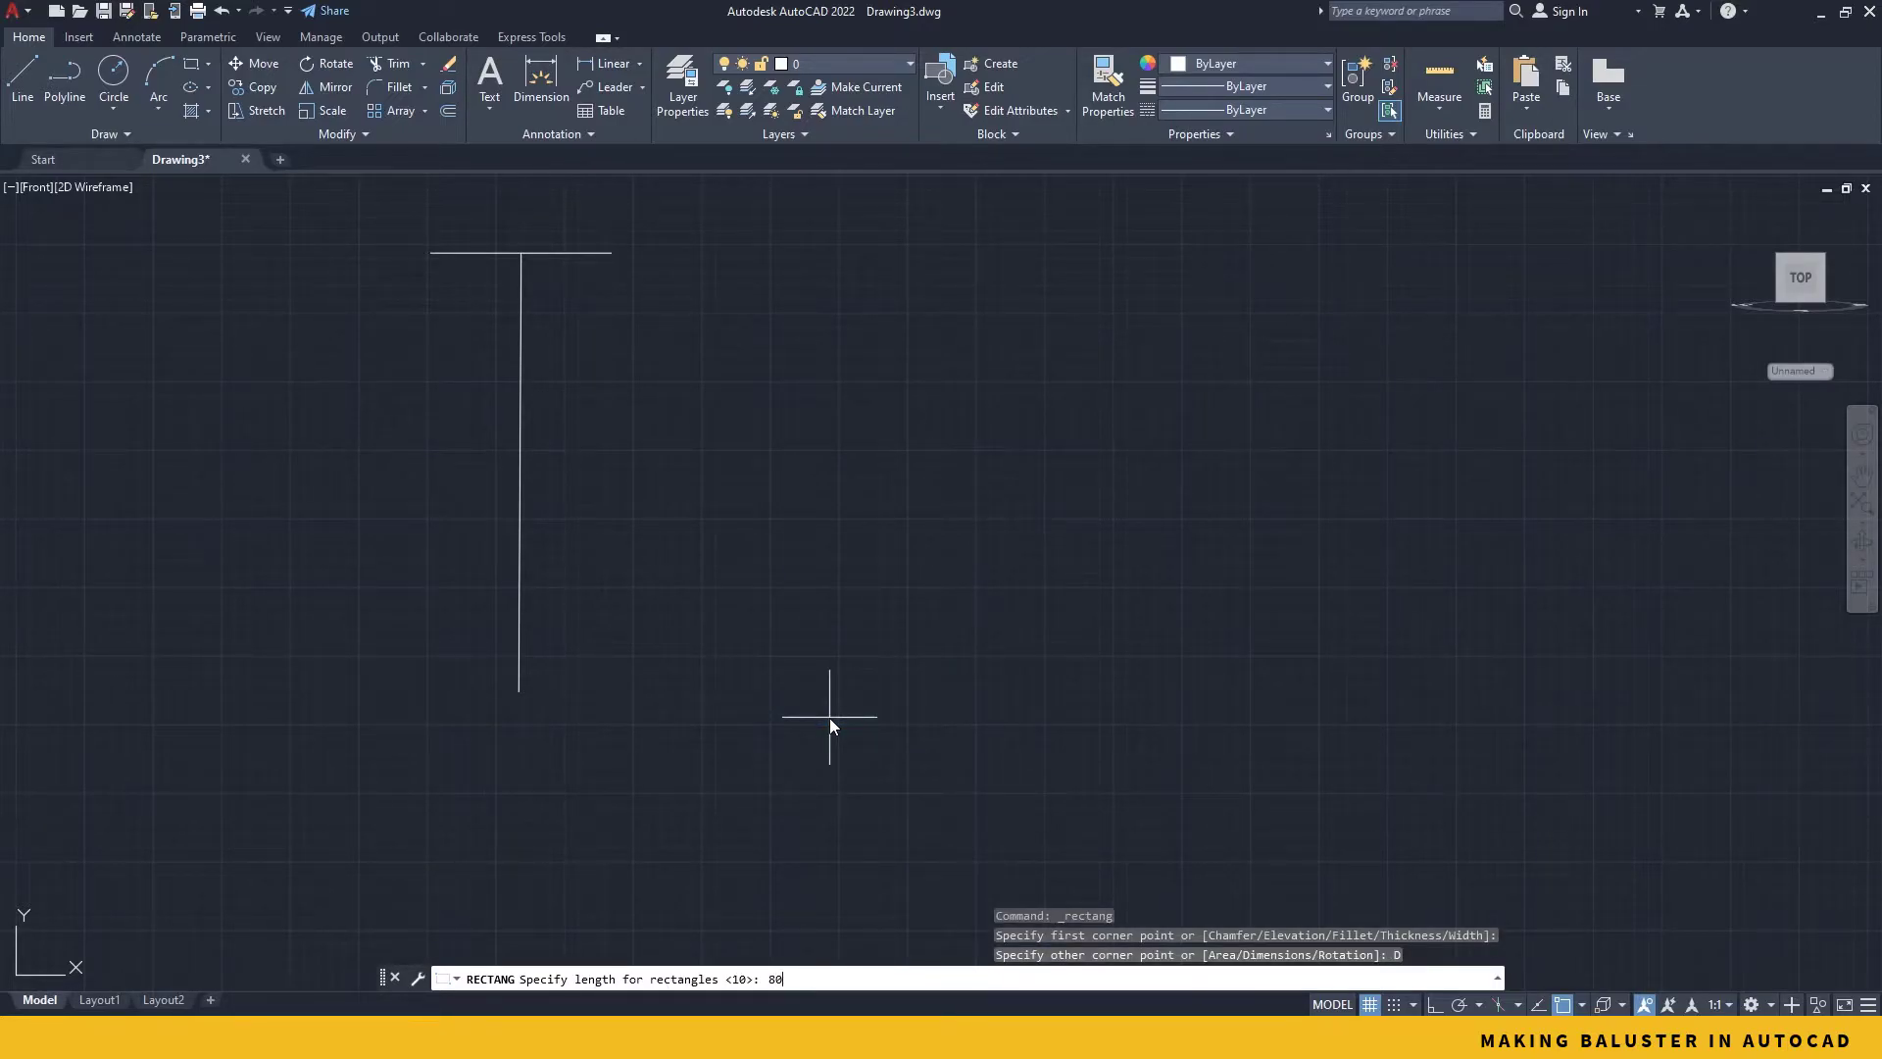
pyautogui.press('Return')
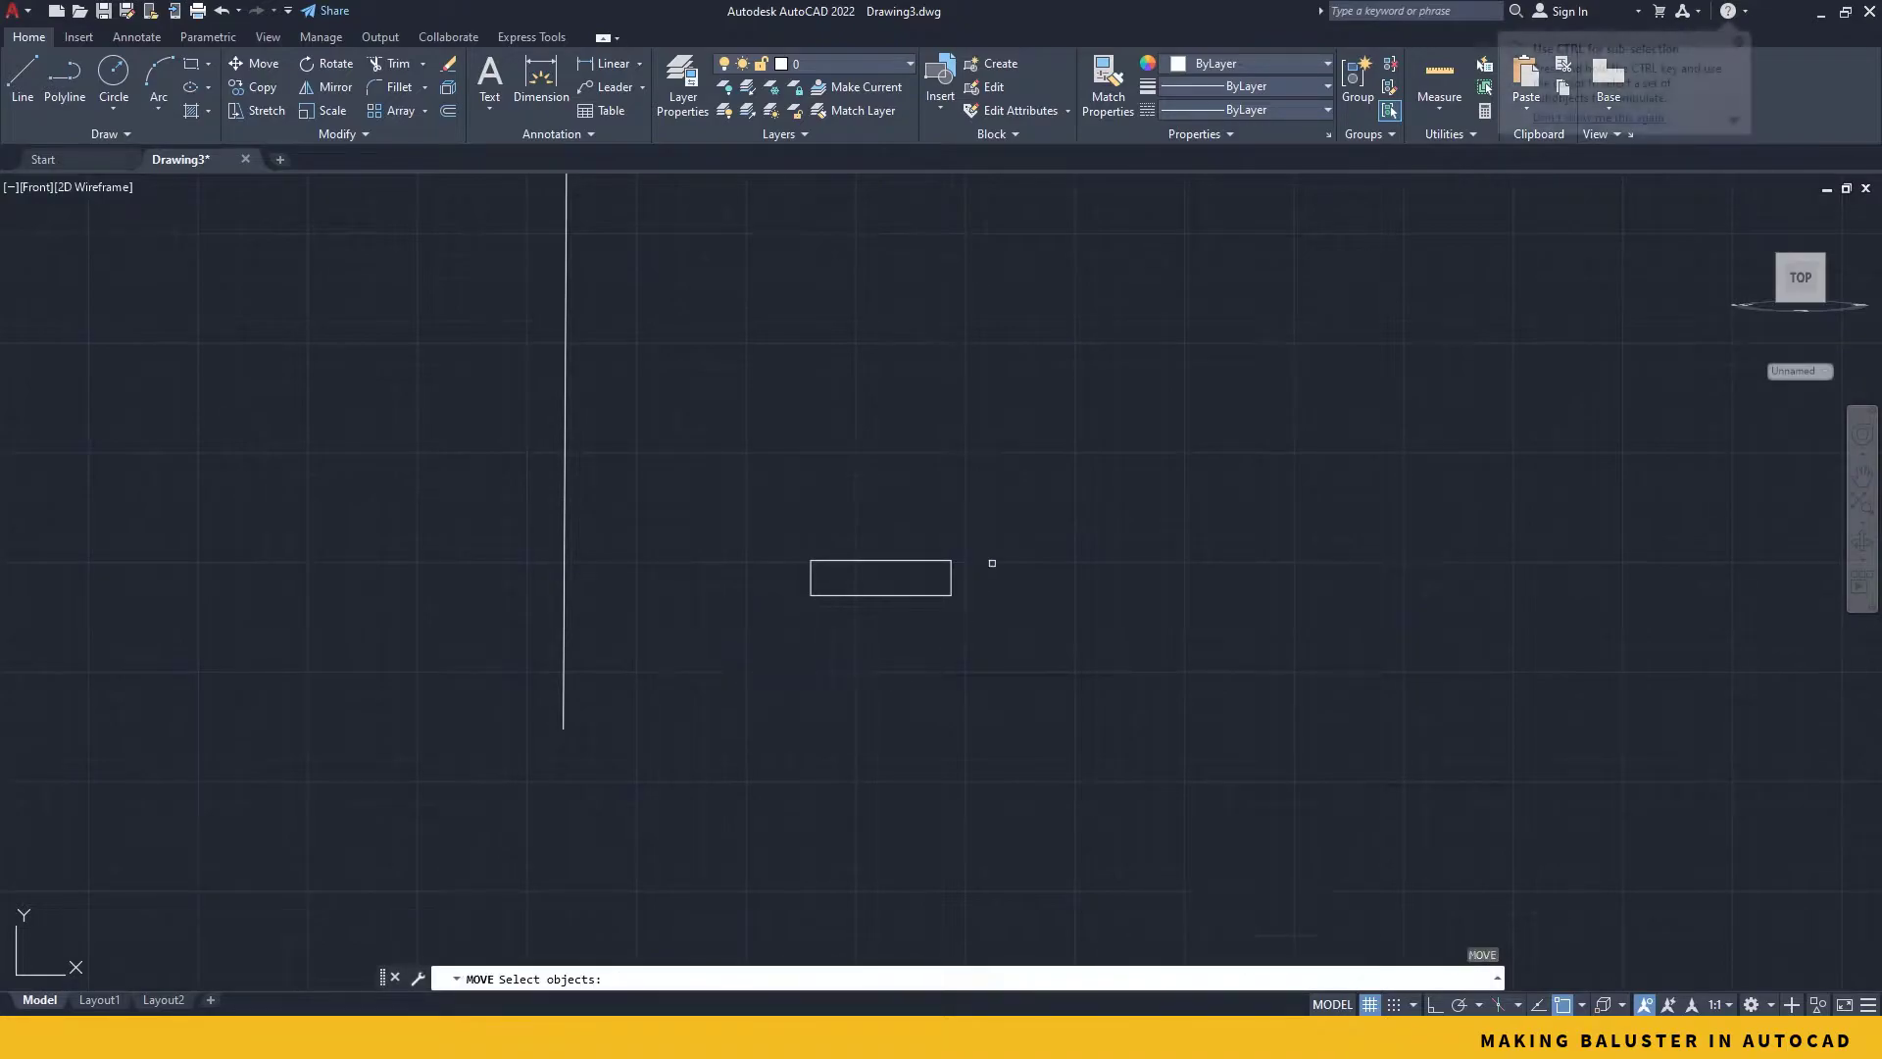
pyautogui.click(880, 577)
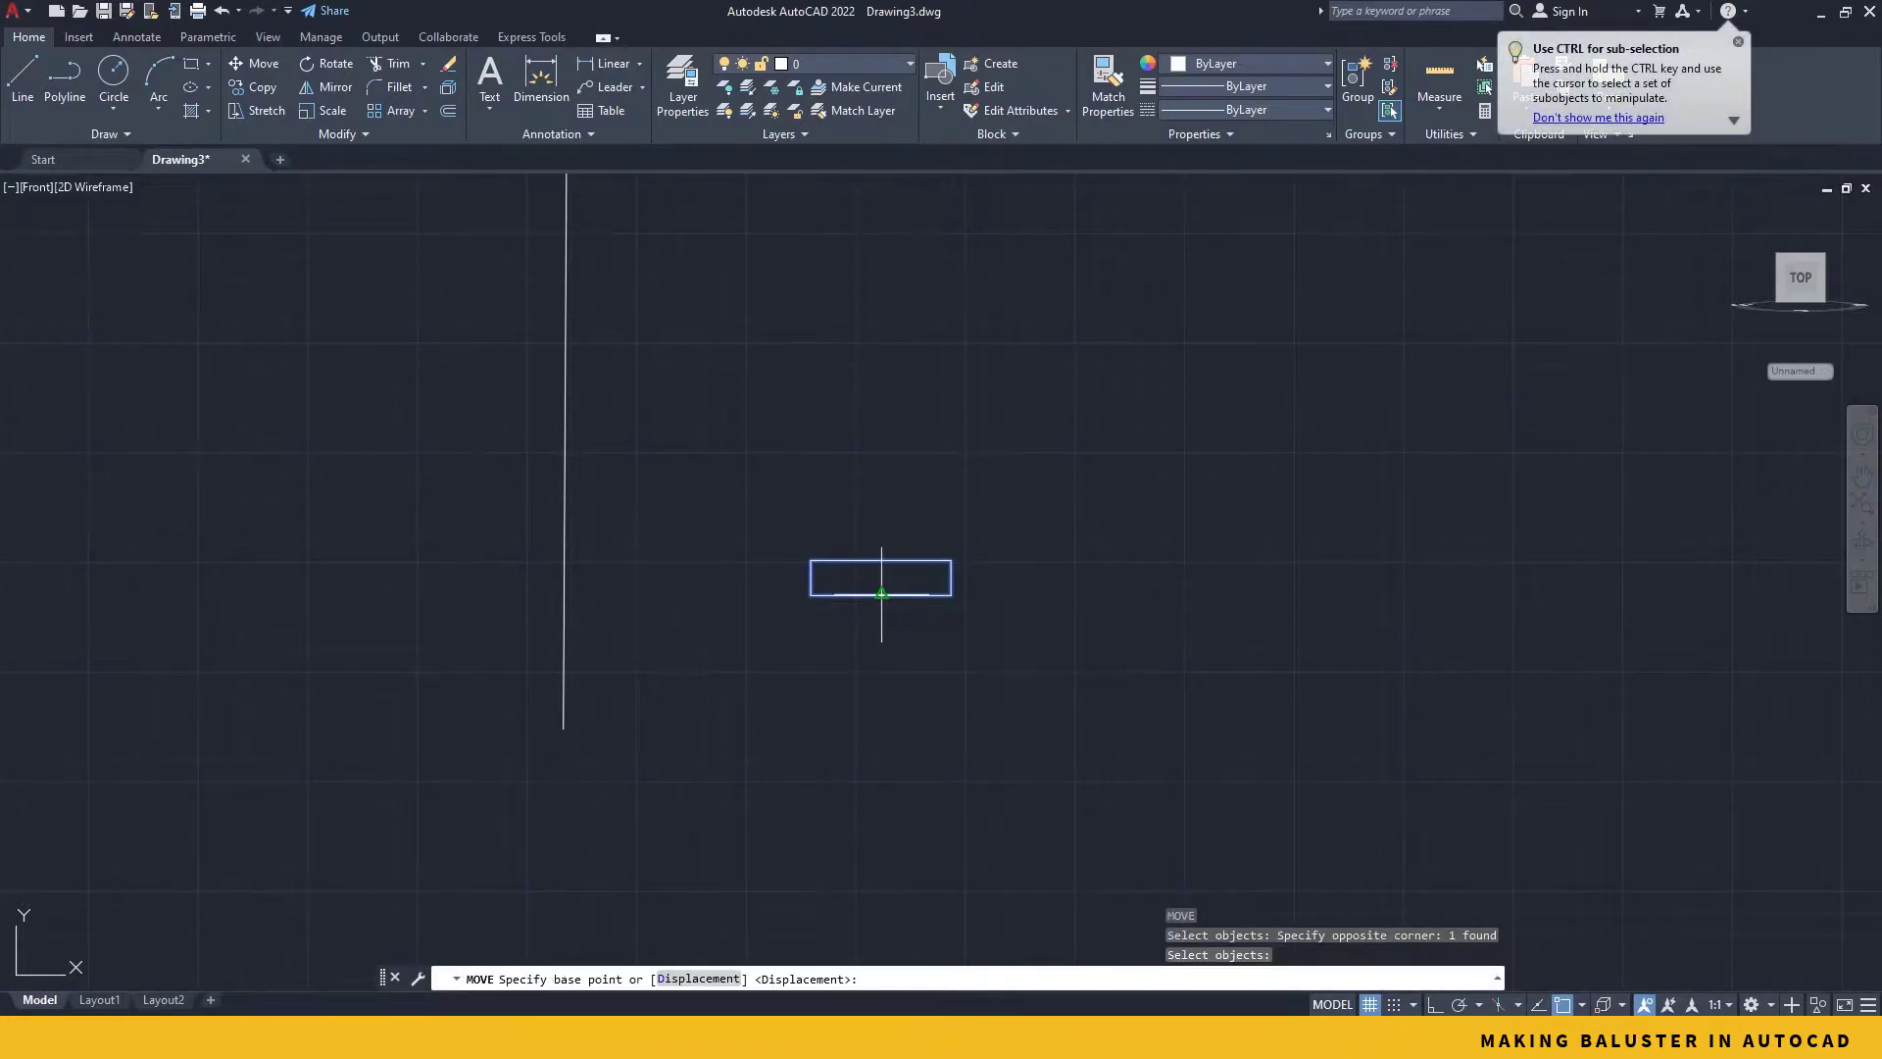
pyautogui.click(883, 594)
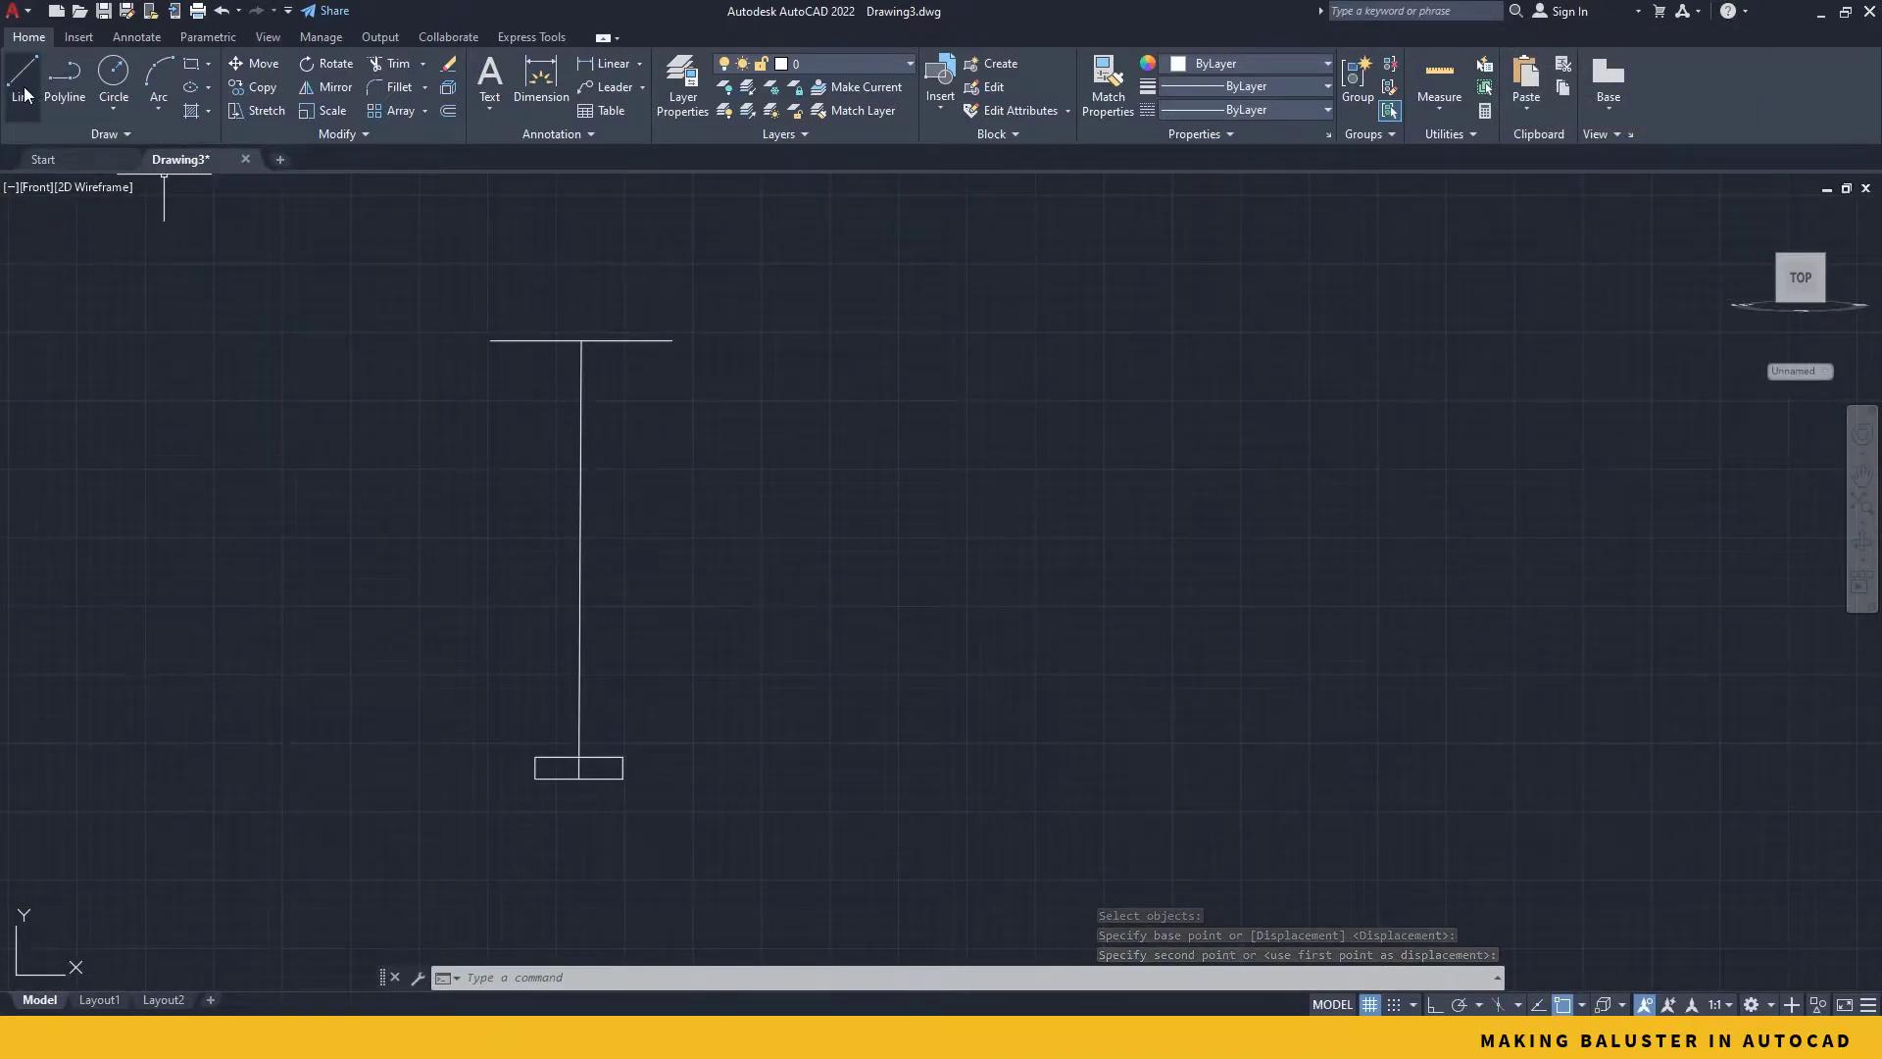
# Step: With Ortho on, draw stepped segments from the top line's right end, ending with a 30 length
pyautogui.click(19, 76)
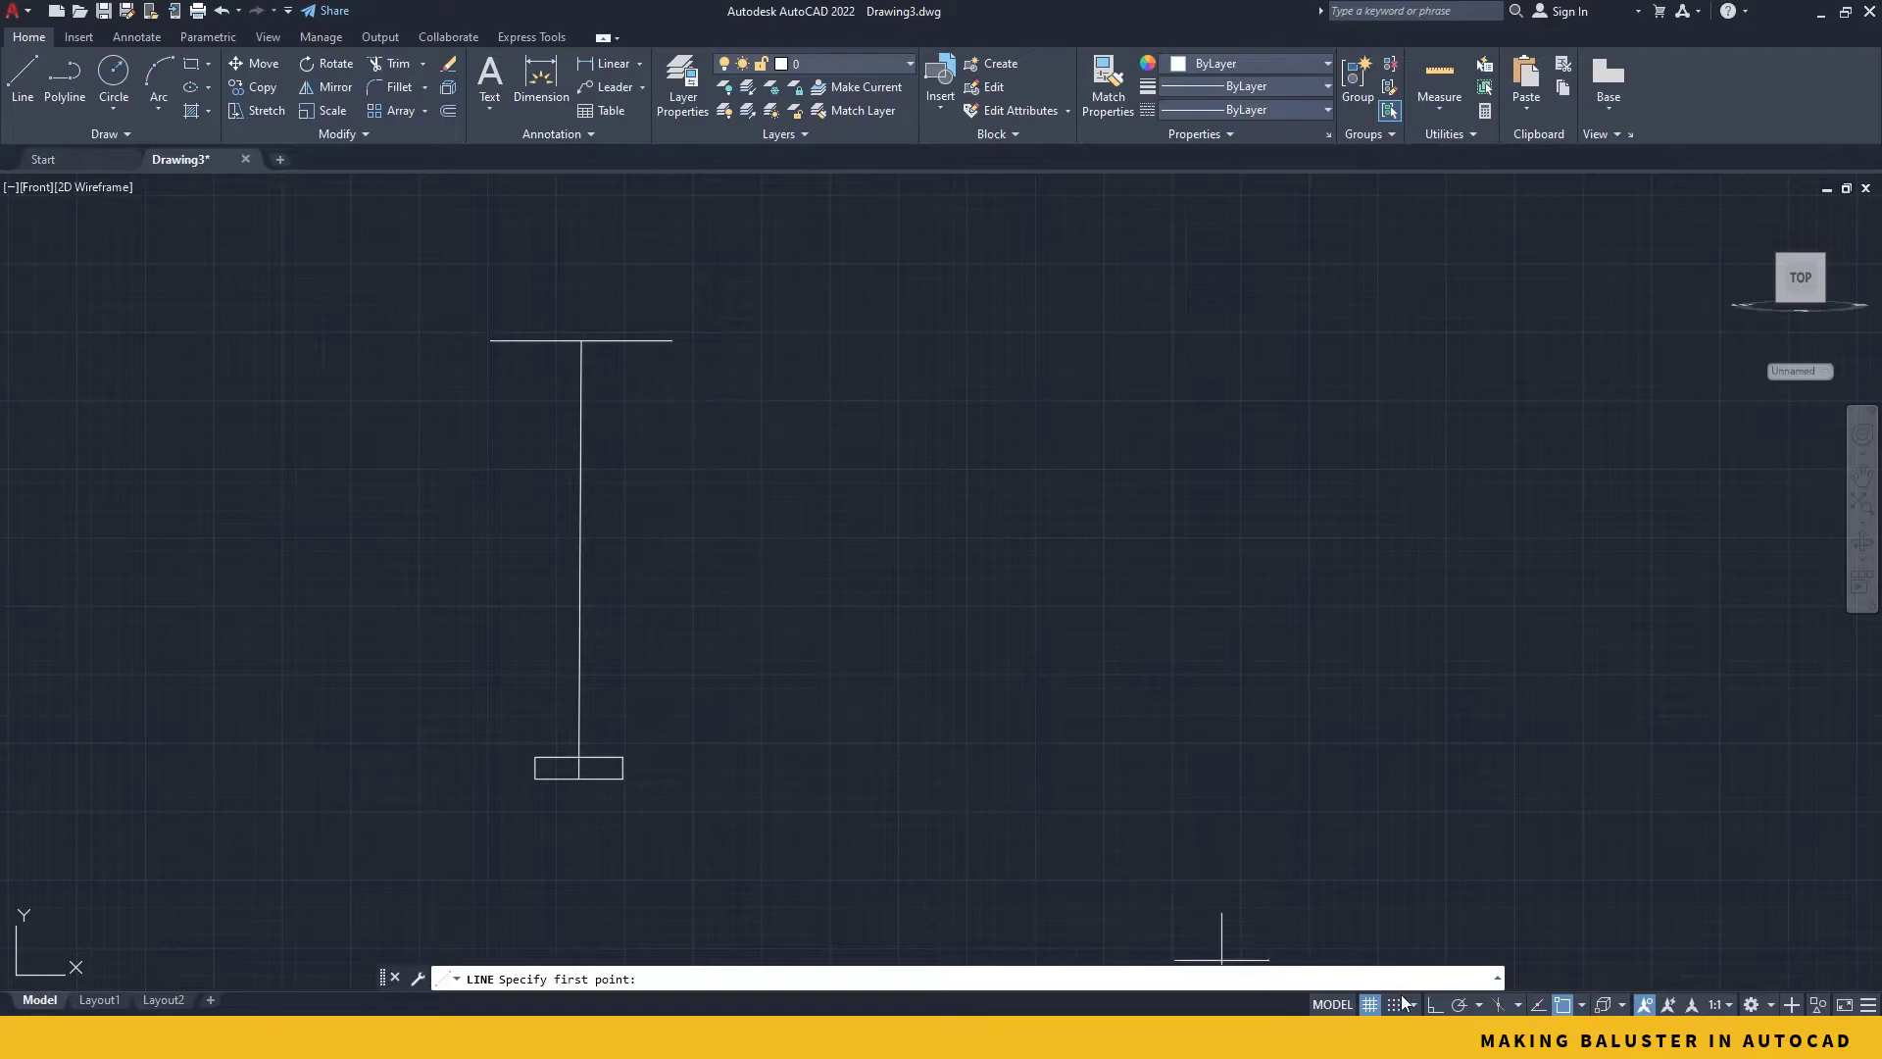
pyautogui.click(1433, 1004)
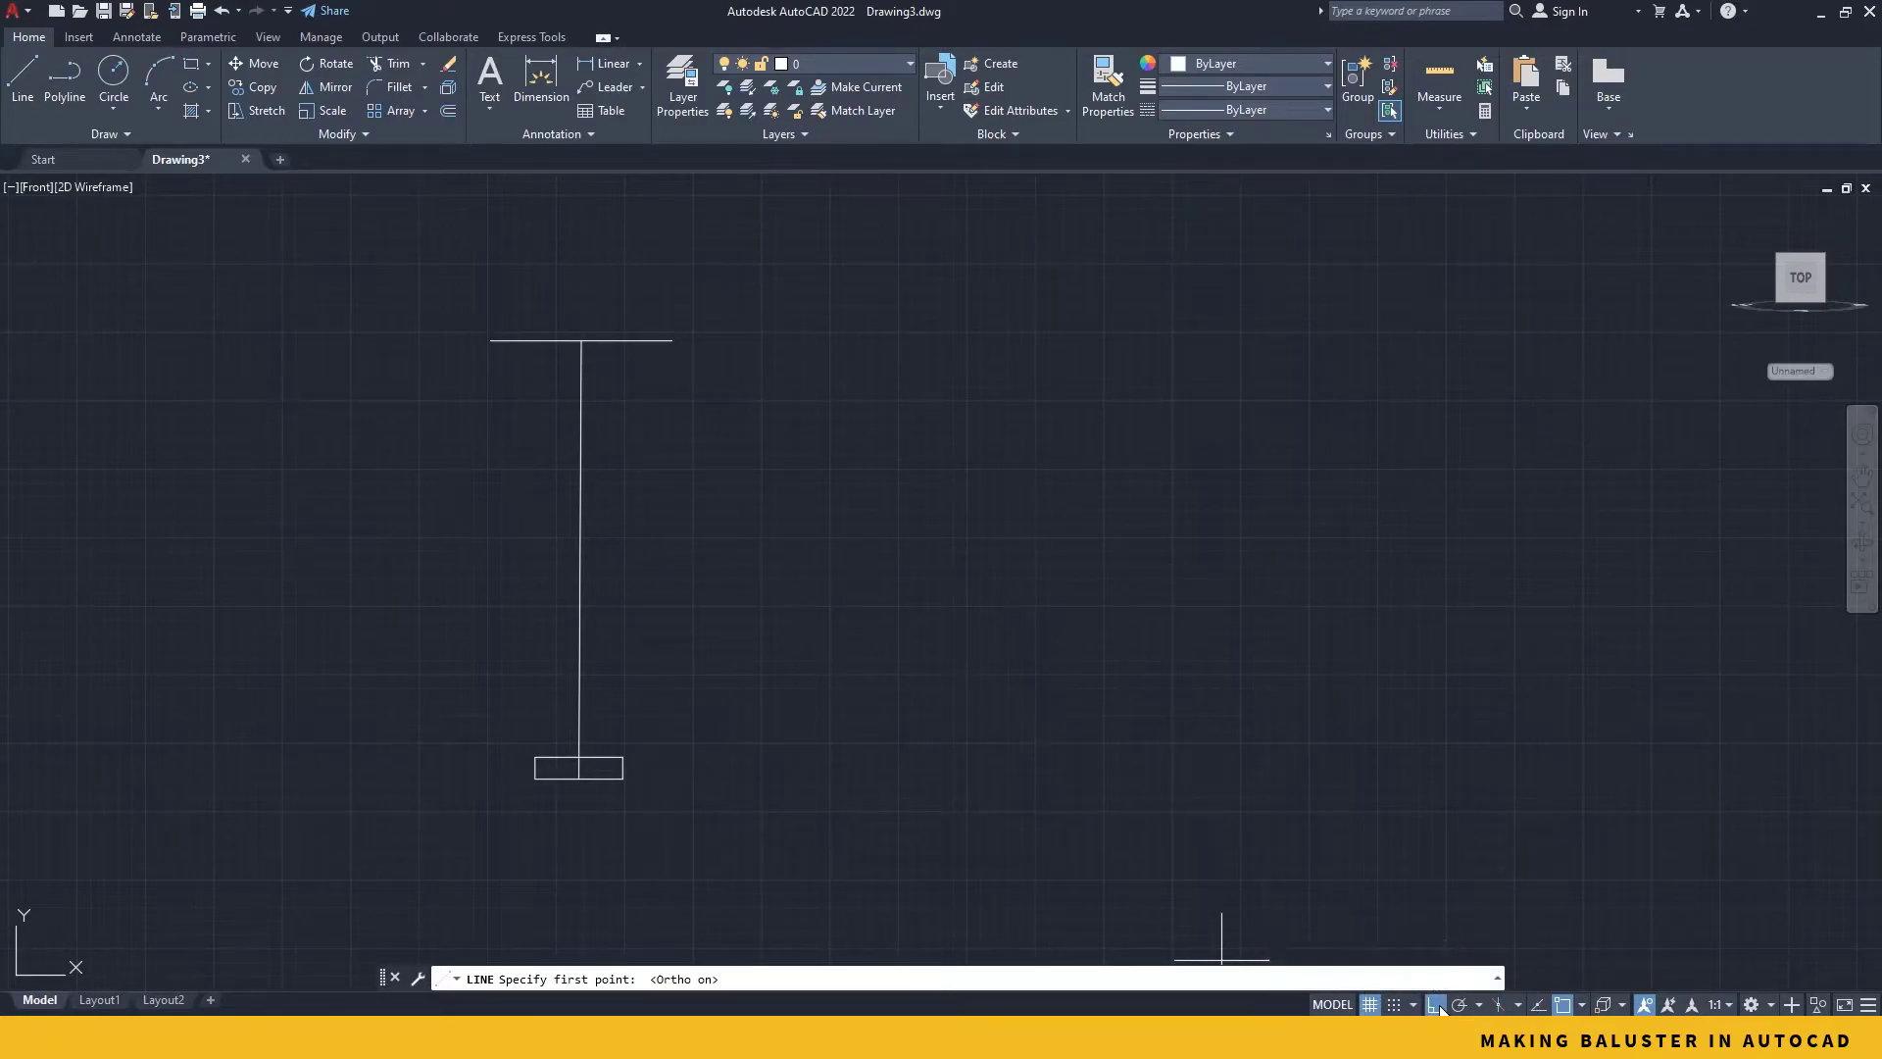
pyautogui.click(671, 336)
pyautogui.write('20')
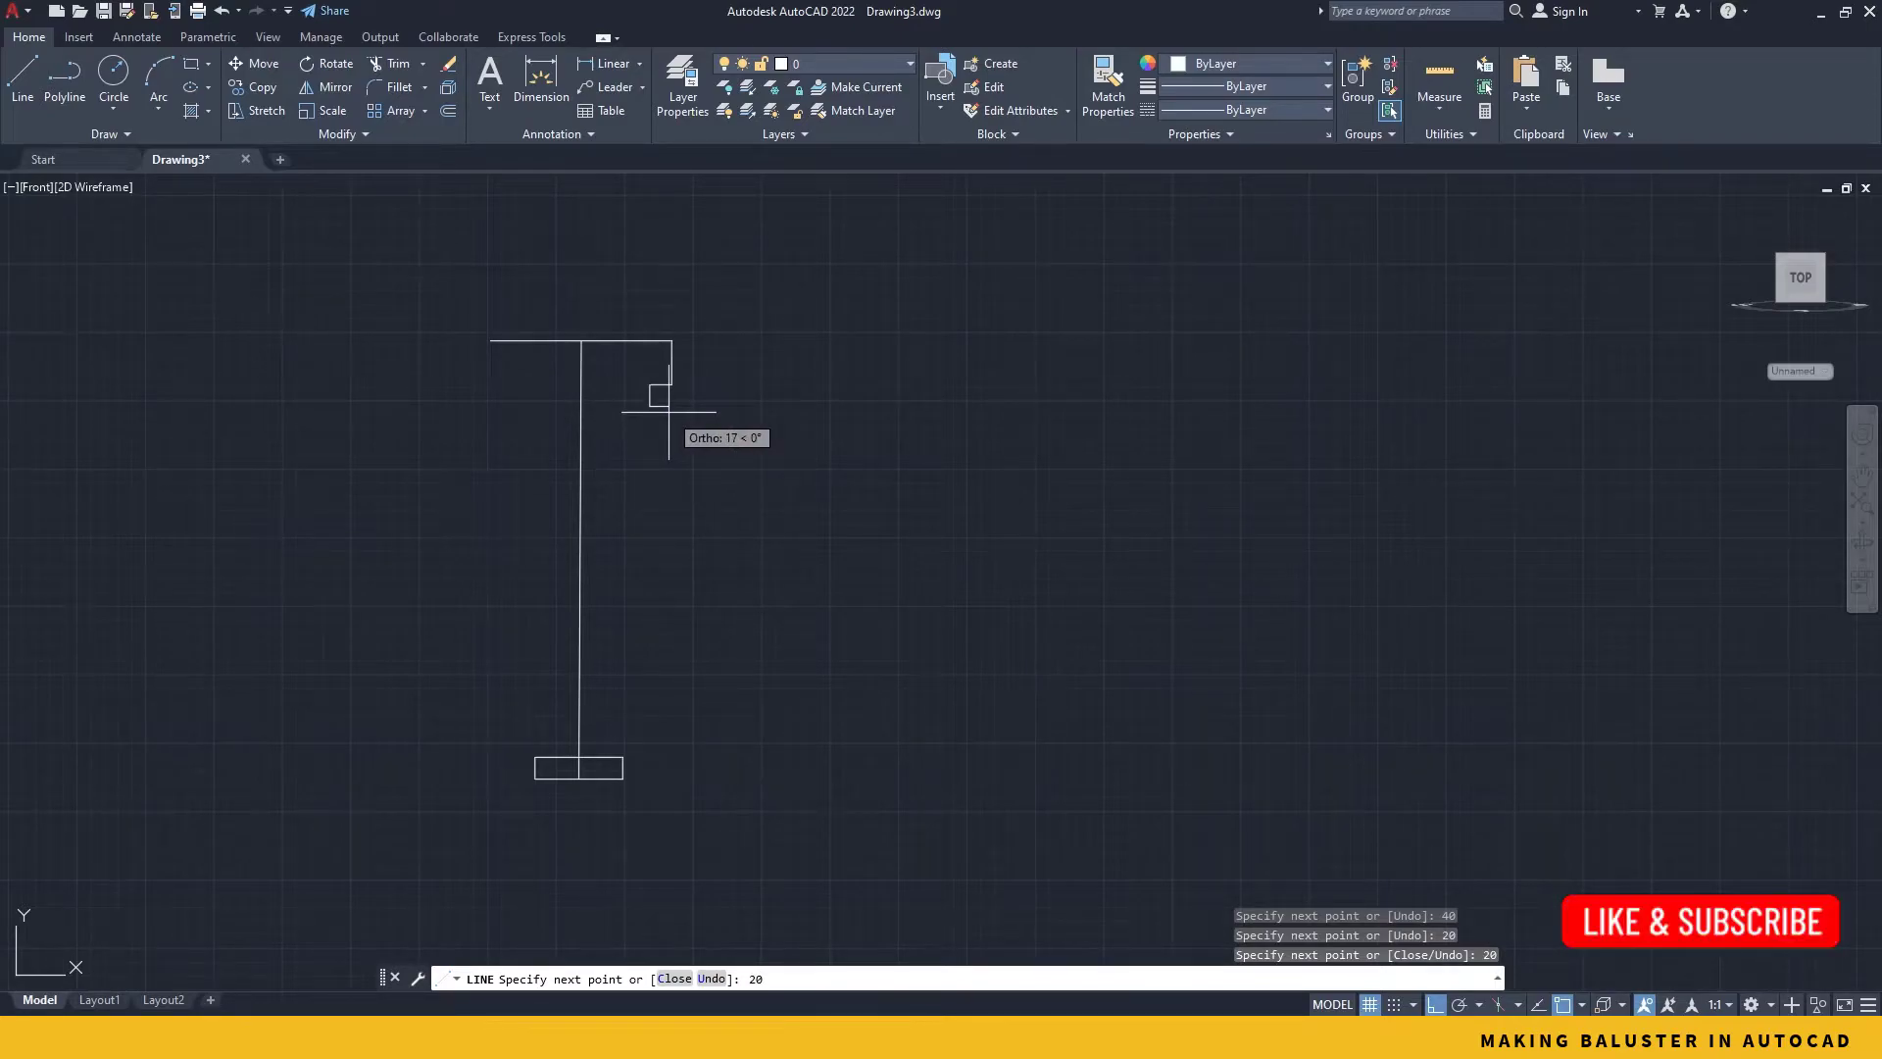
pyautogui.moveTo(661, 414)
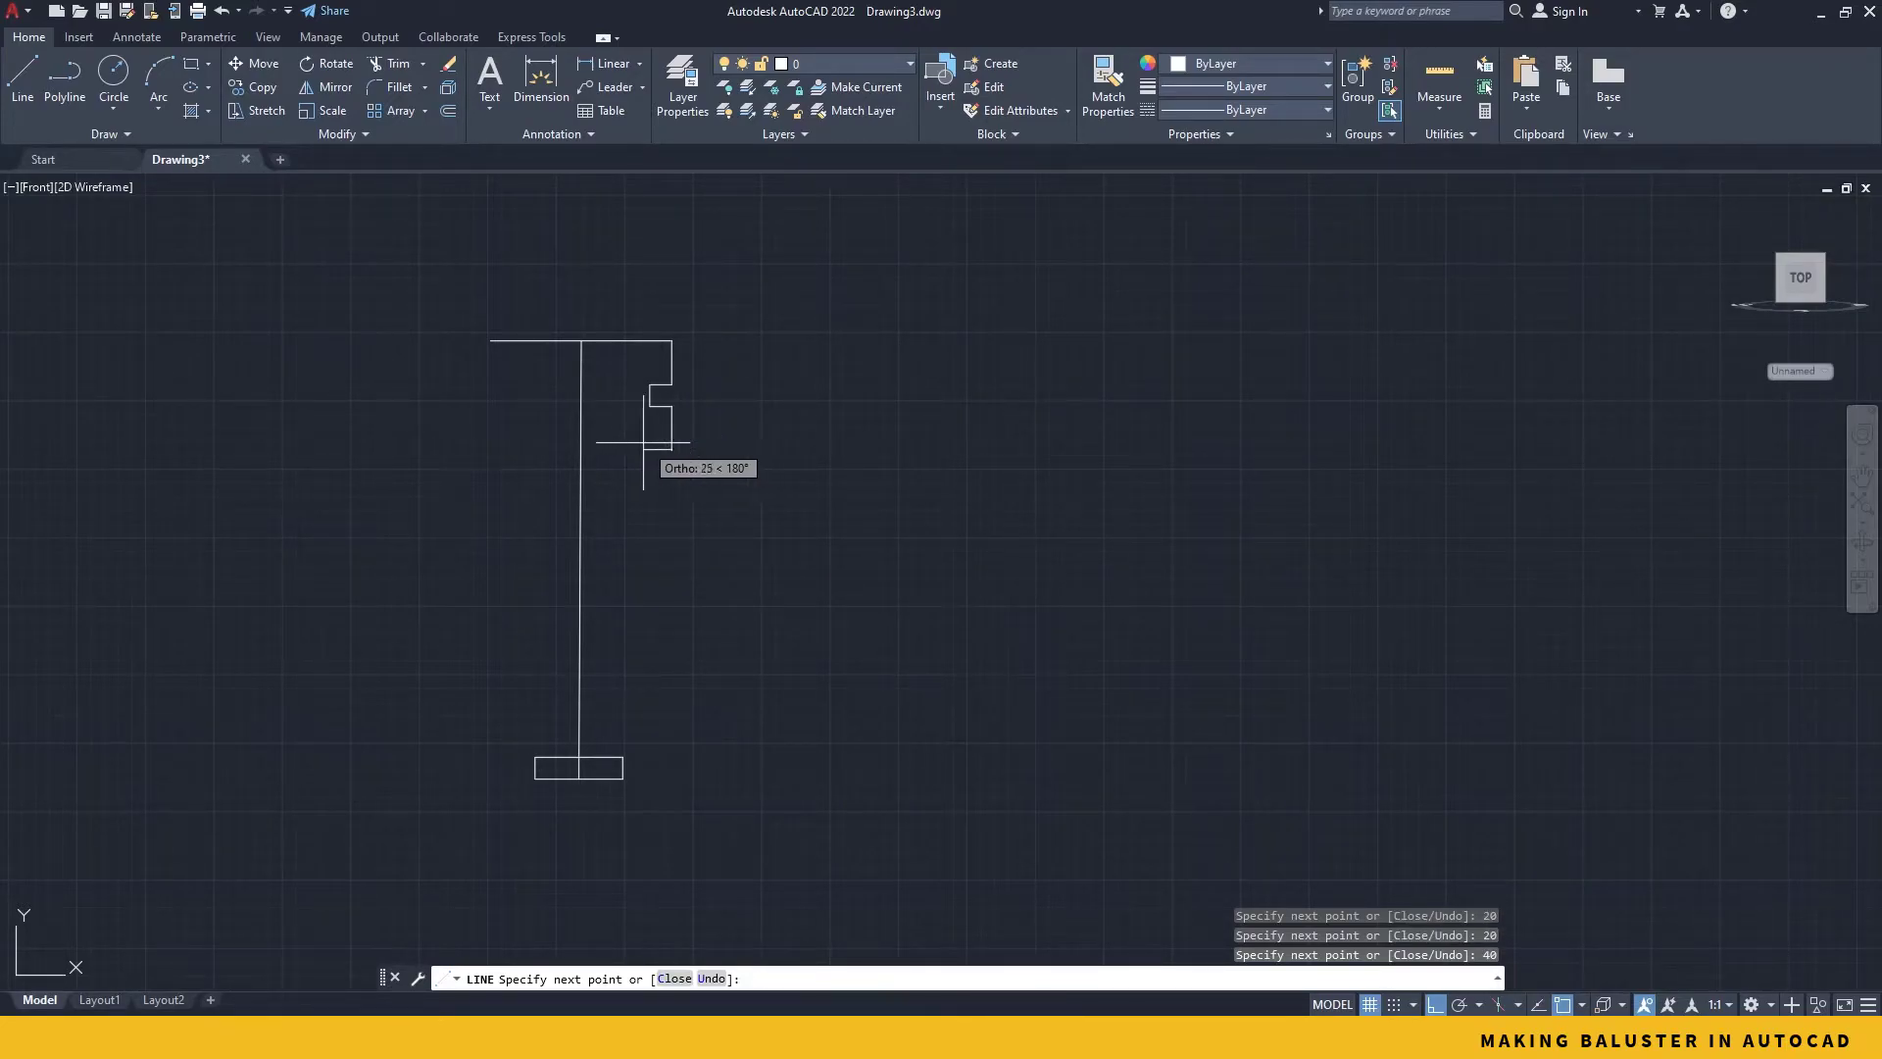
pyautogui.write('30')
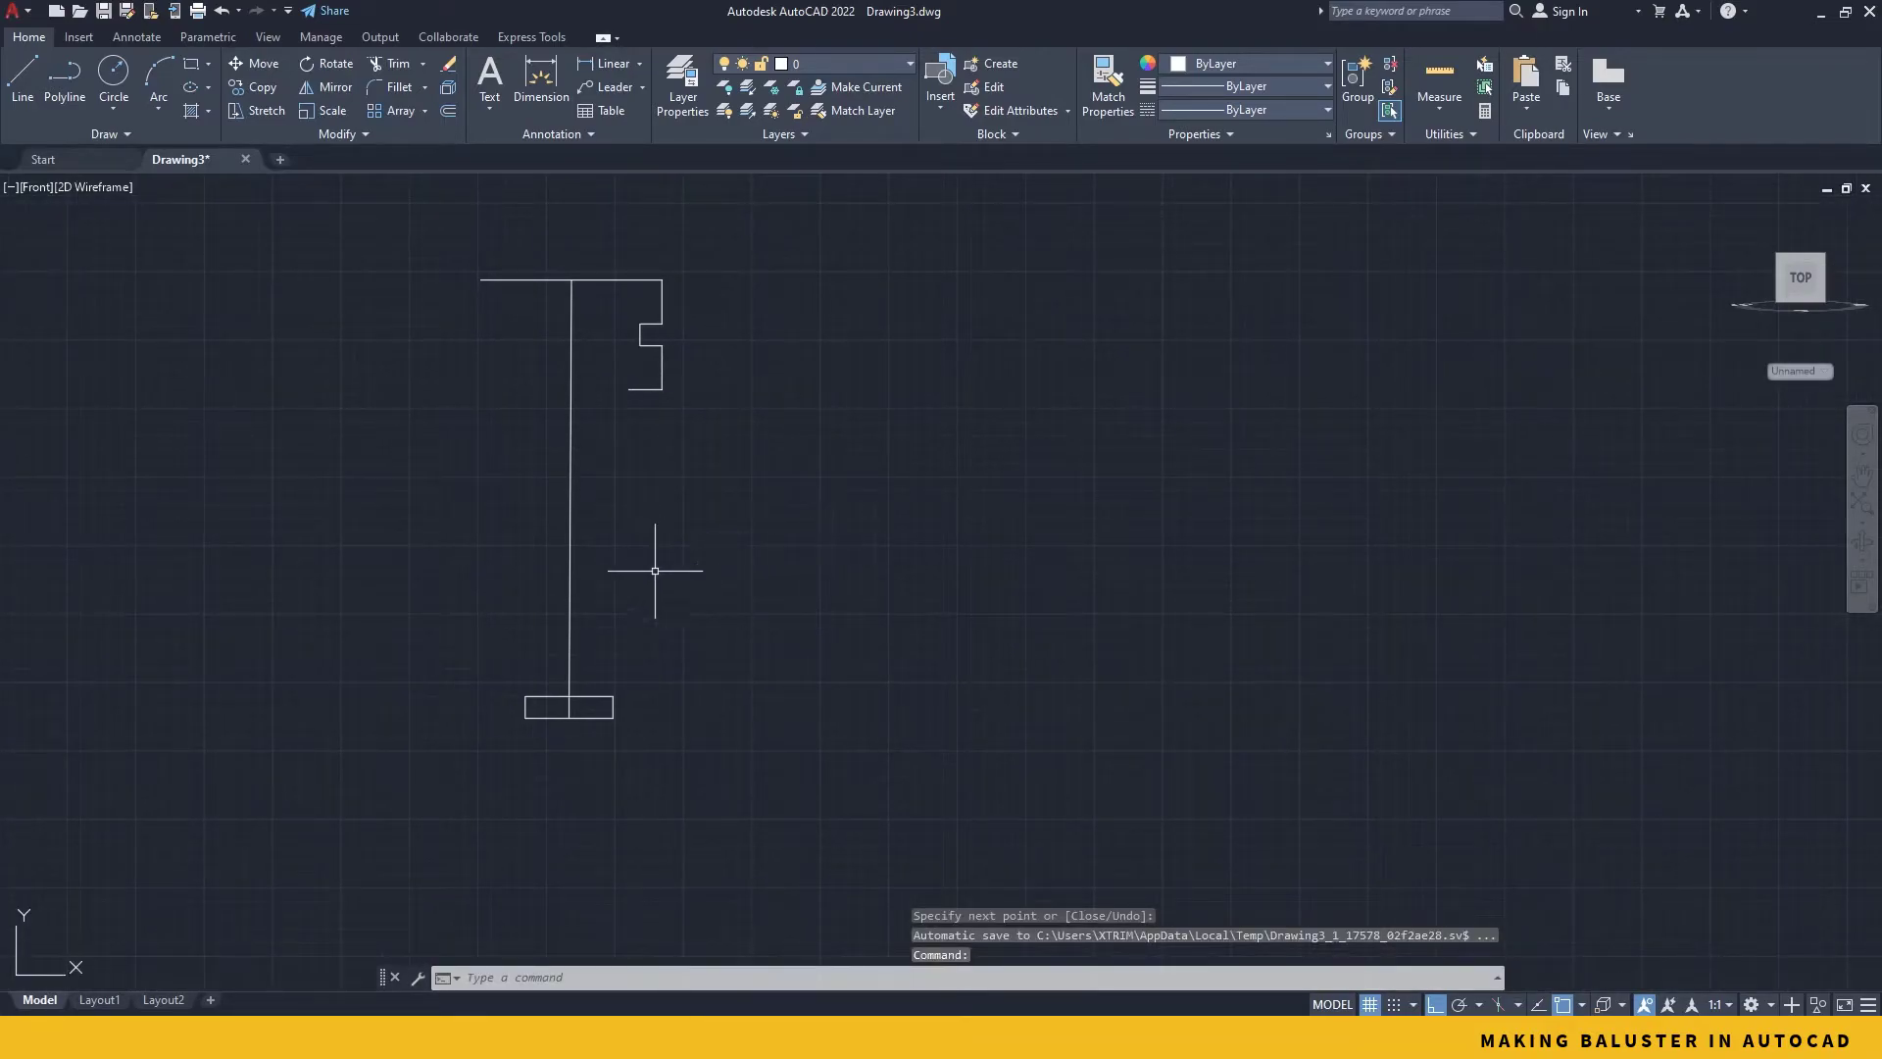
pyautogui.moveTo(639, 585)
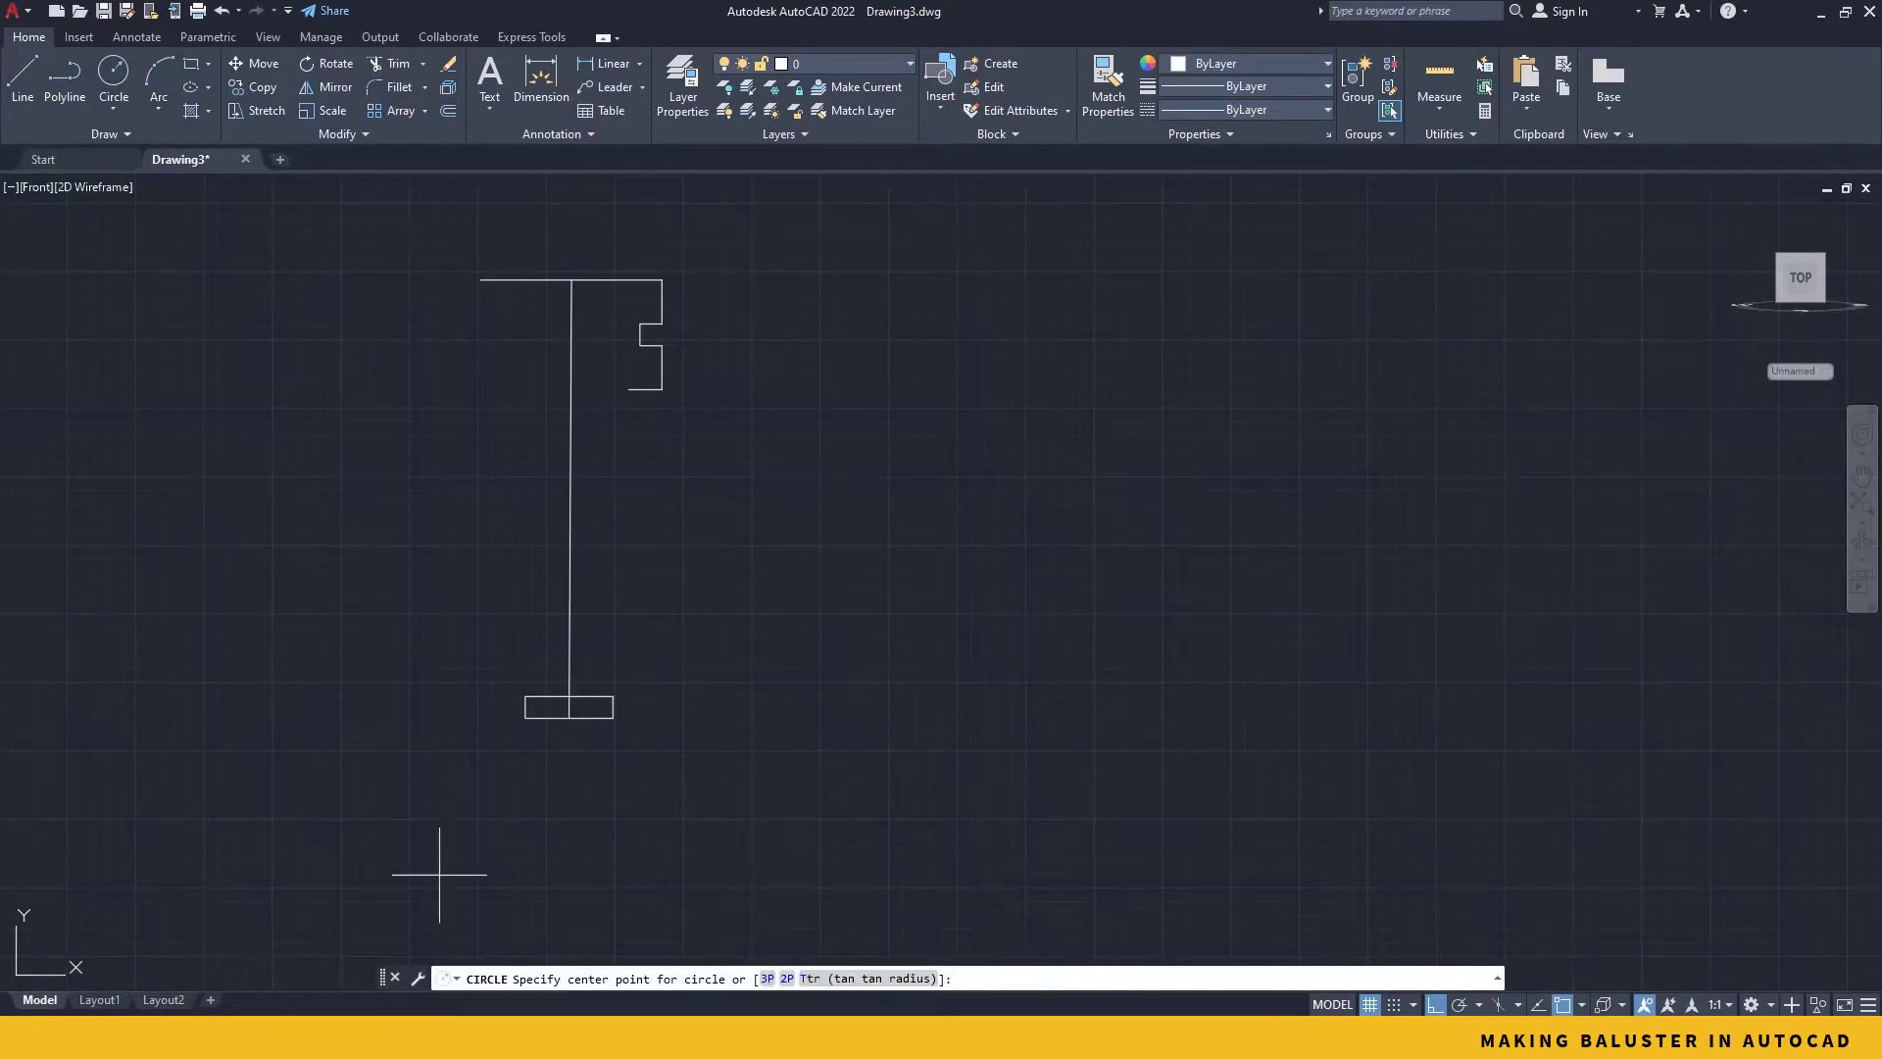
# Step: Draw a circle centred on the rectangle's midpoint and move it by its bottom quadrant
pyautogui.click(569, 708)
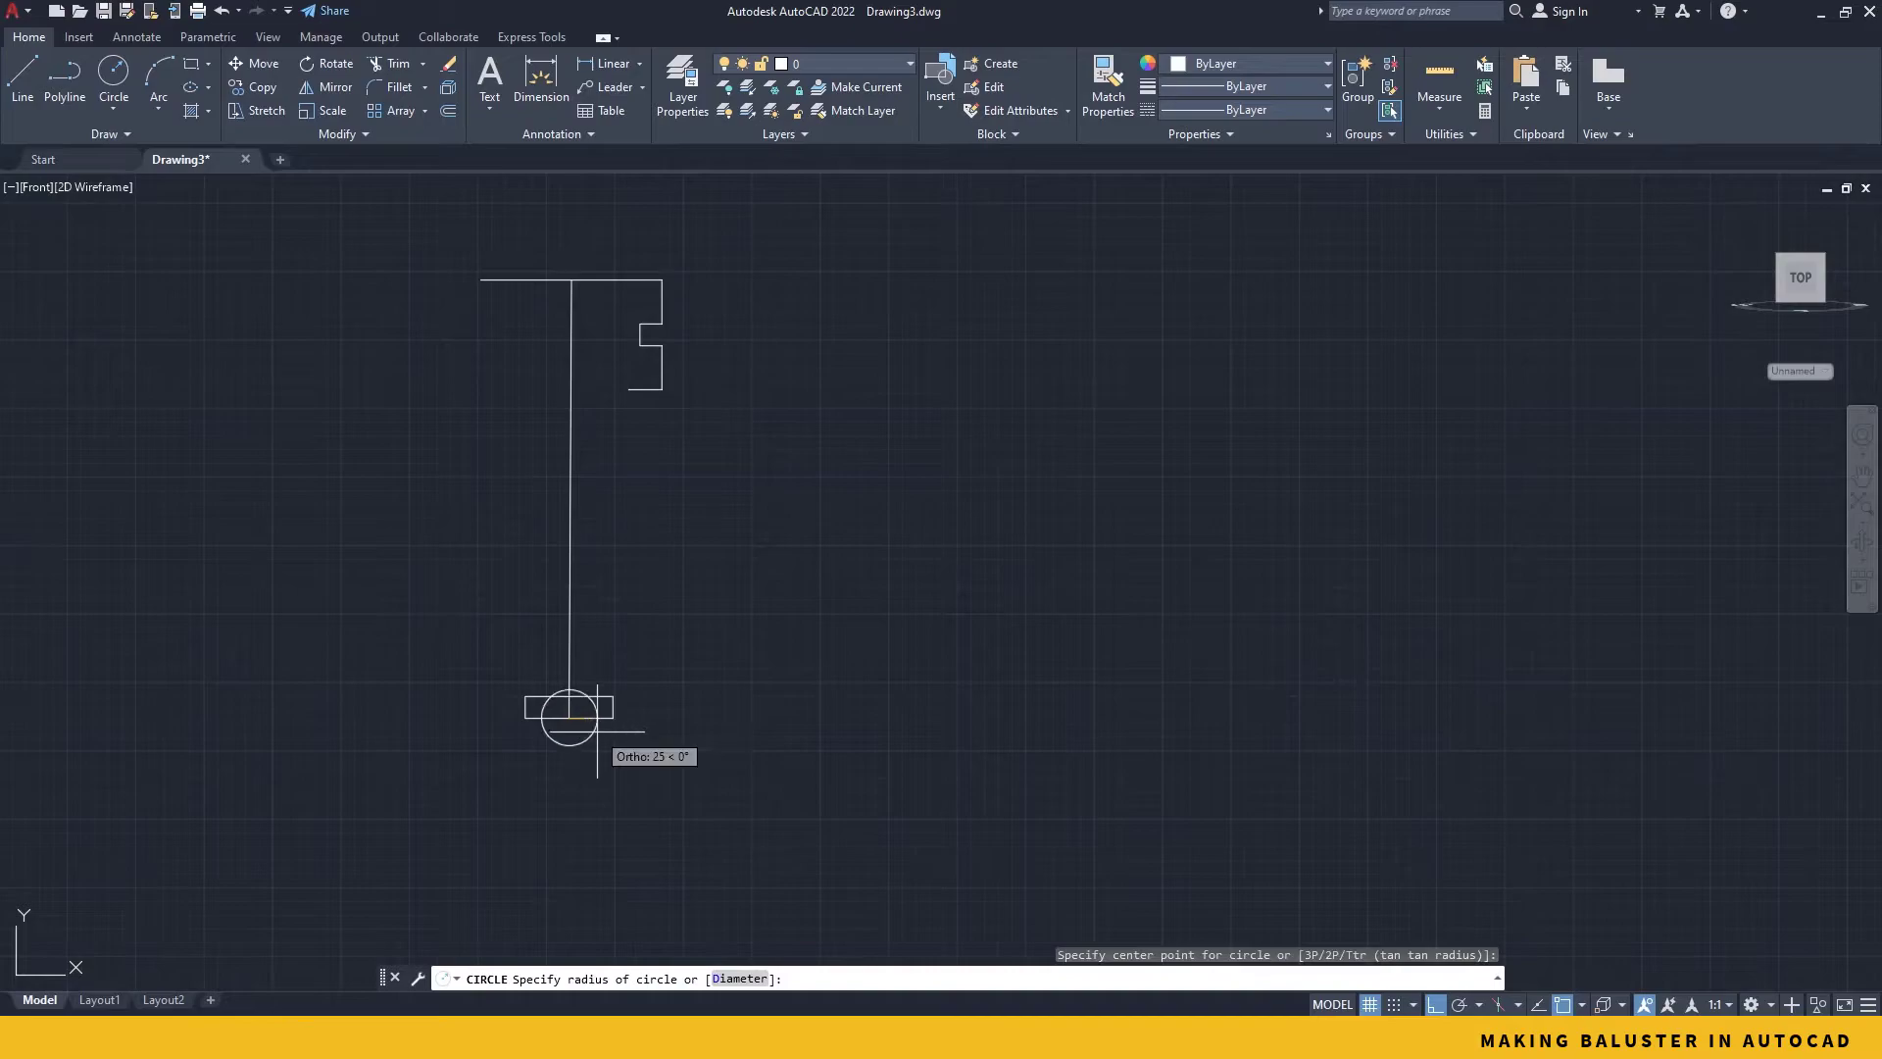
pyautogui.moveTo(661, 787)
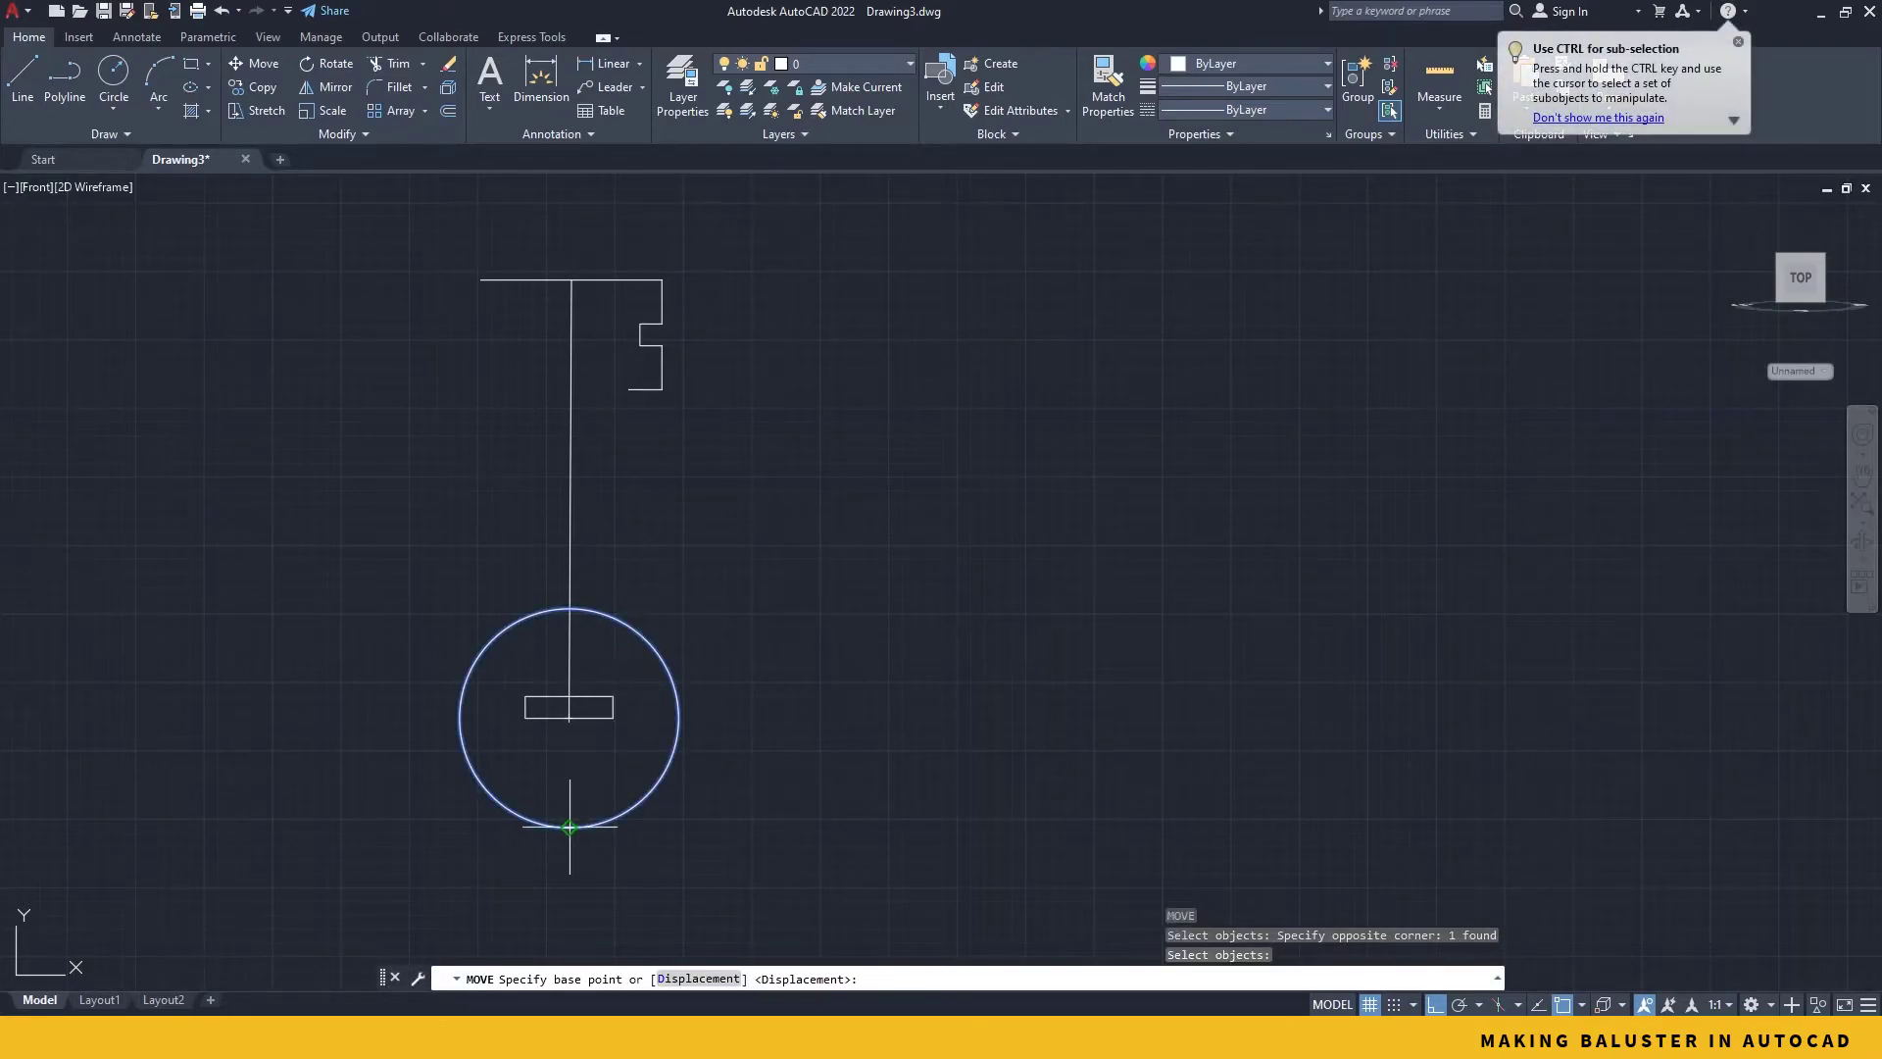
pyautogui.click(569, 828)
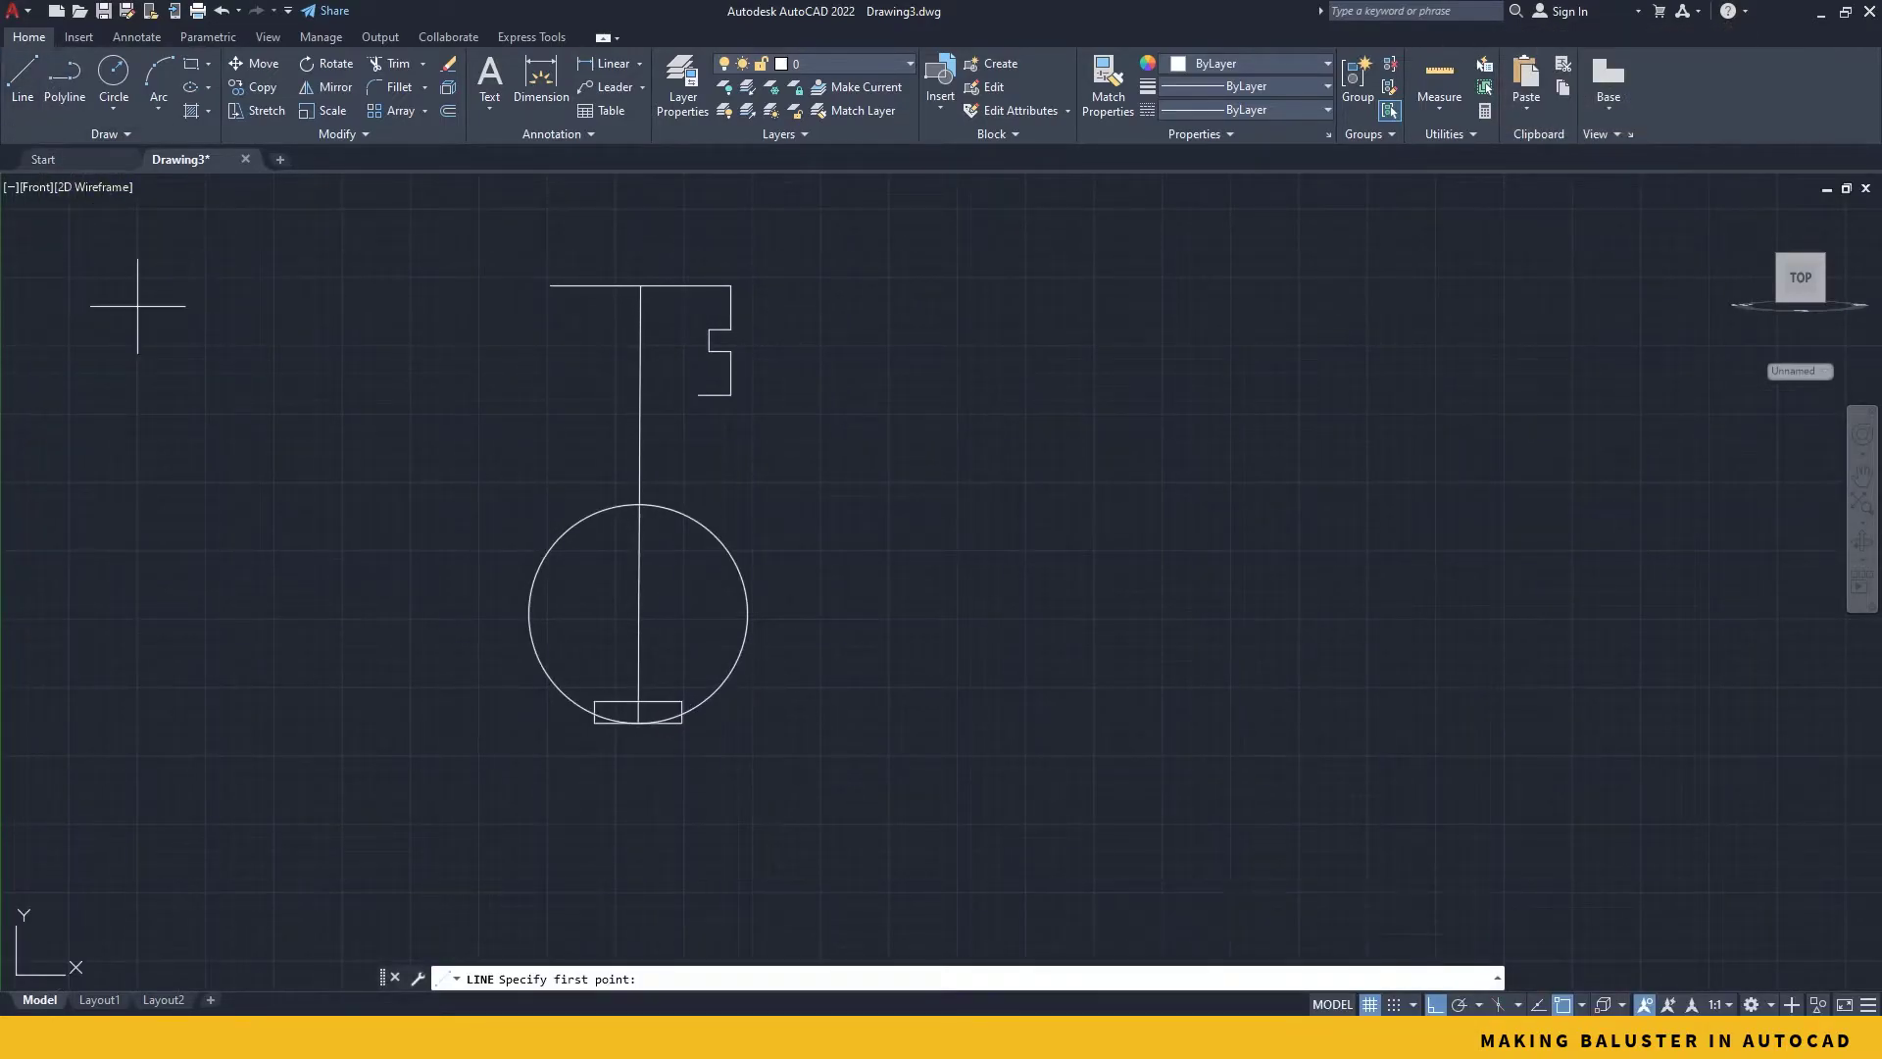
pyautogui.moveTo(699, 396)
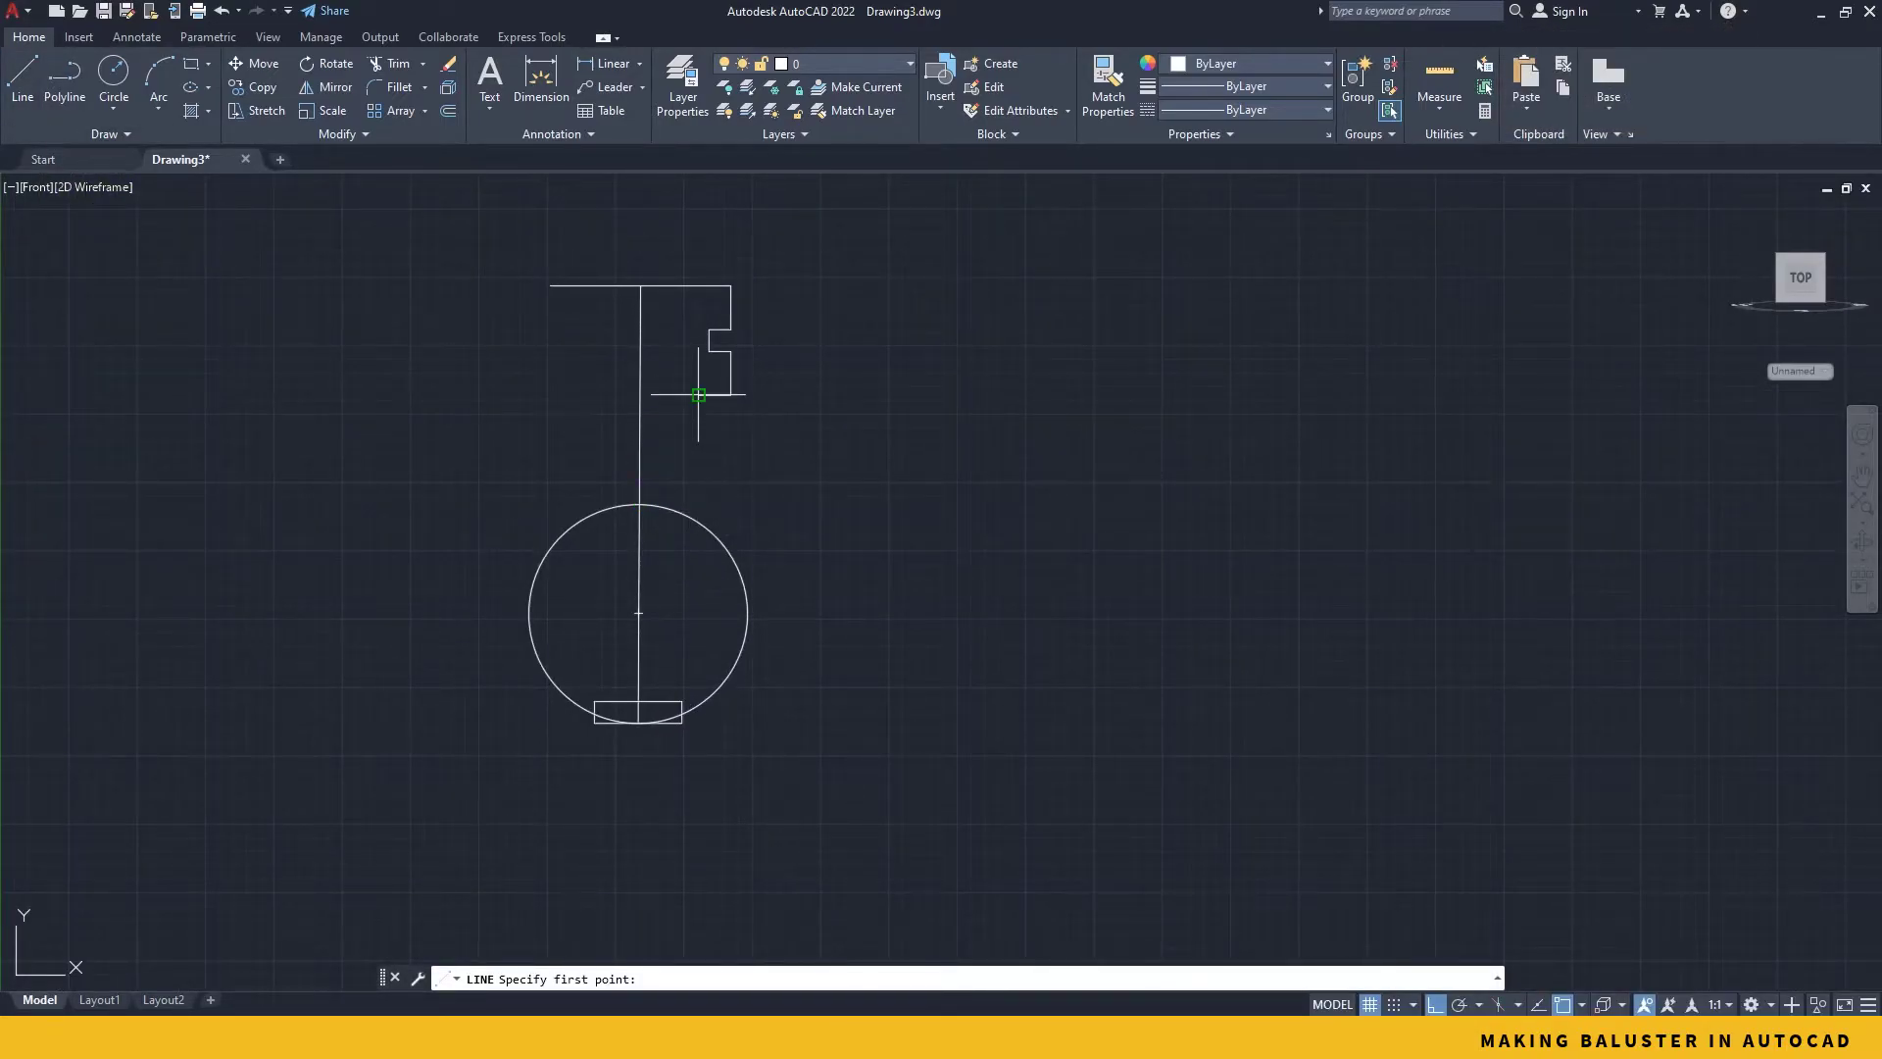
# Step: Draw a line from the step's end to the circle and trim the excess with TR
pyautogui.click(698, 397)
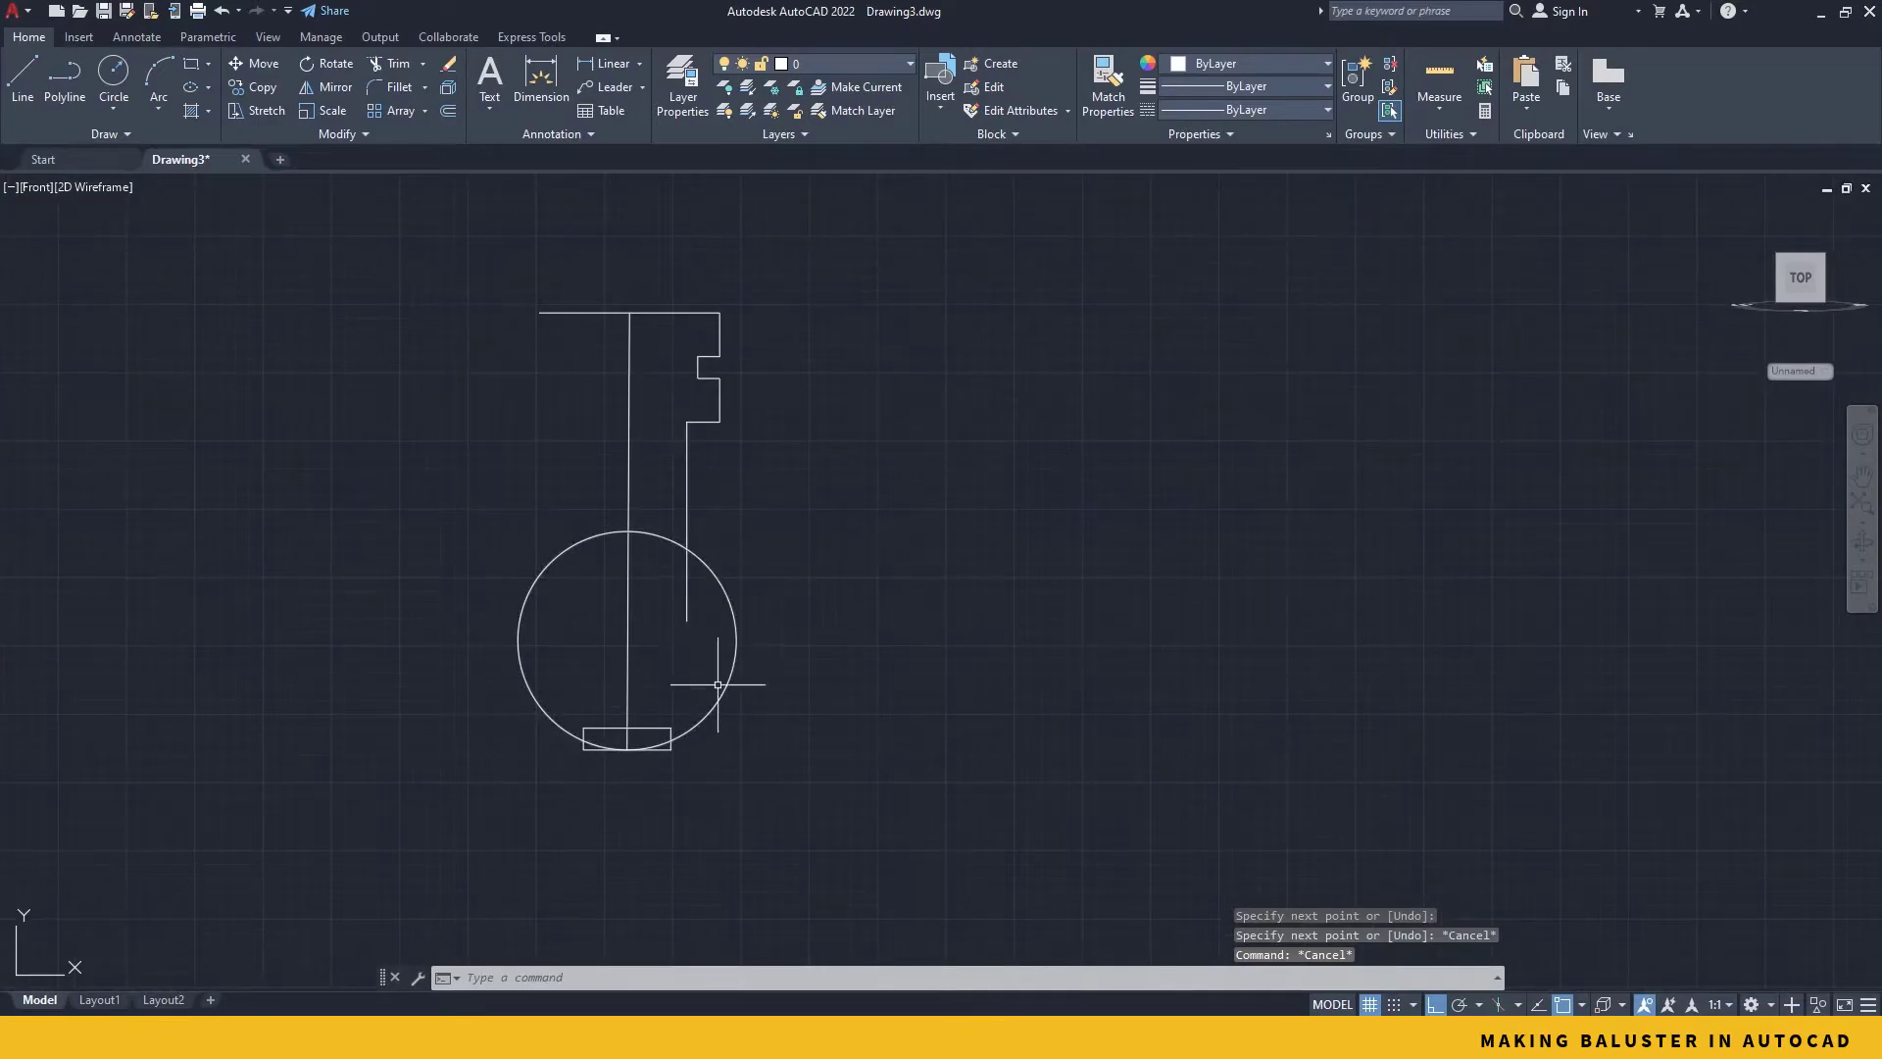
pyautogui.write('TR')
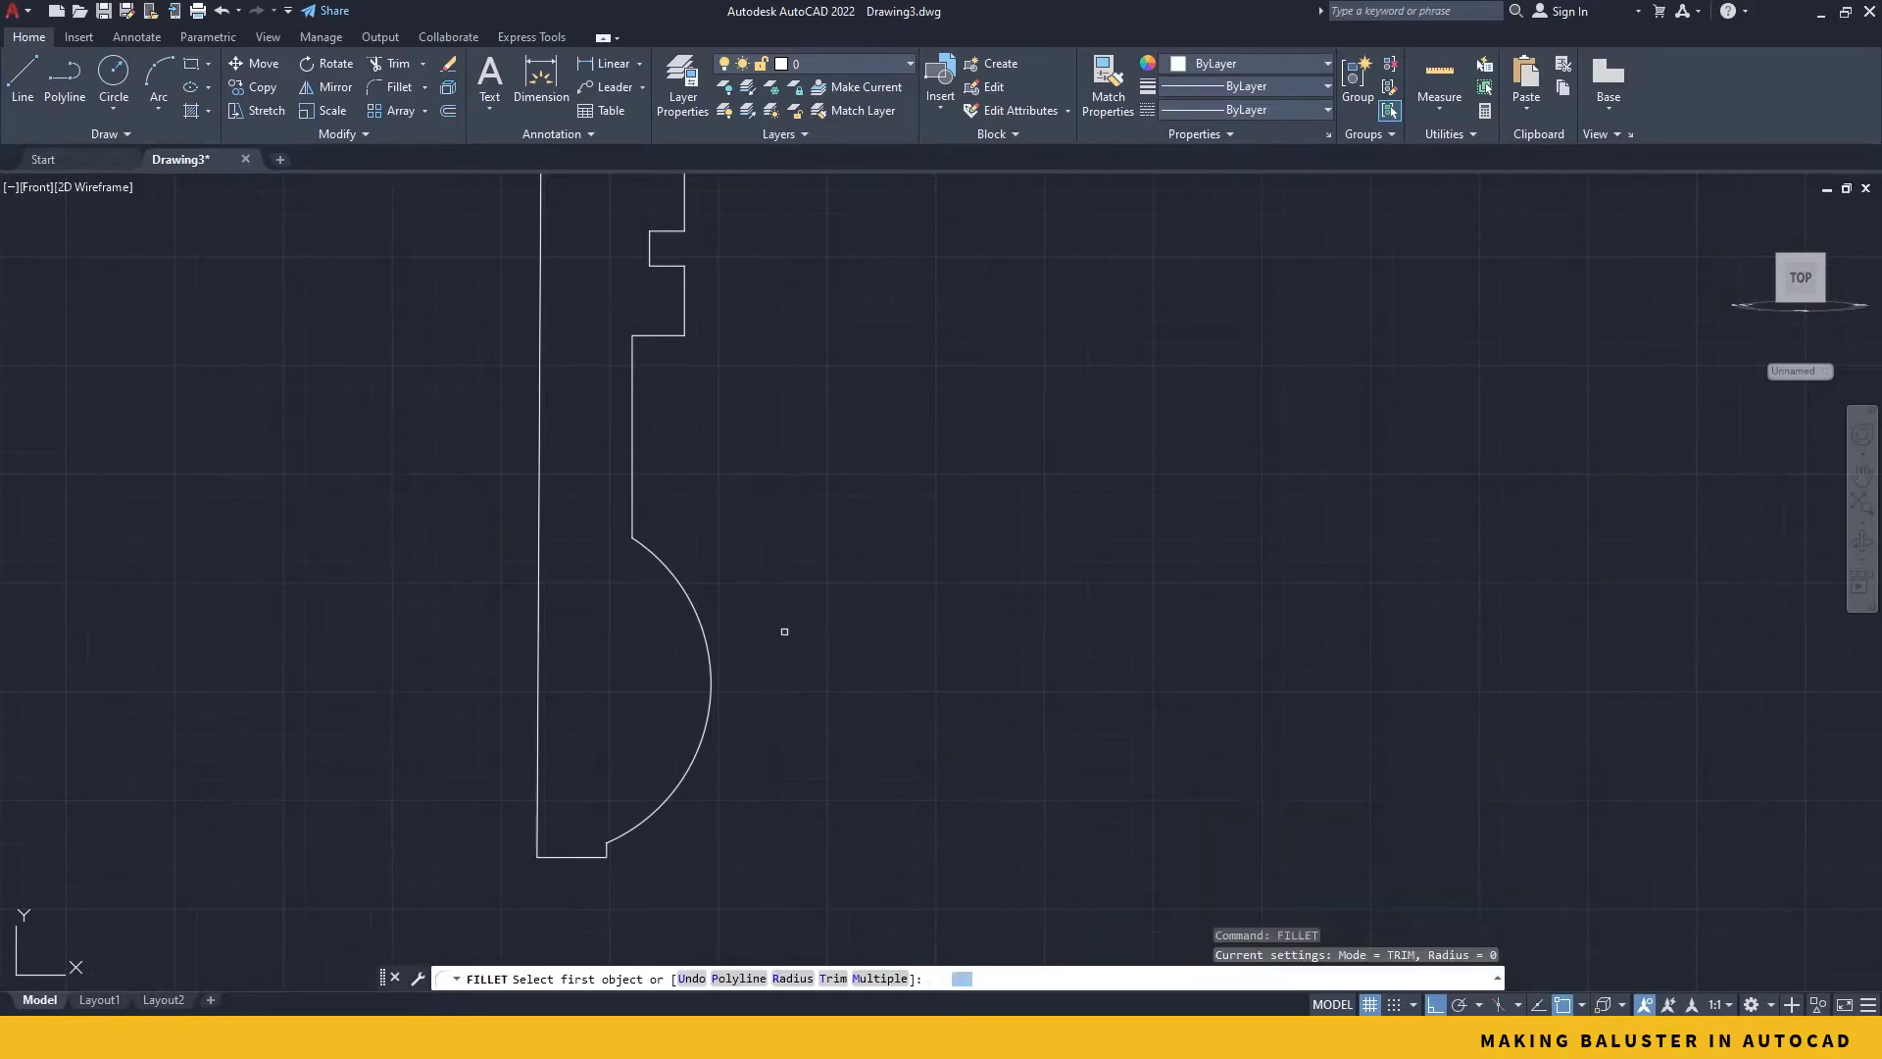
# Step: Set the fillet radius to 80 for the neck-to-belly corner
pyautogui.rightClick(784, 634)
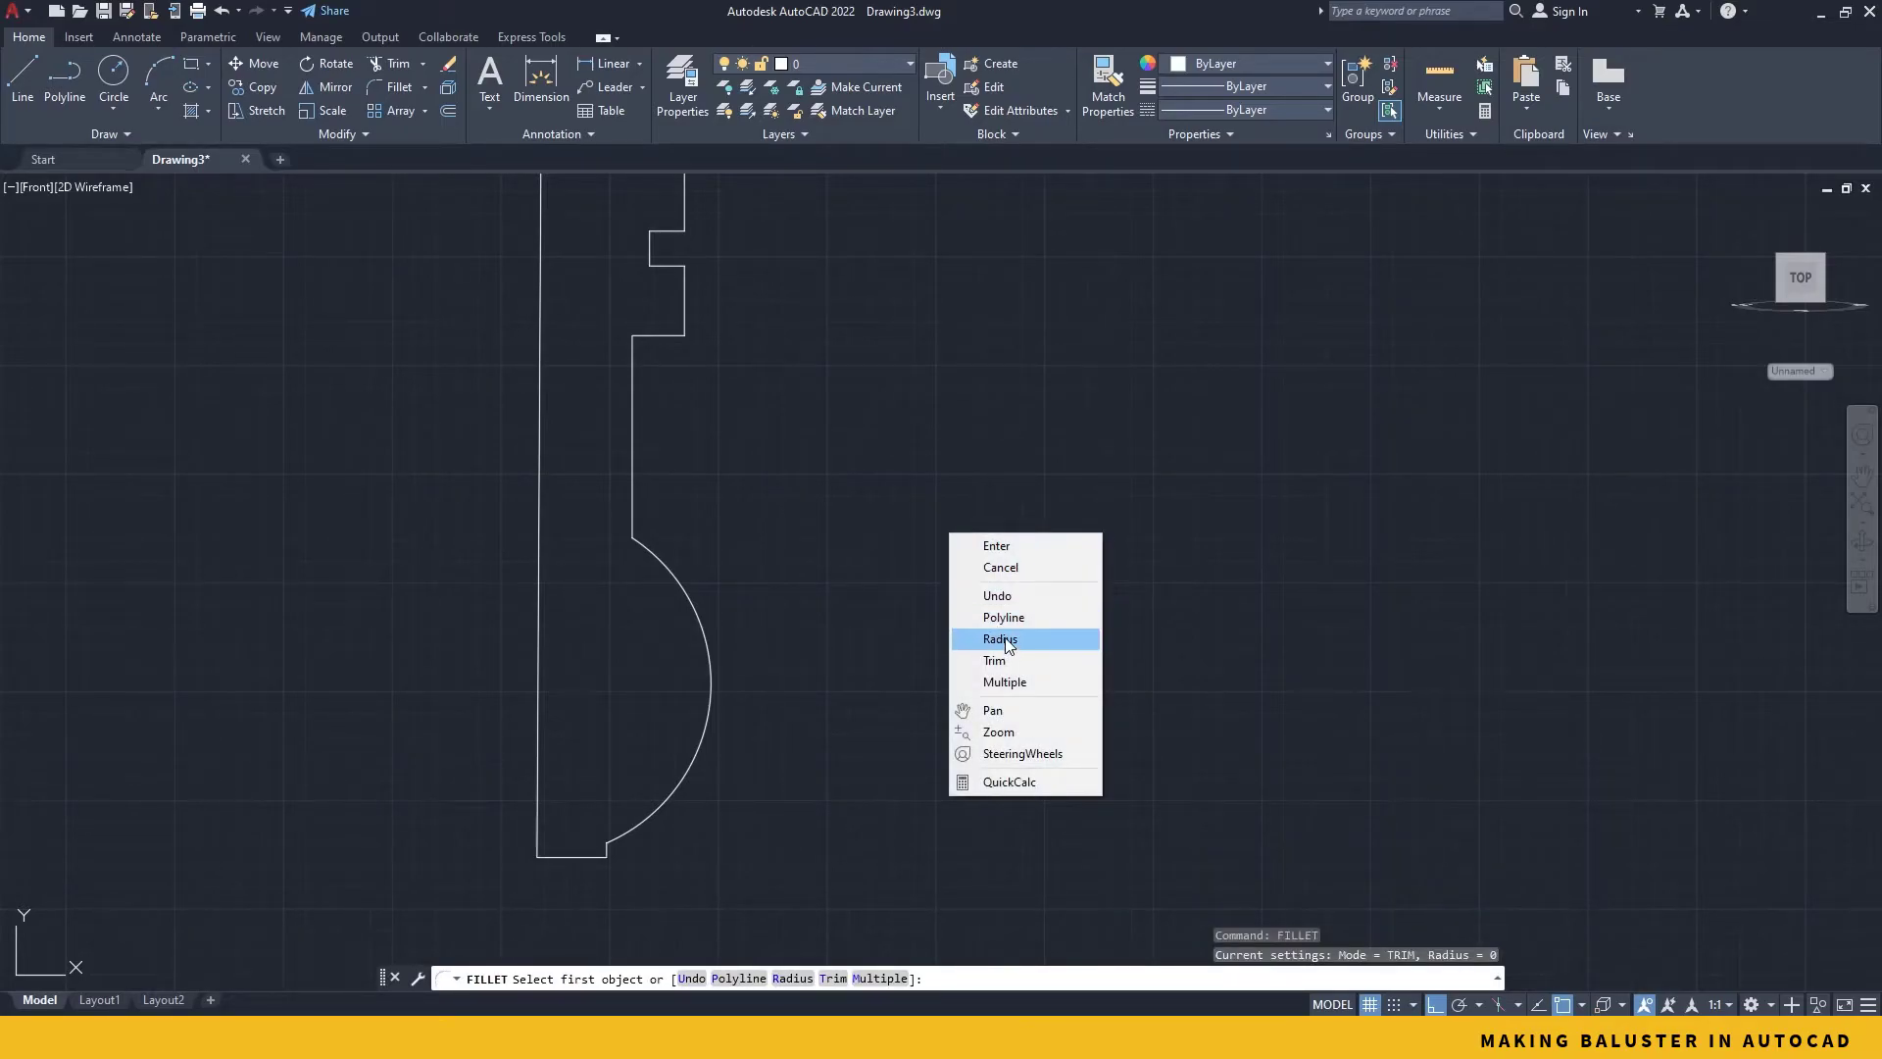
pyautogui.click(1000, 637)
pyautogui.write('80')
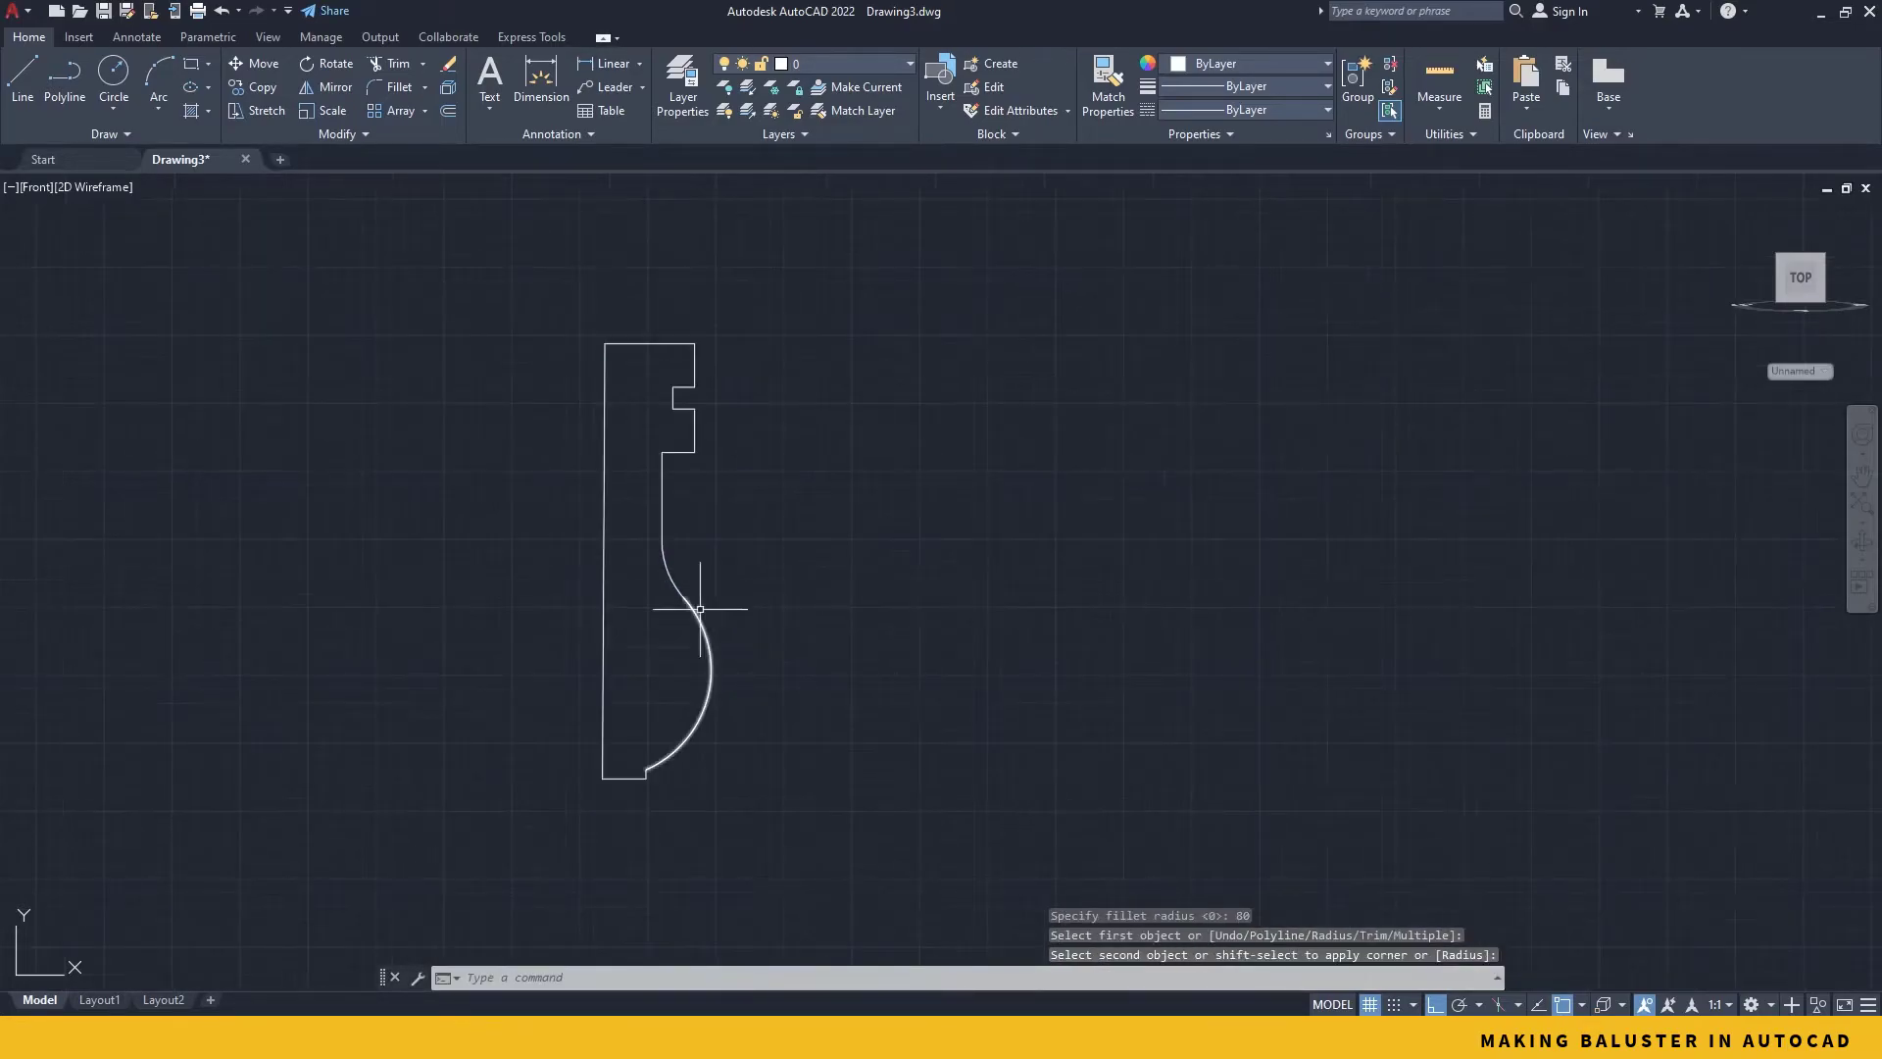
pyautogui.moveTo(704, 615)
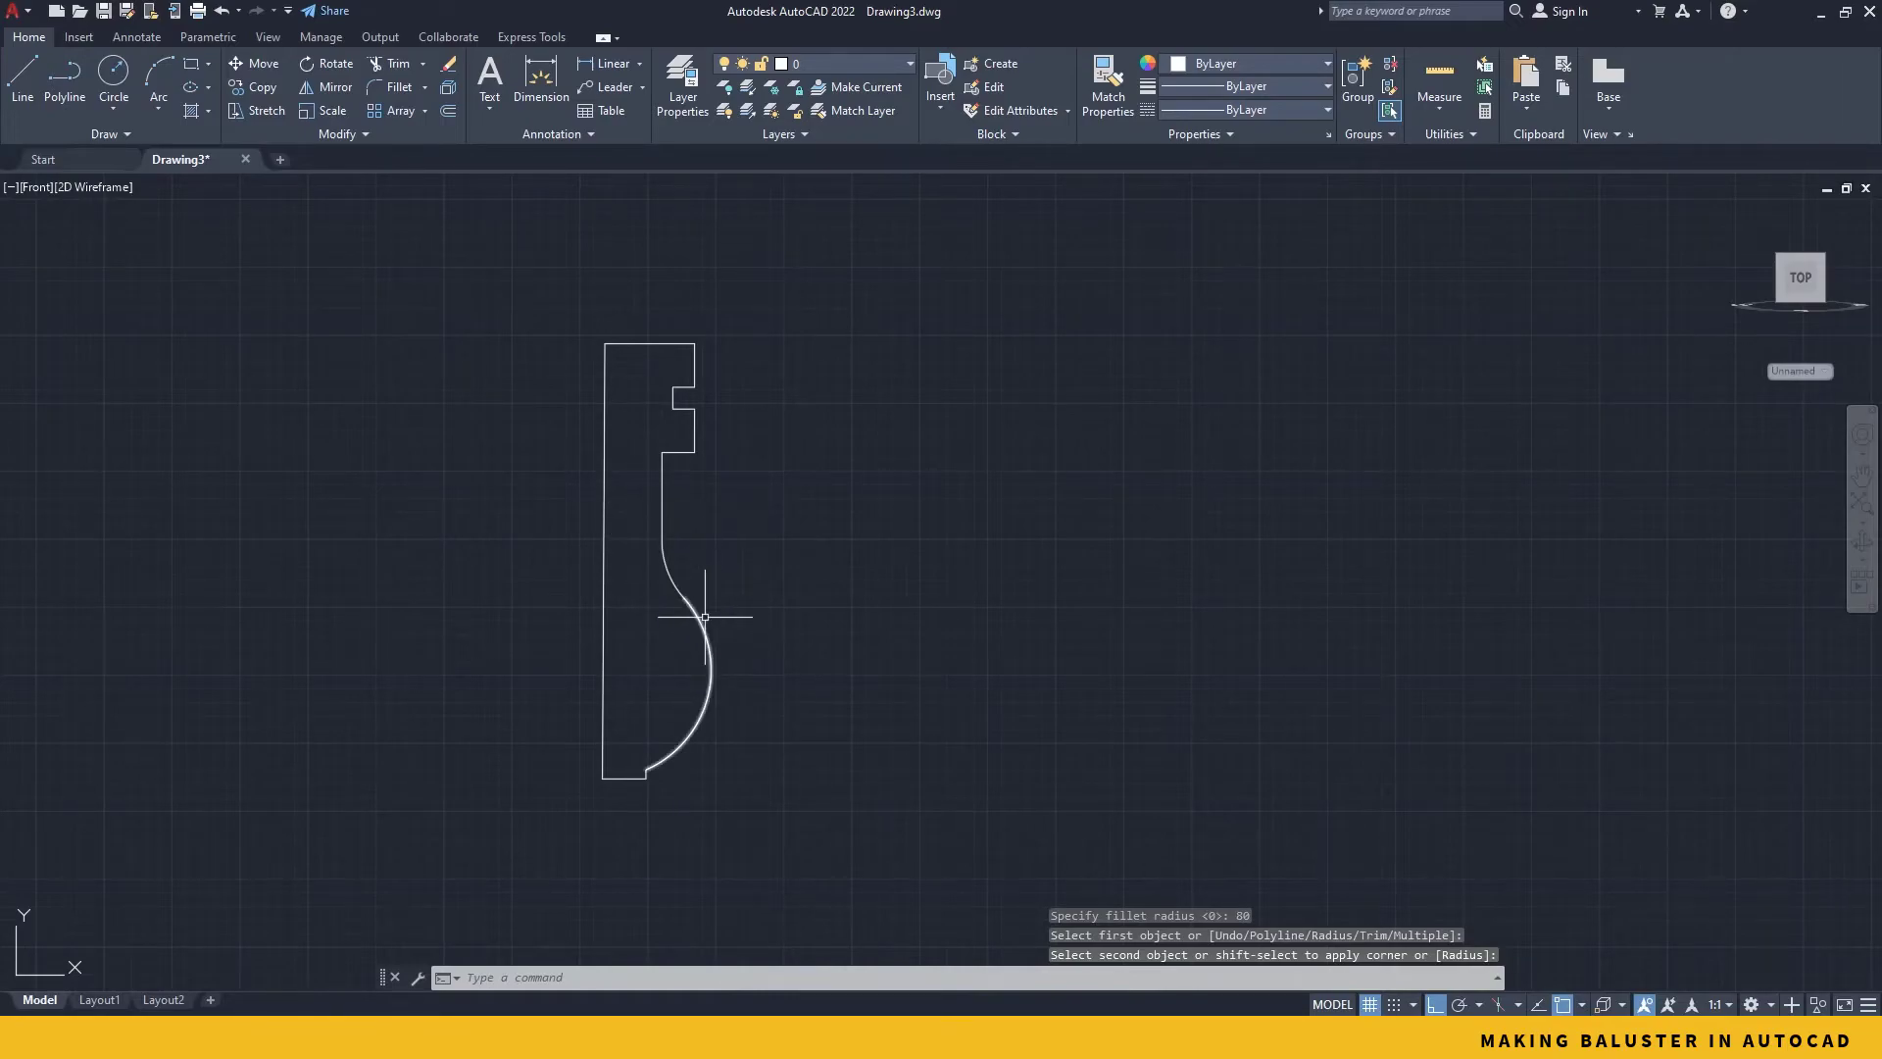
pyautogui.scroll(-3)
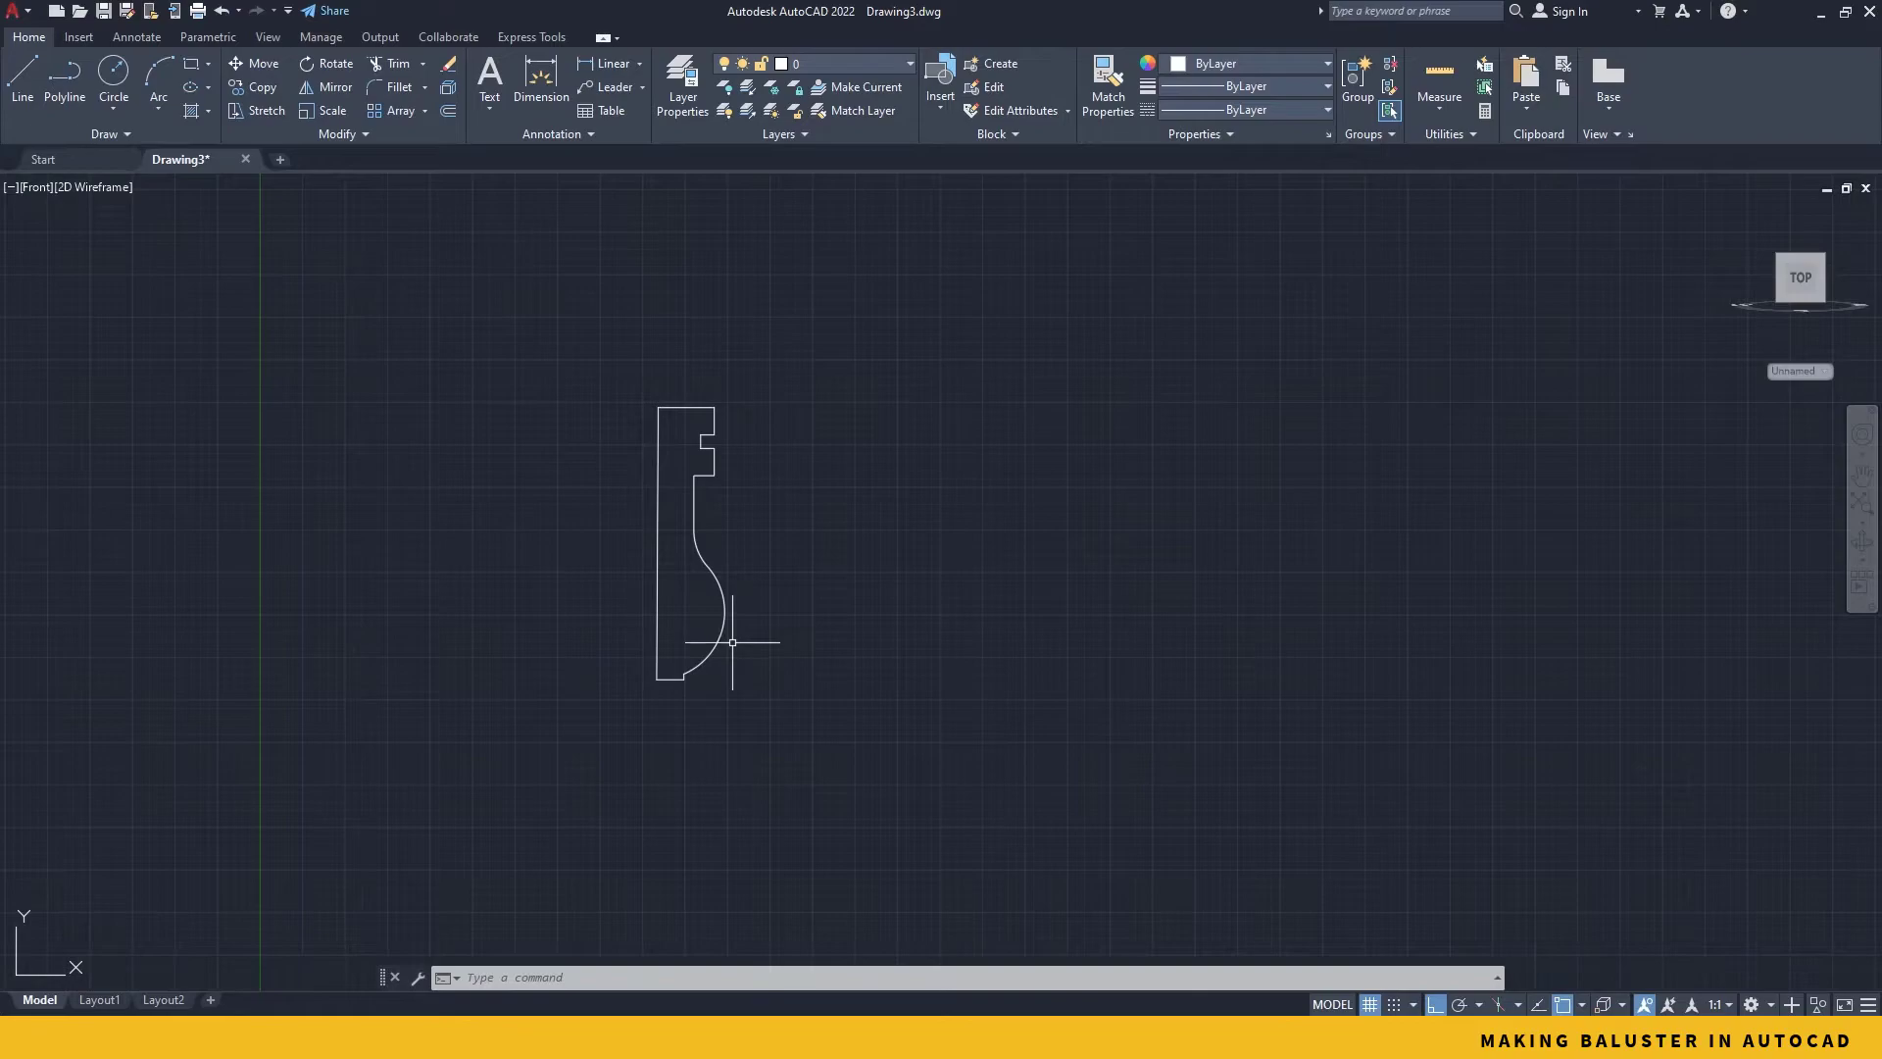
# Step: Mirror the half profile (MI) about a horizontal line at its bottom
pyautogui.write('MIRROR Select objects:')
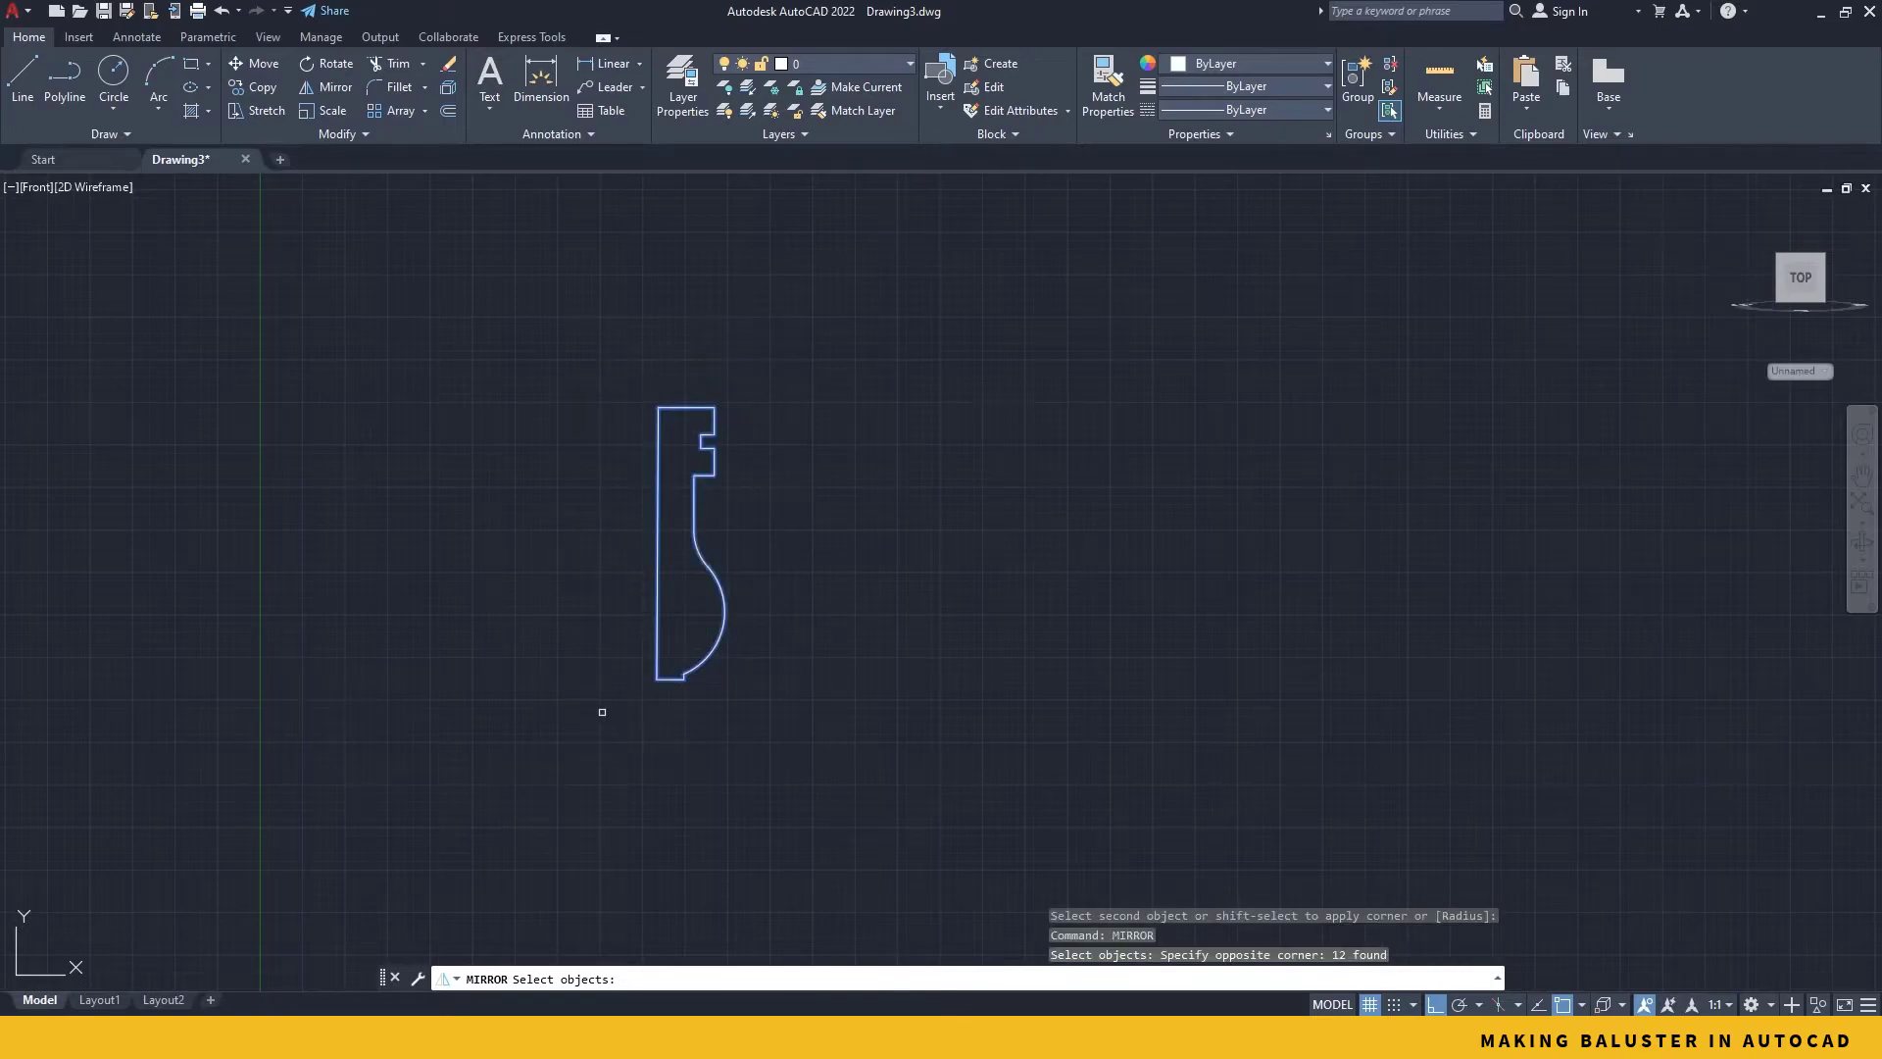
pyautogui.click(659, 677)
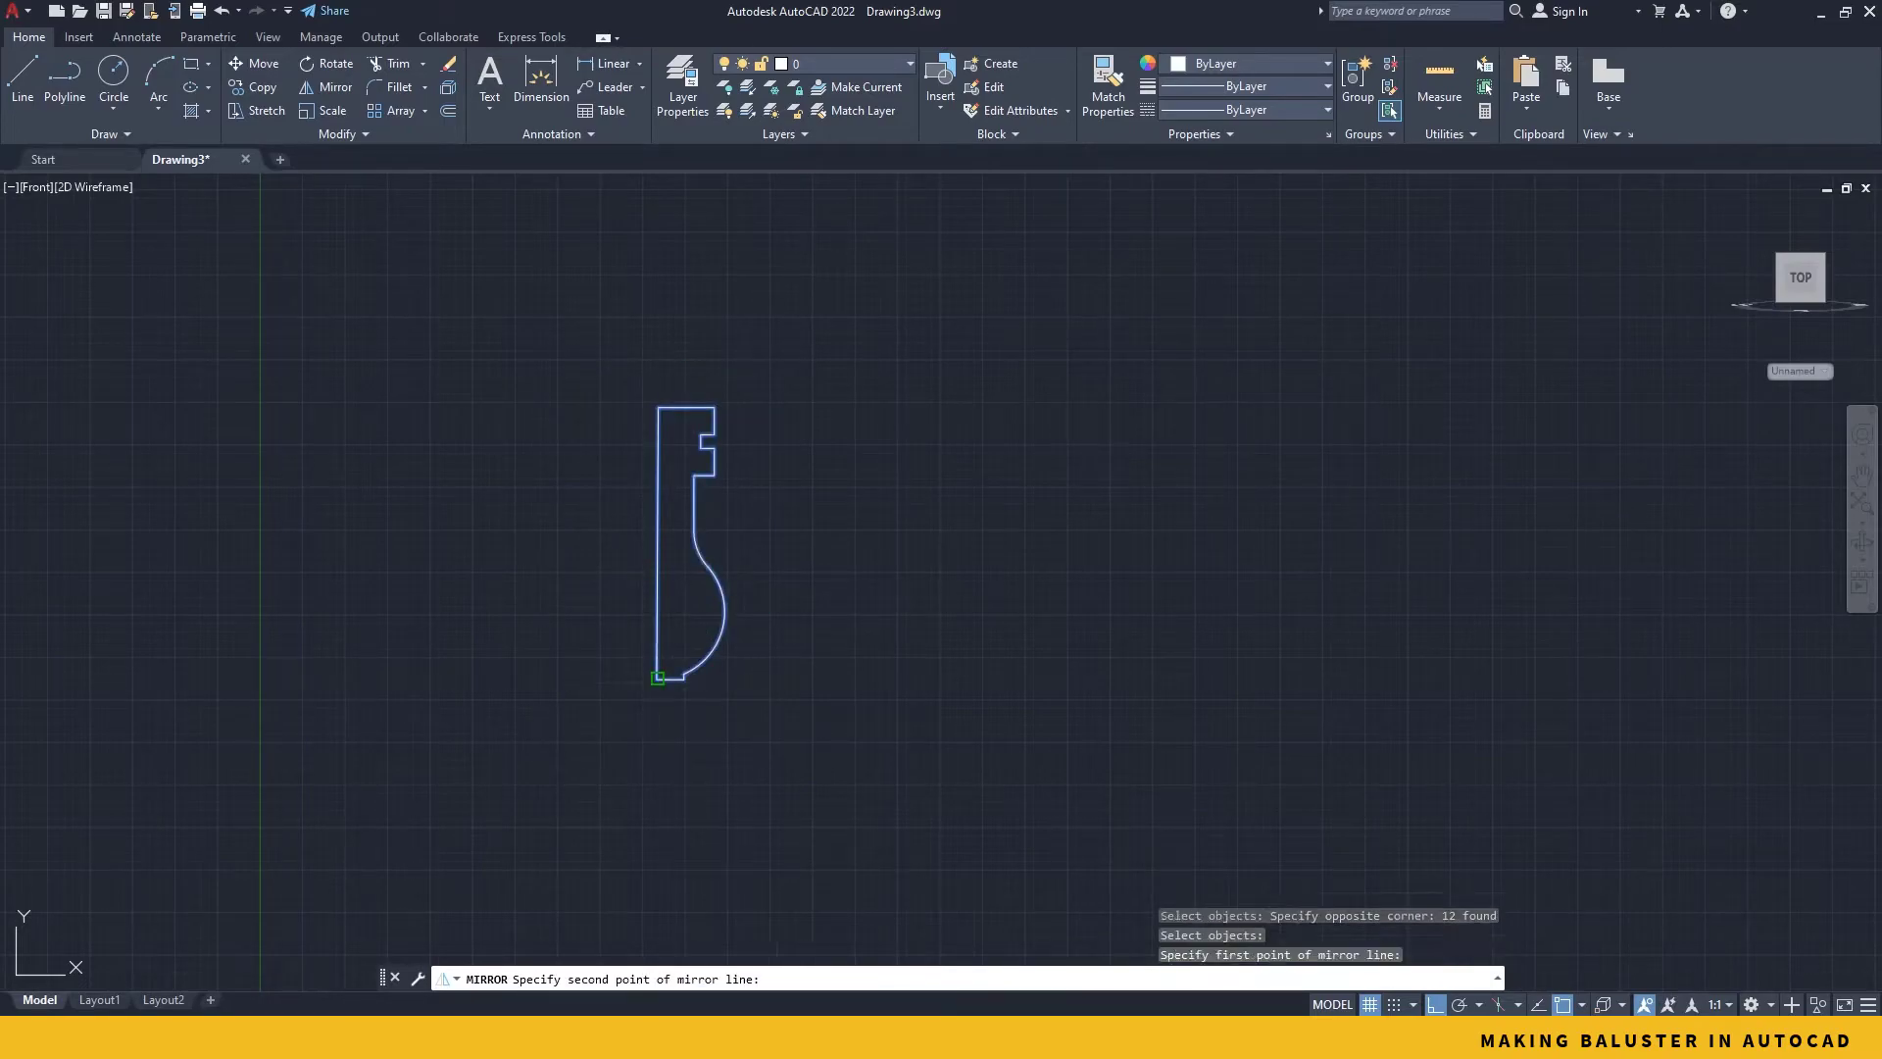
pyautogui.click(659, 678)
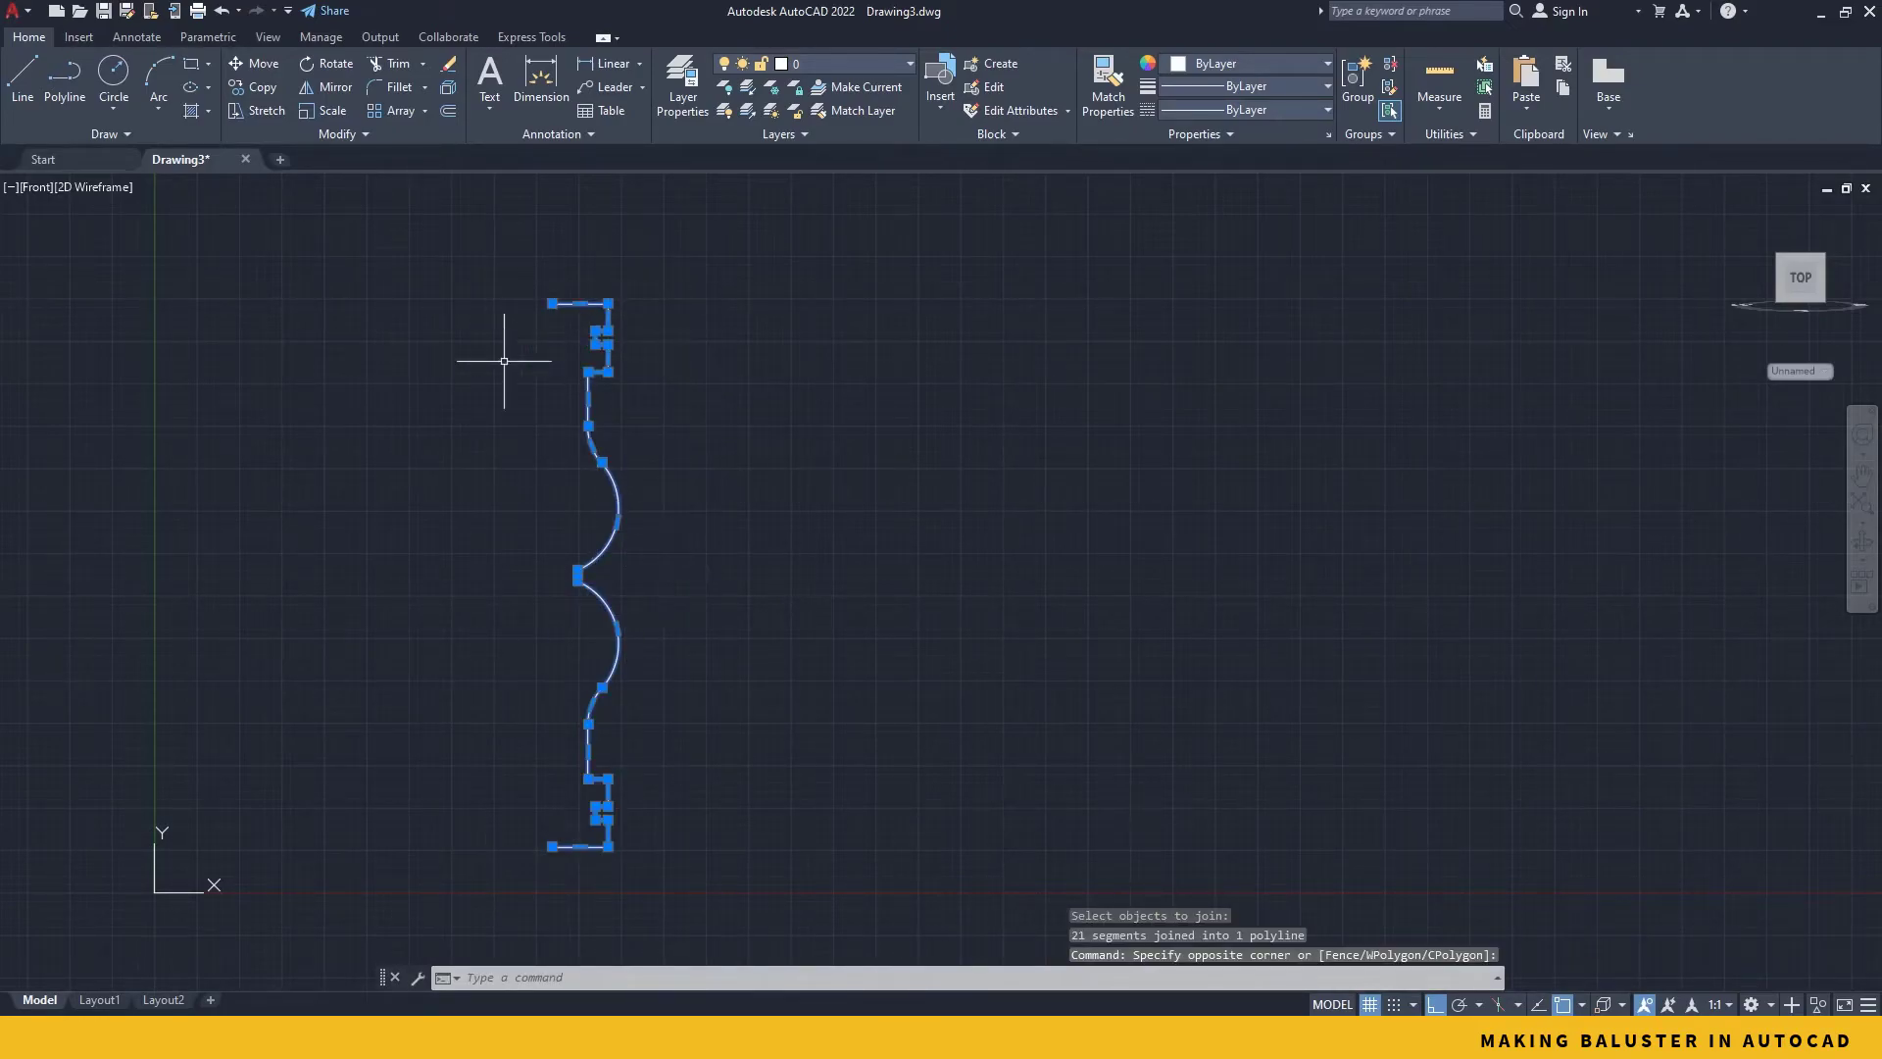
# Step: Draw the closing vertical line down the outline's left side from its top-left end
pyautogui.press('Escape')
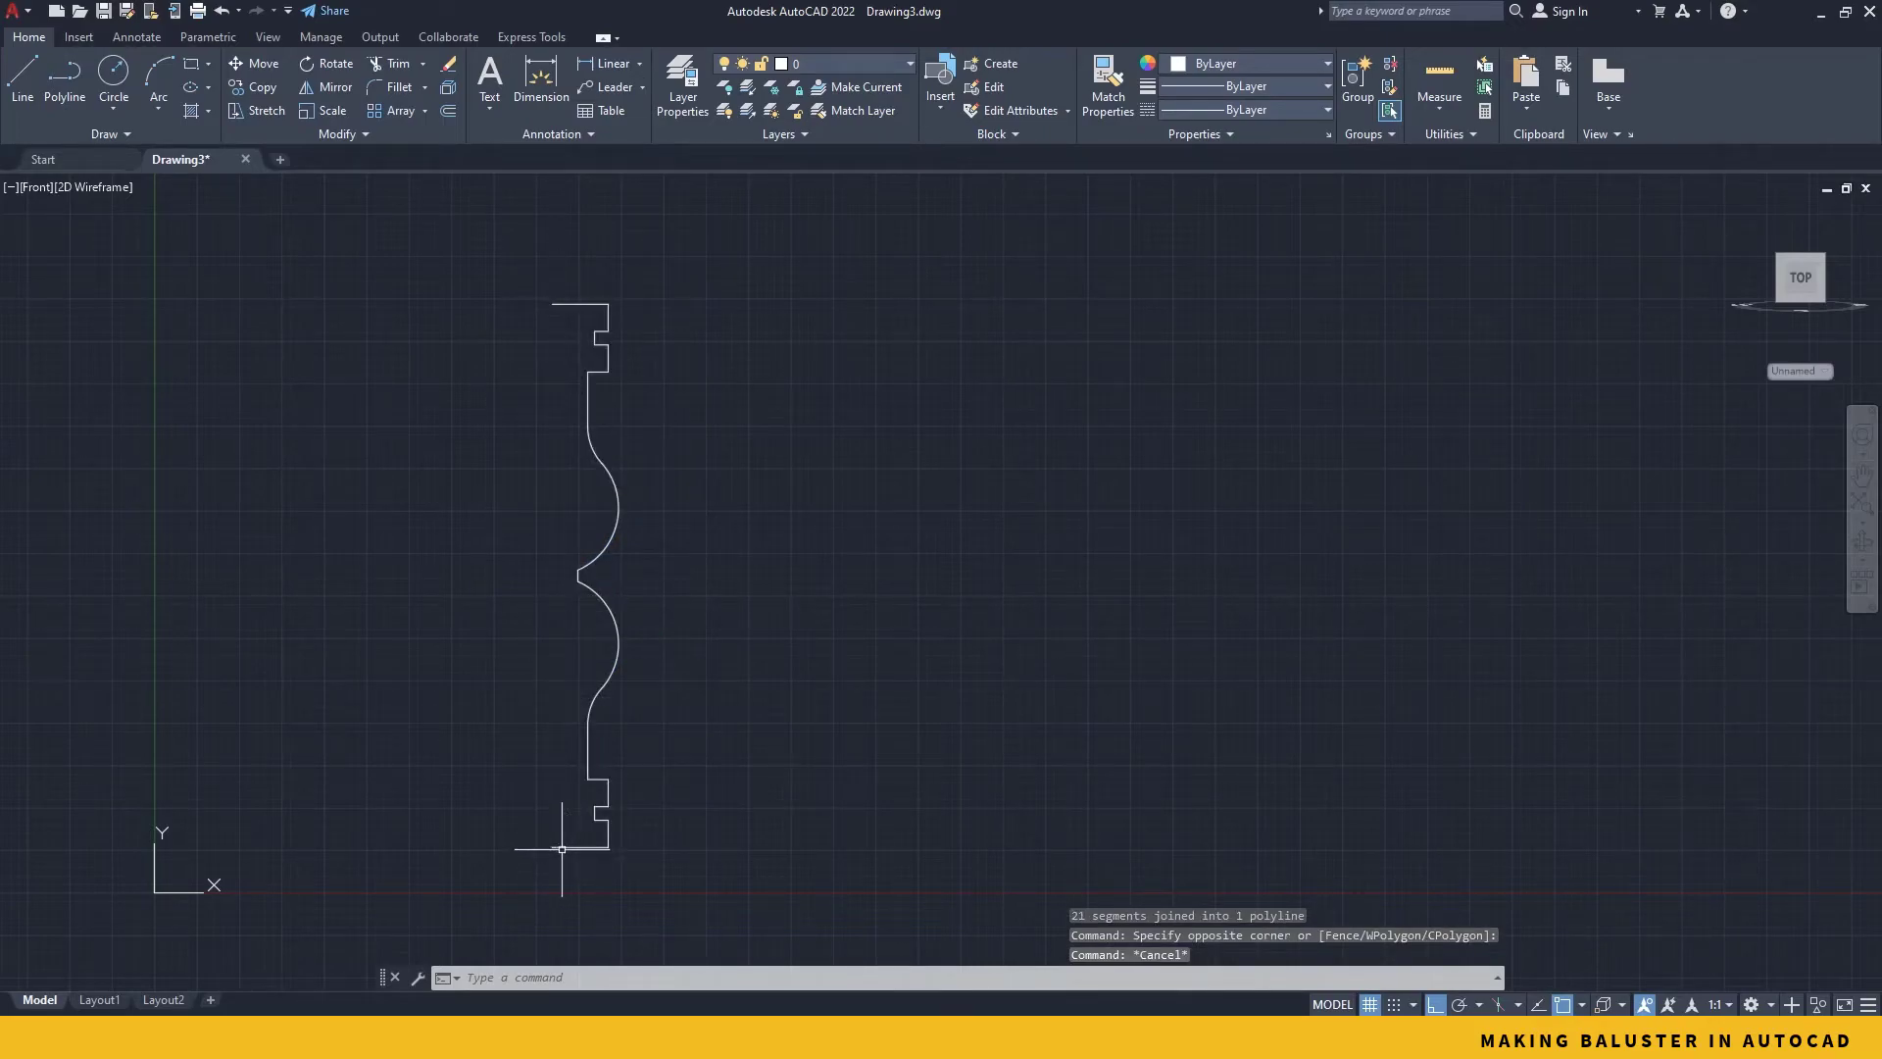
pyautogui.click(19, 83)
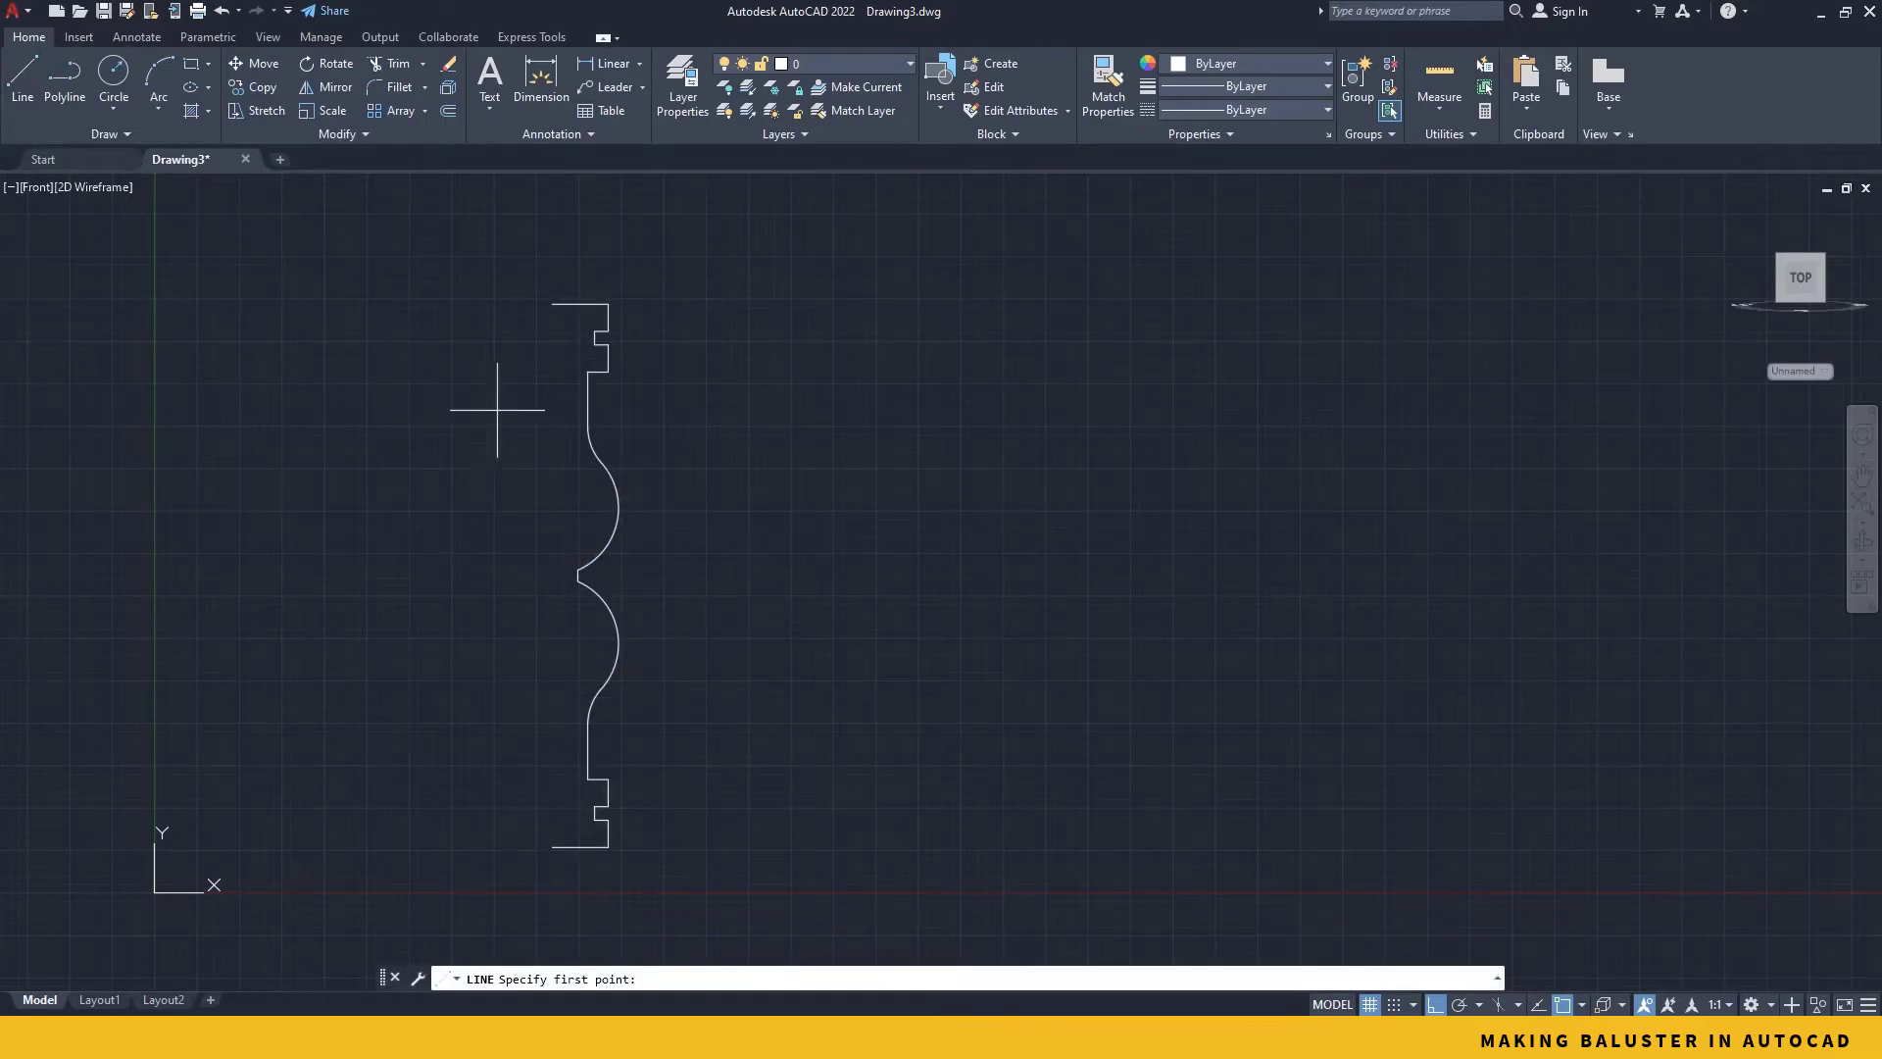
pyautogui.click(555, 819)
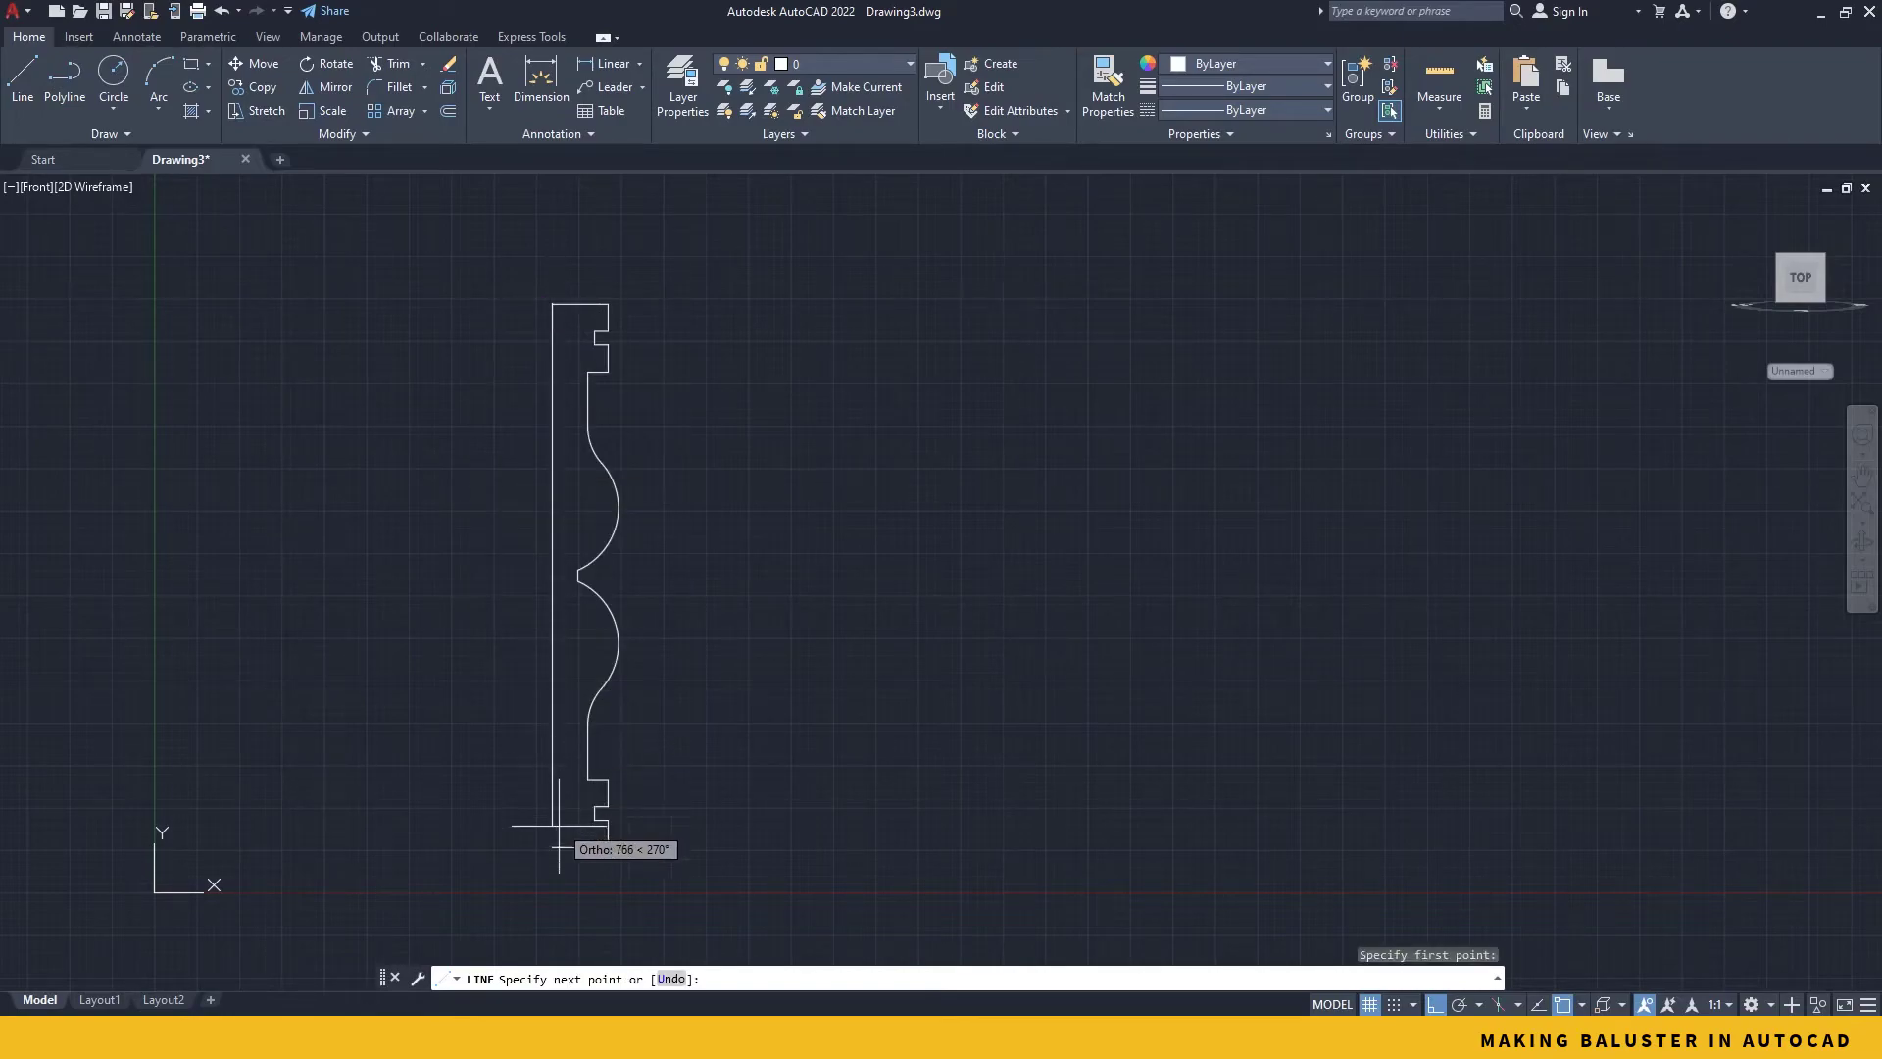
pyautogui.press('Escape')
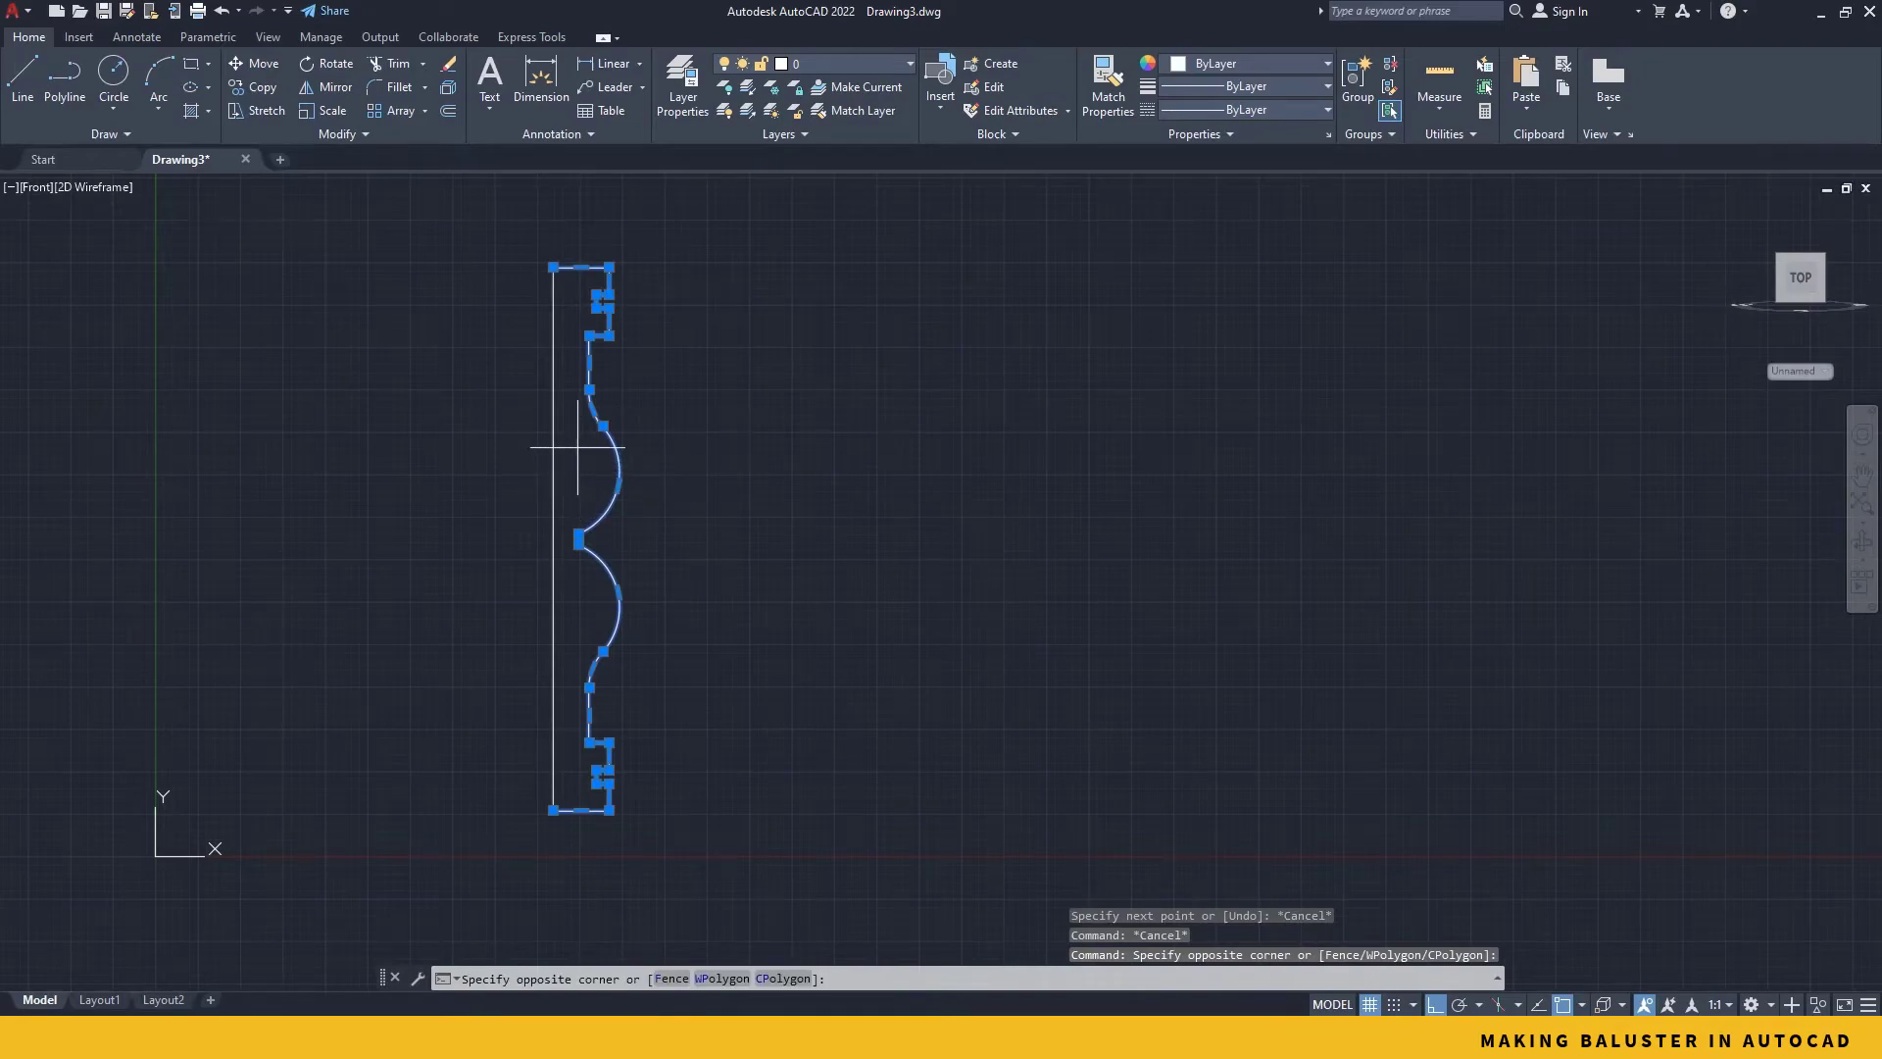
pyautogui.moveTo(577, 473)
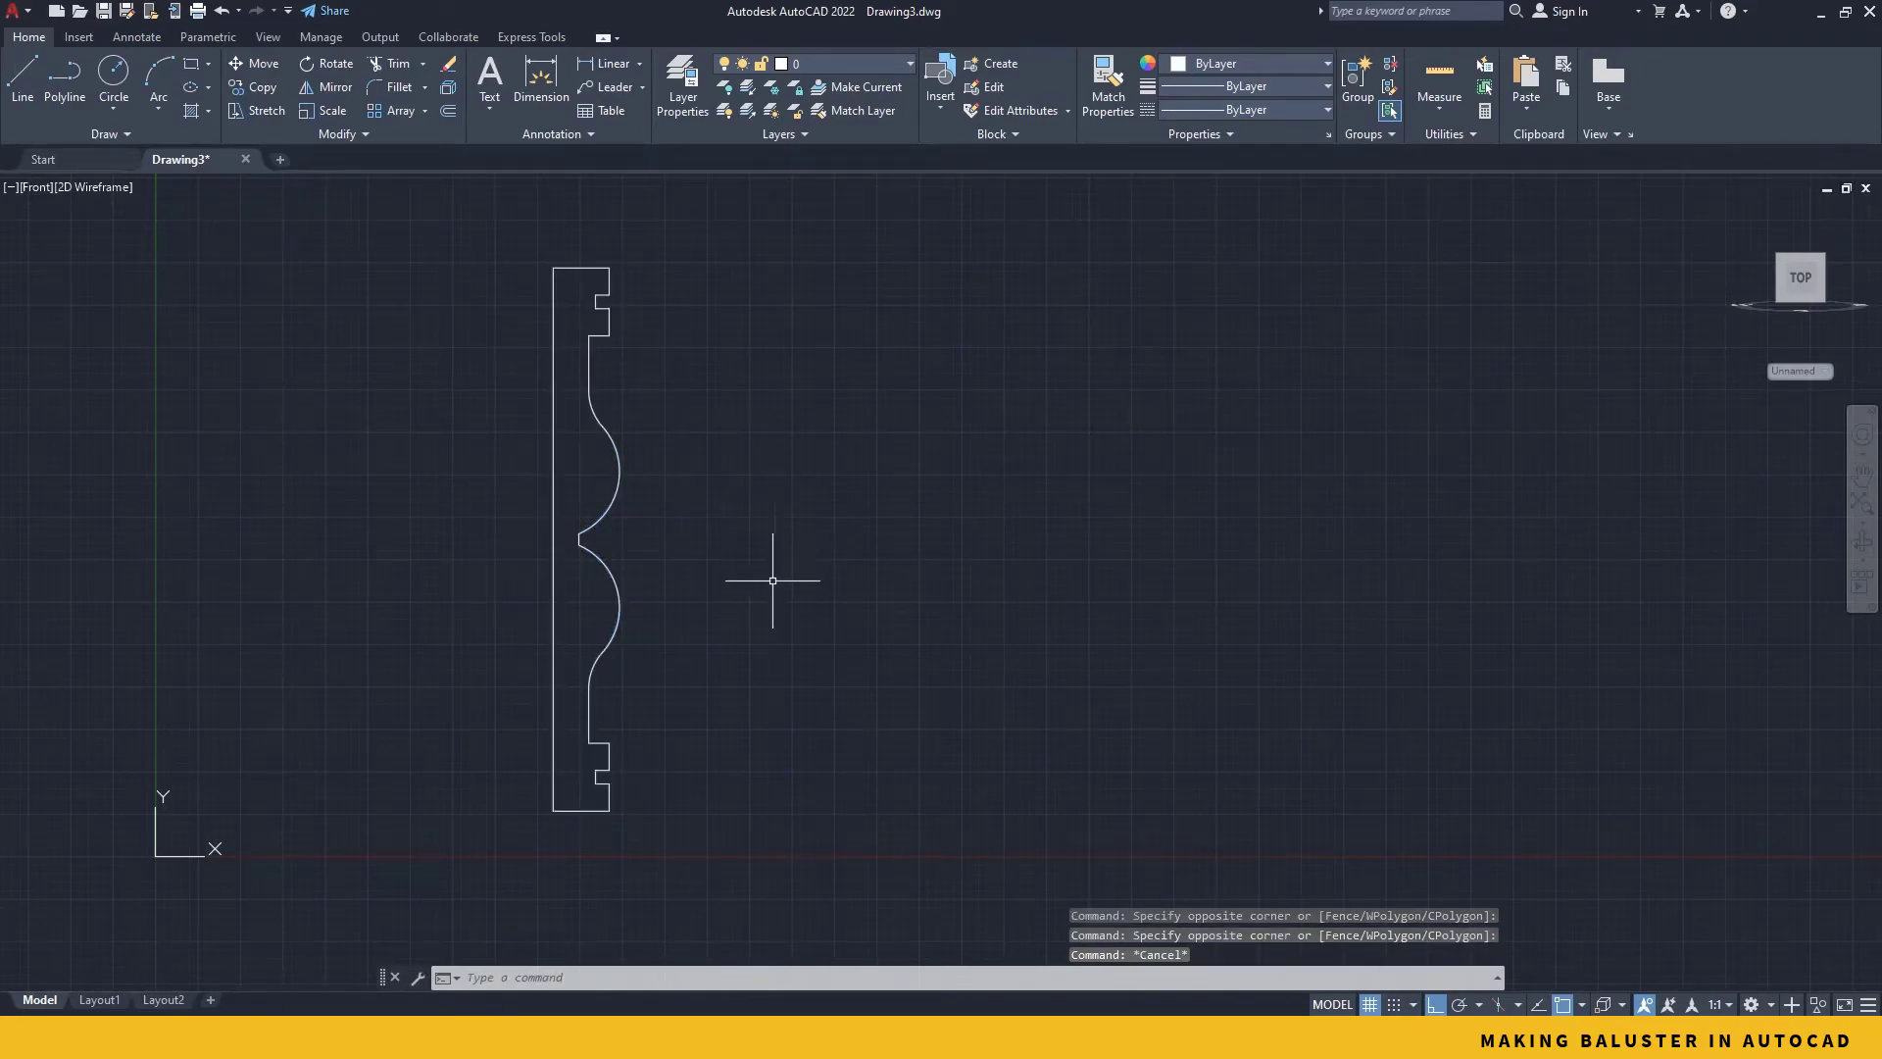
pyautogui.moveTo(778, 616)
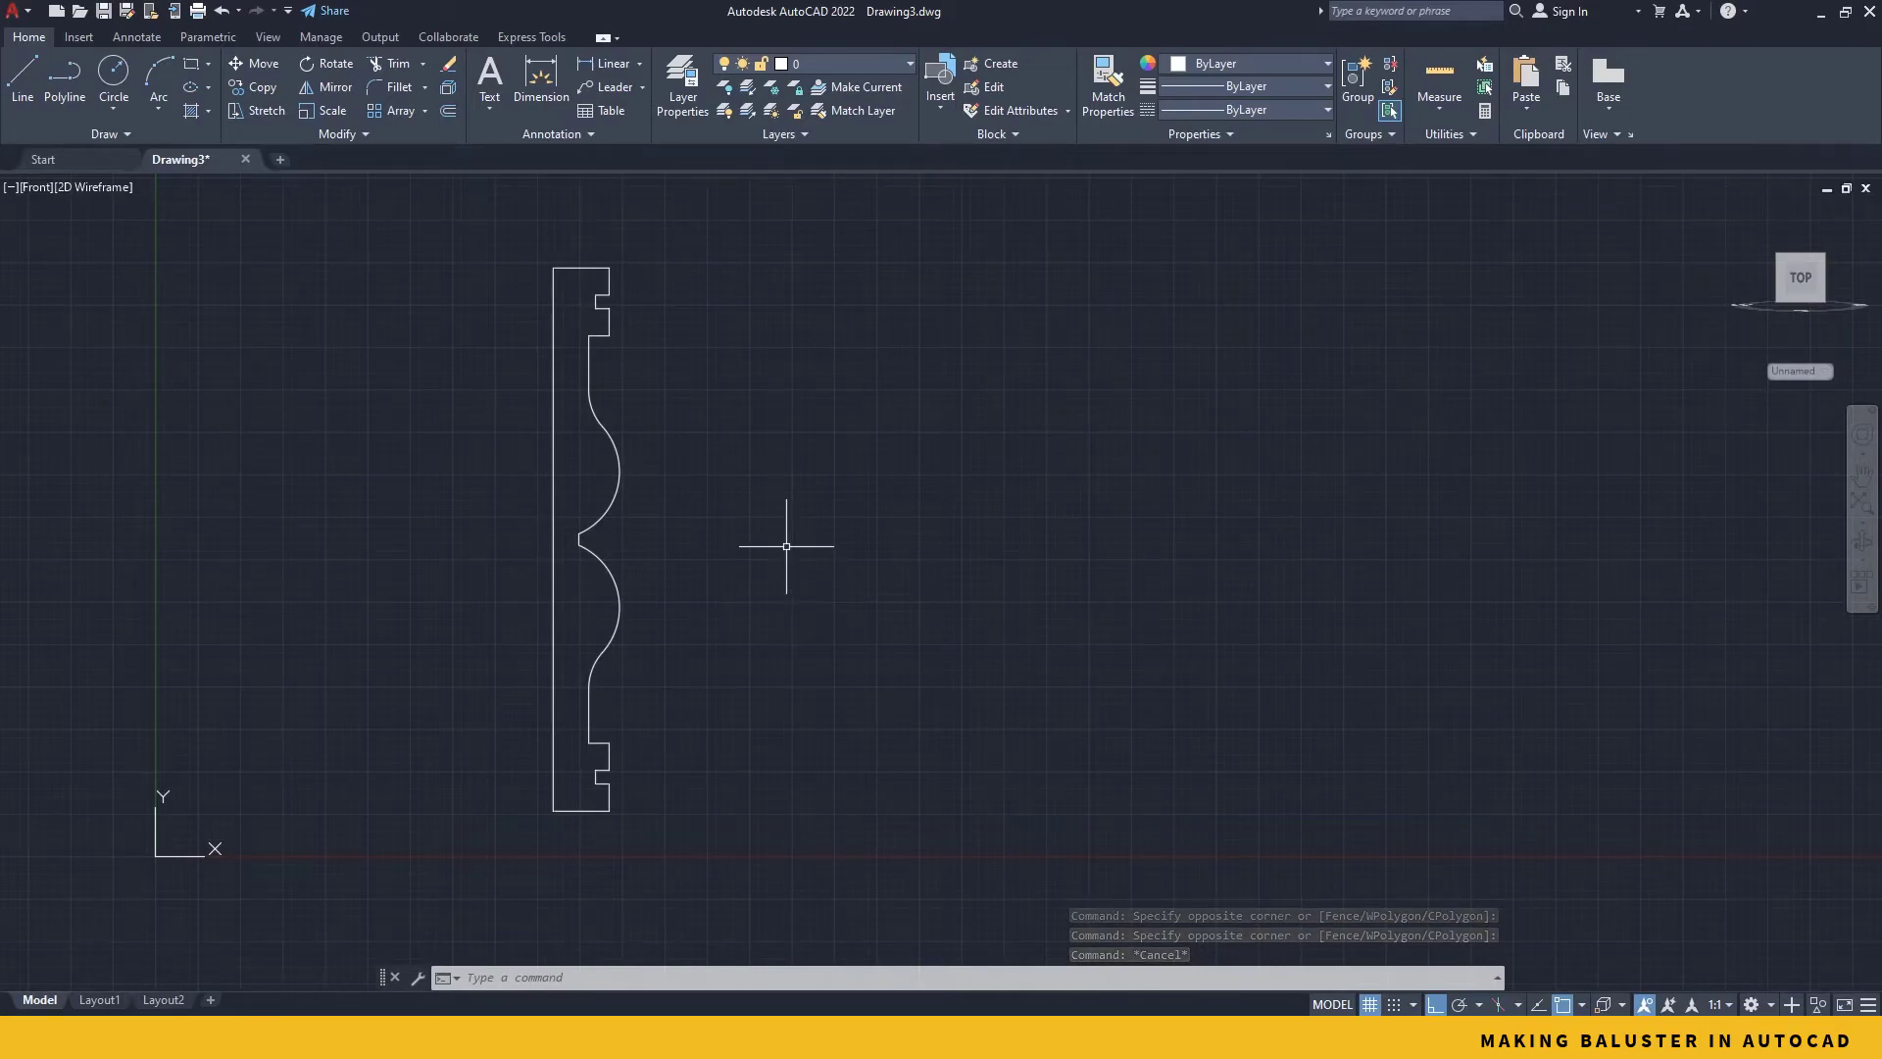
pyautogui.moveTo(763, 547)
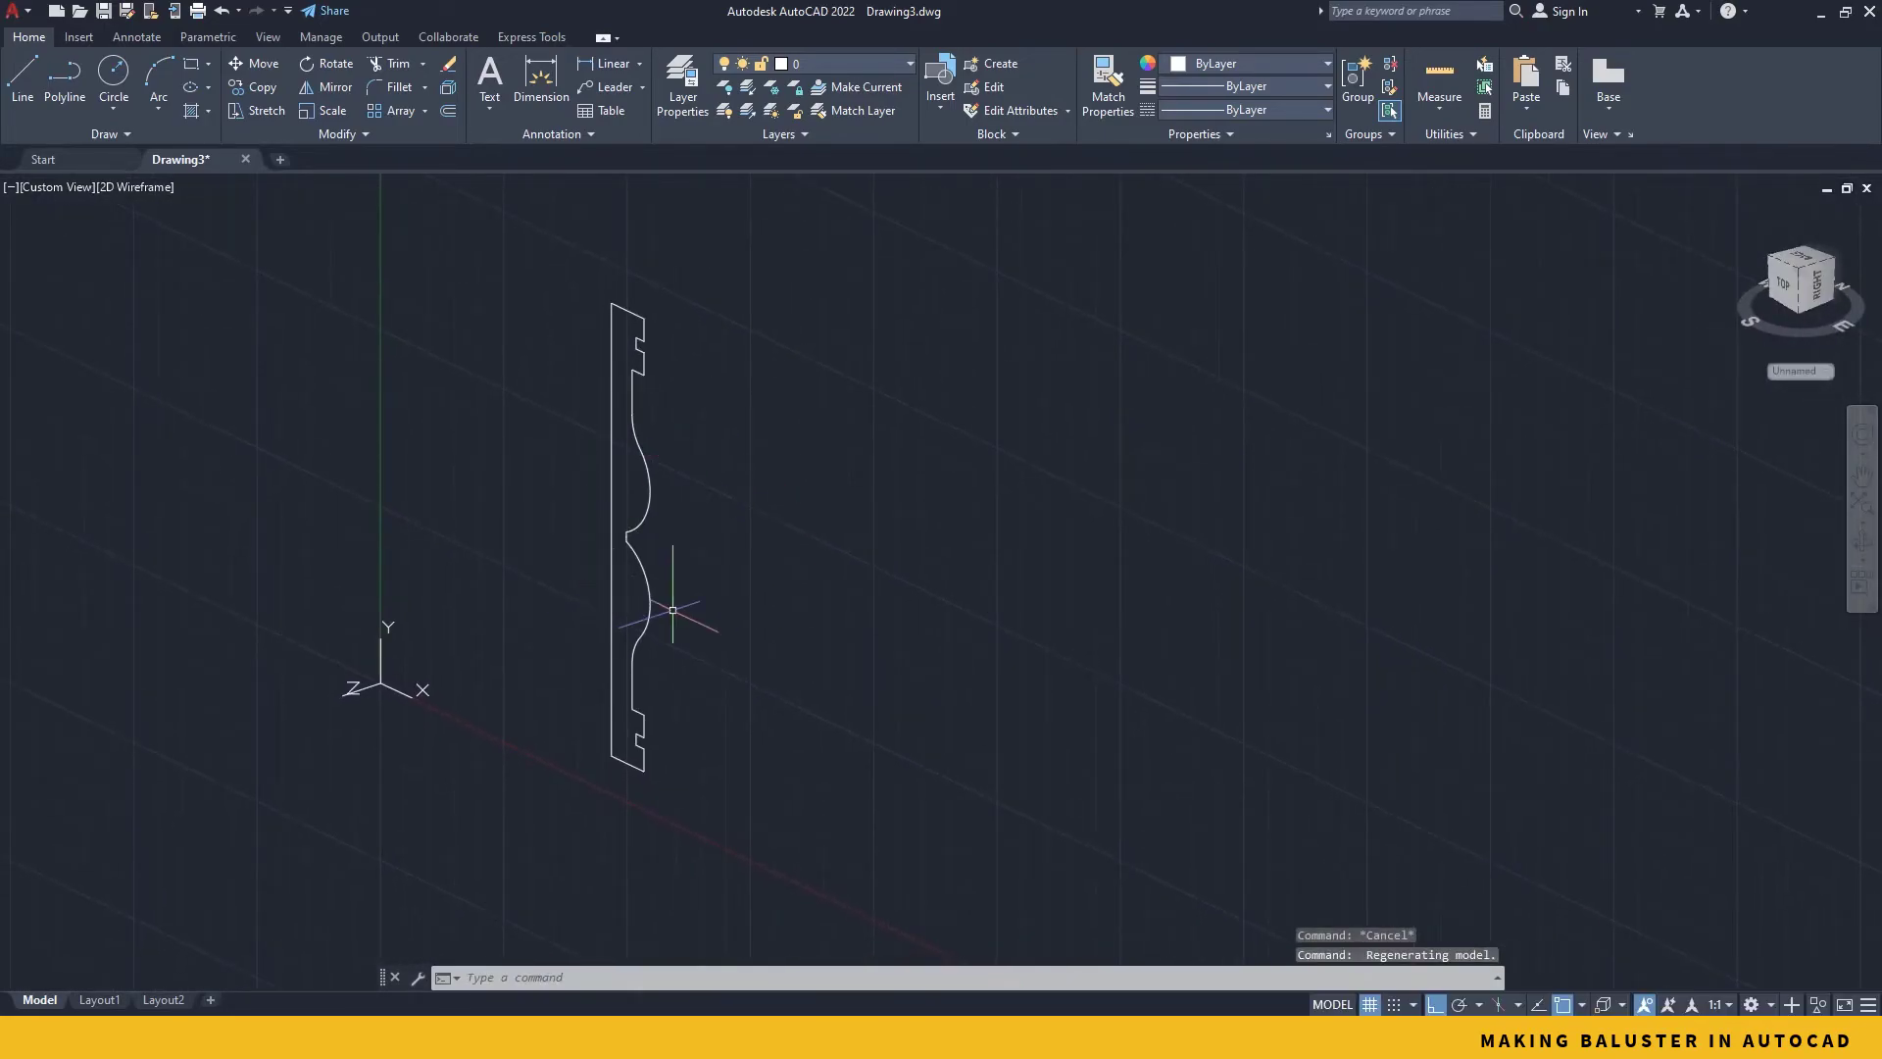
pyautogui.moveTo(559, 267)
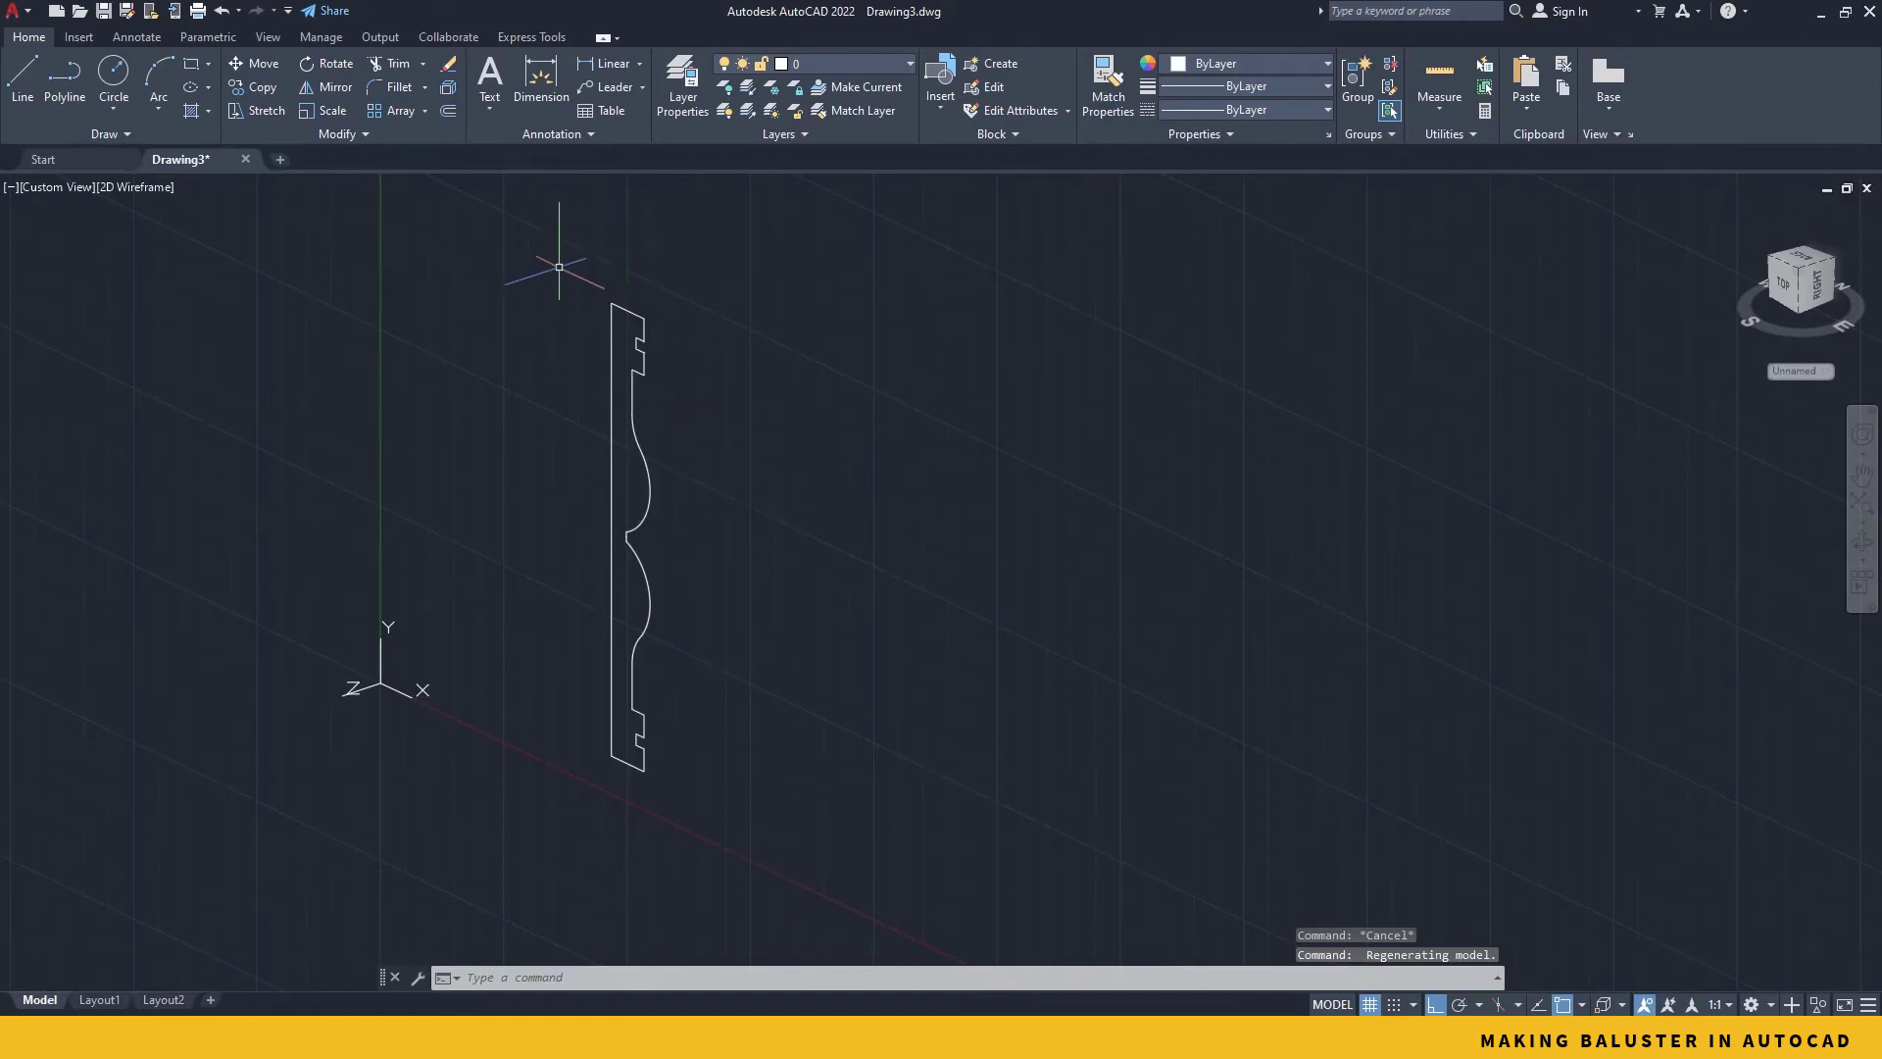
pyautogui.moveTo(363, 312)
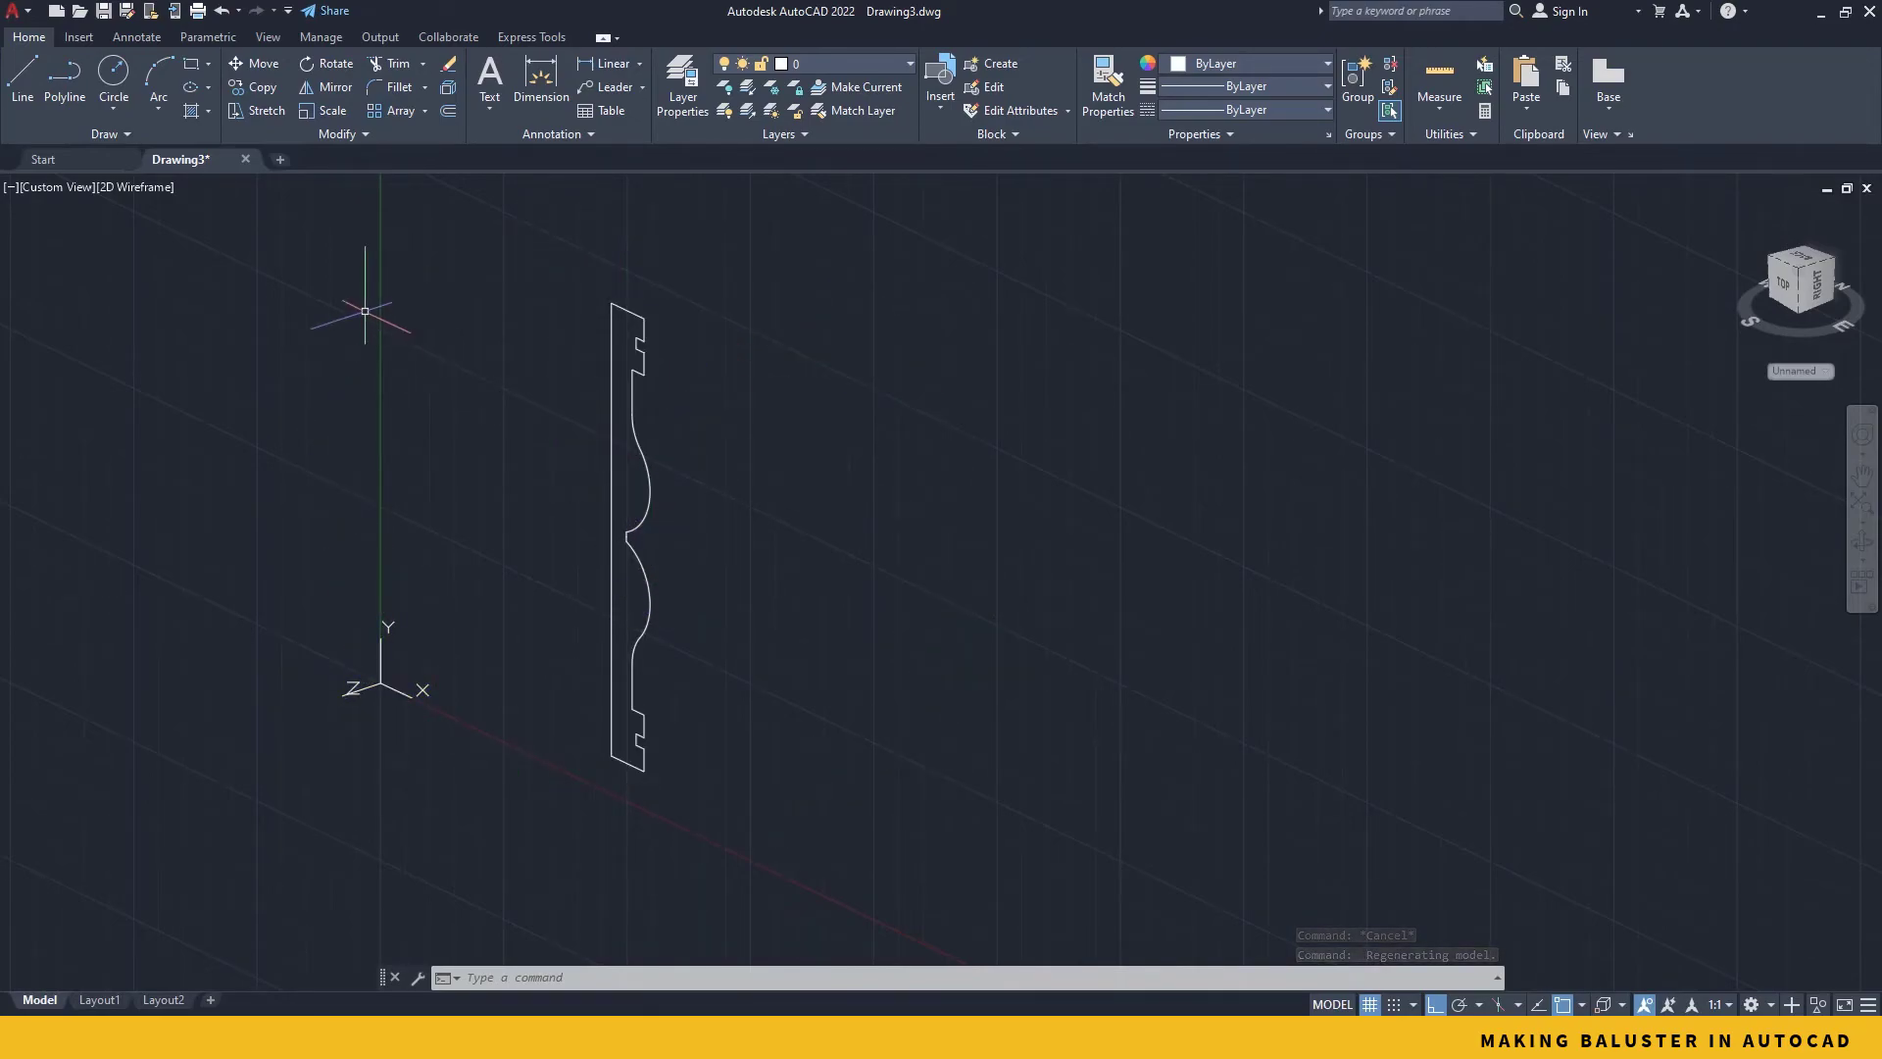
# Step: Set the viewport to Top, then to the SW Isometric preset view
pyautogui.click(57, 187)
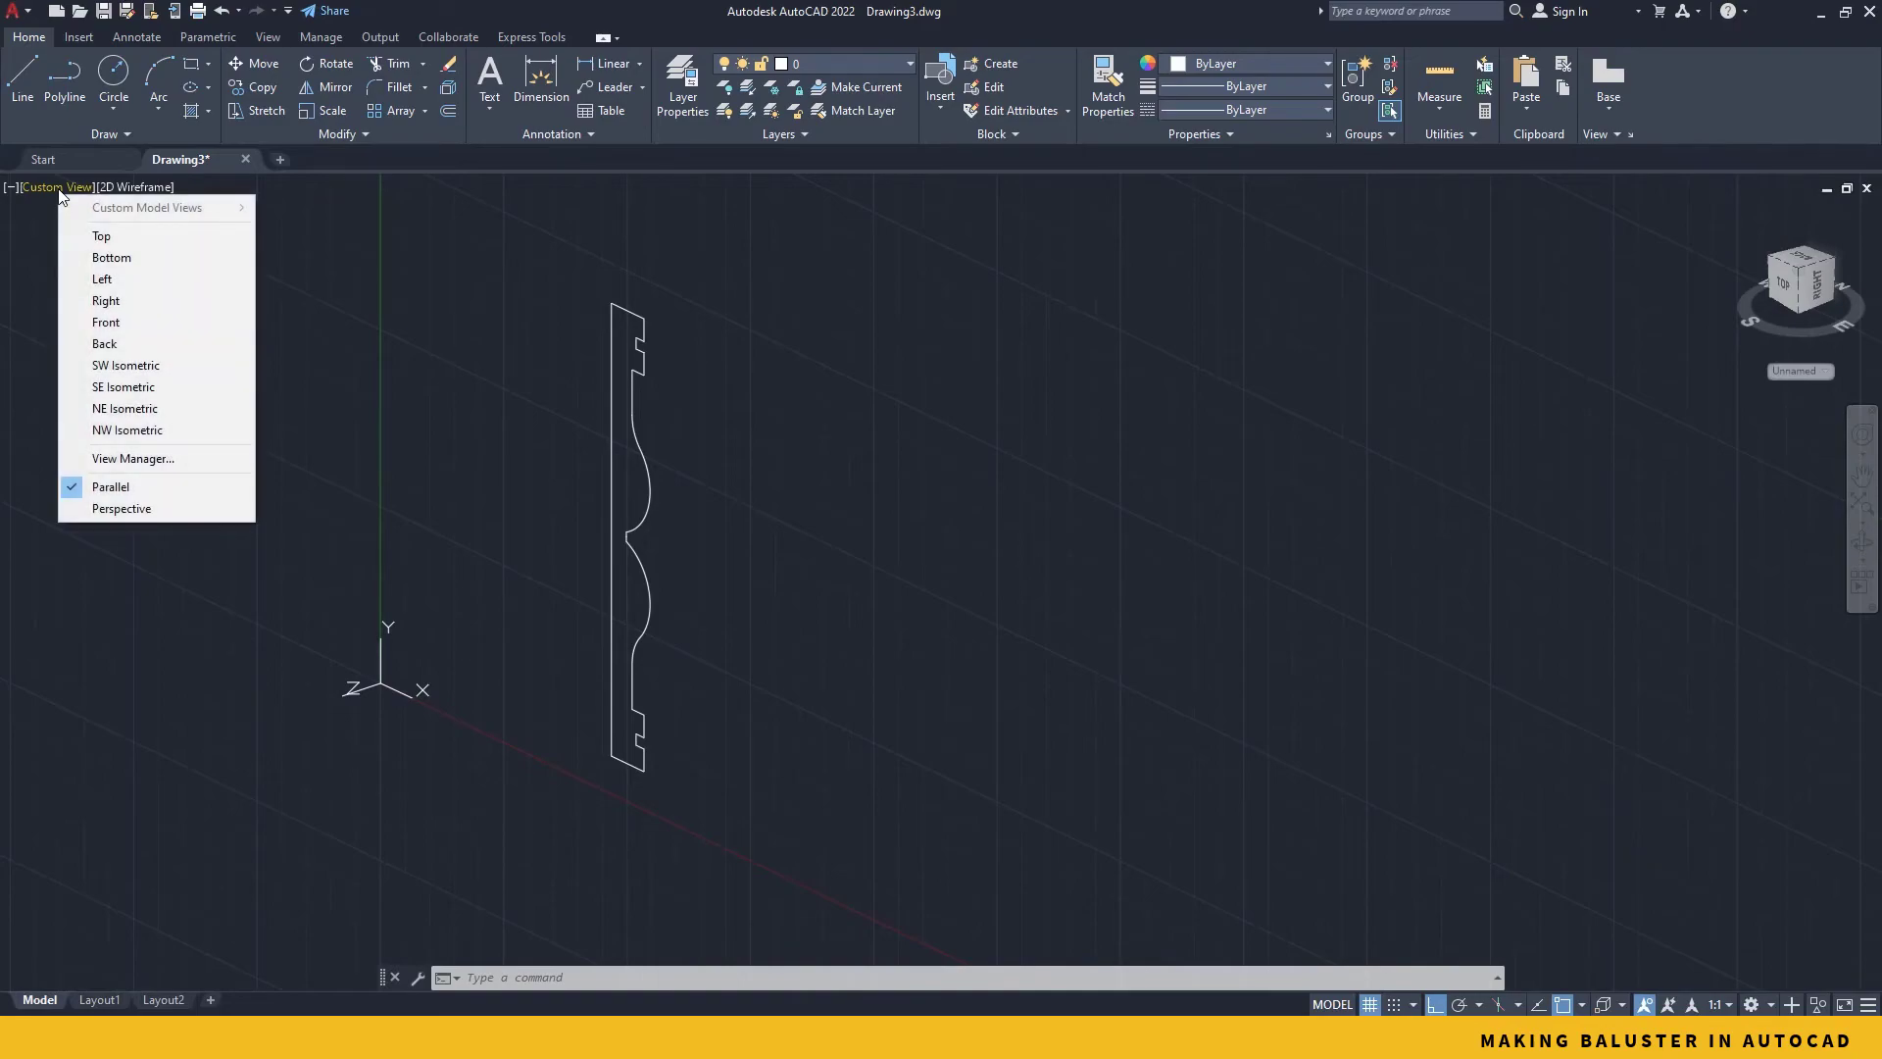
pyautogui.moveTo(108, 237)
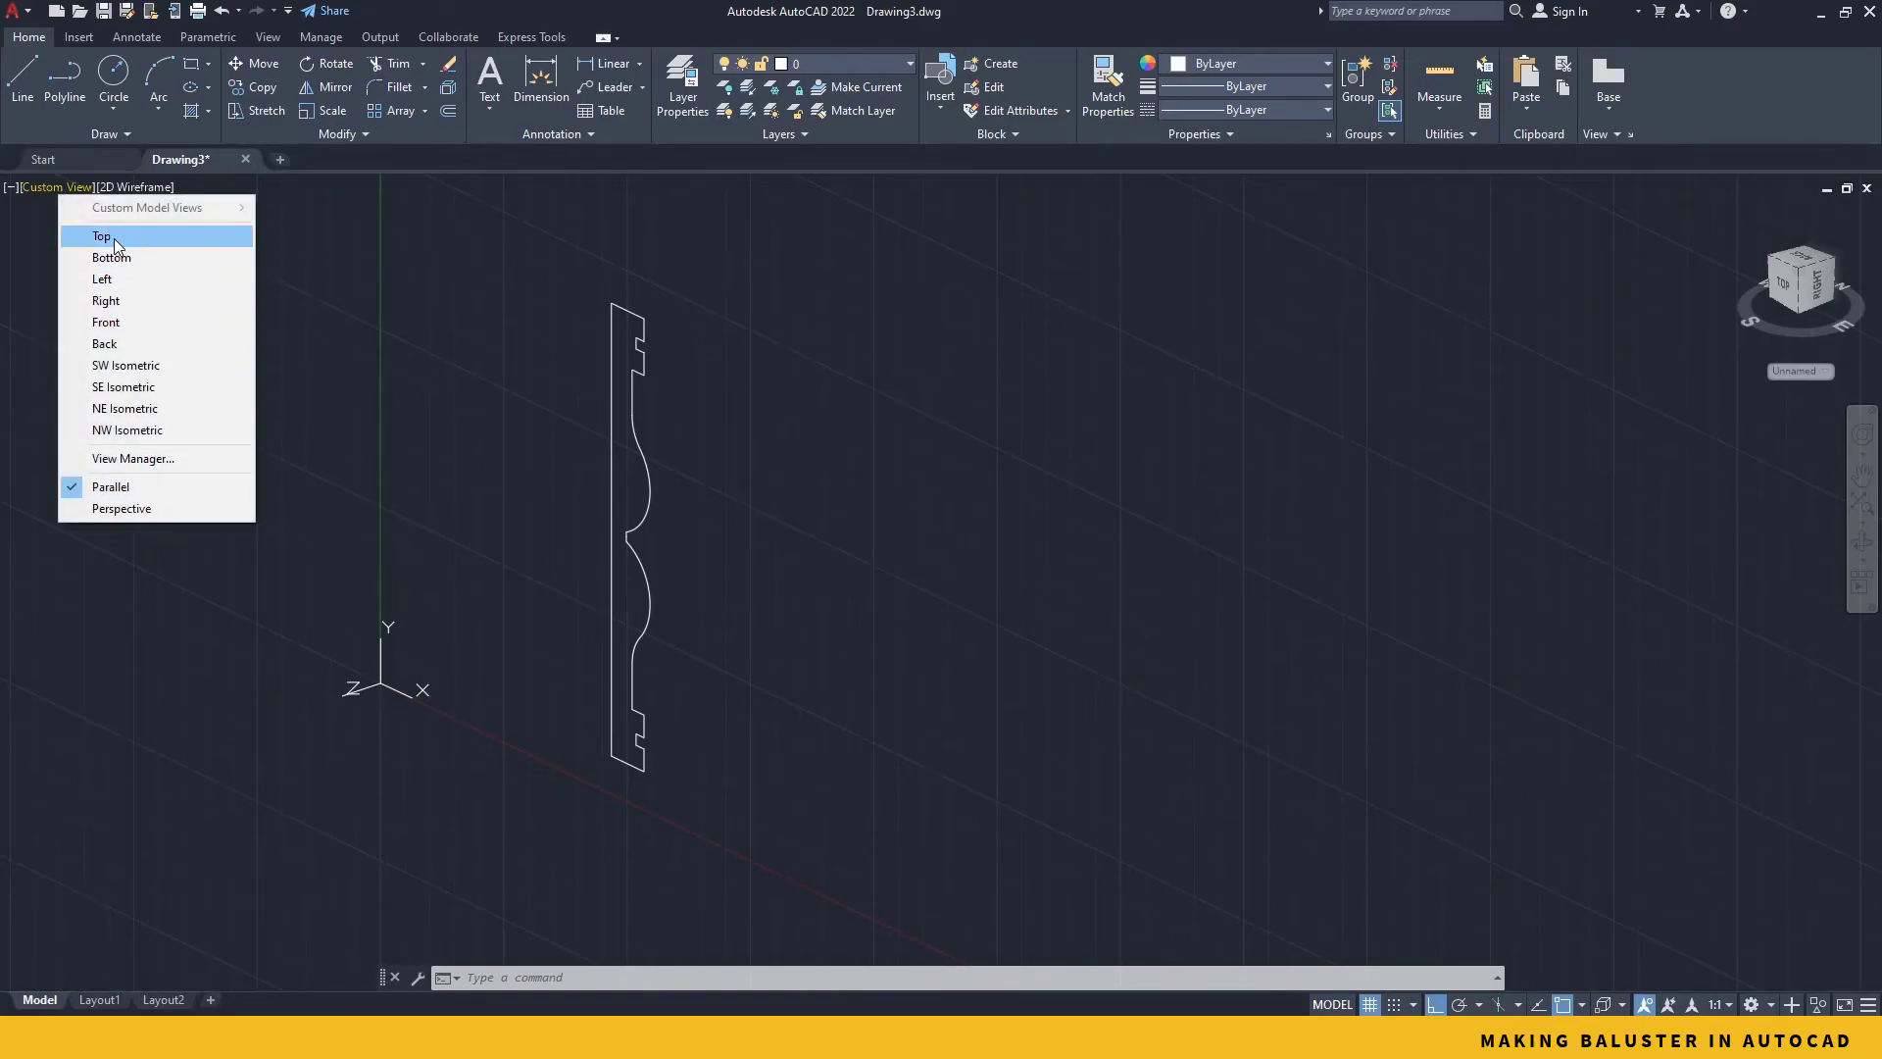
pyautogui.click(102, 236)
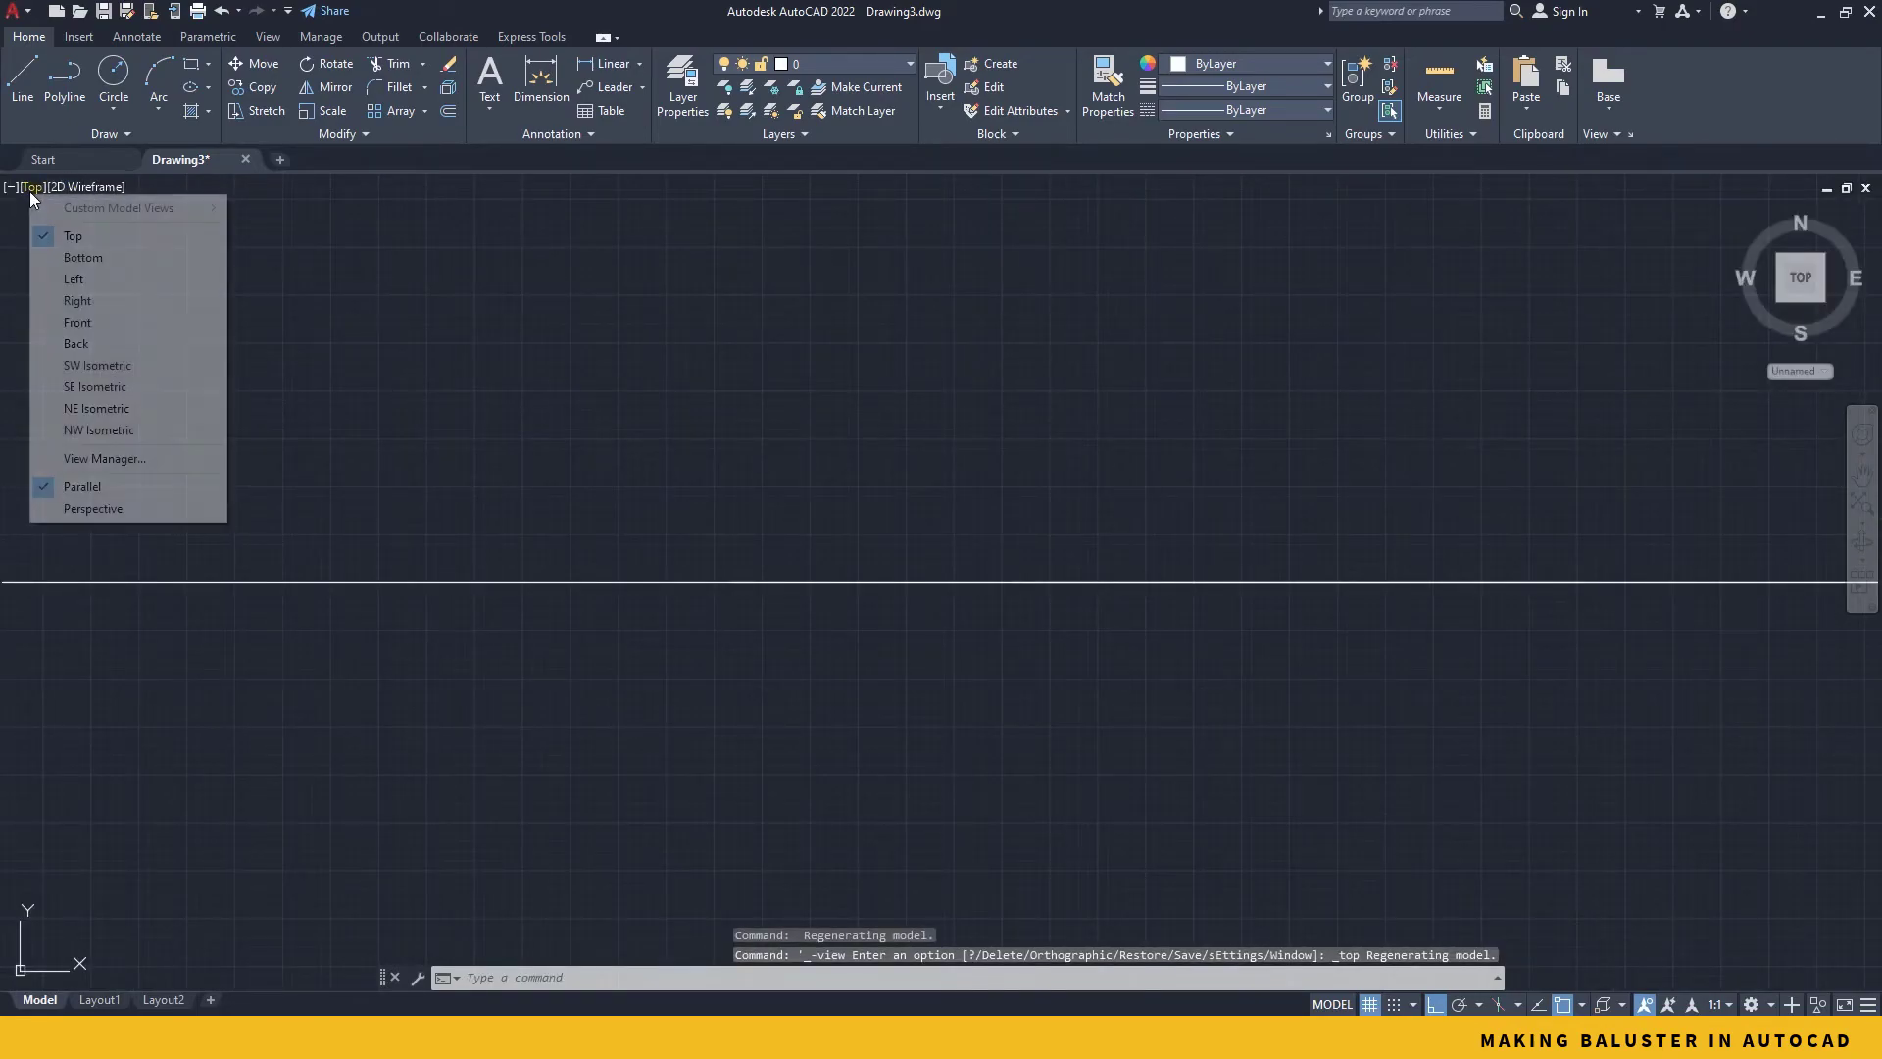
pyautogui.click(98, 364)
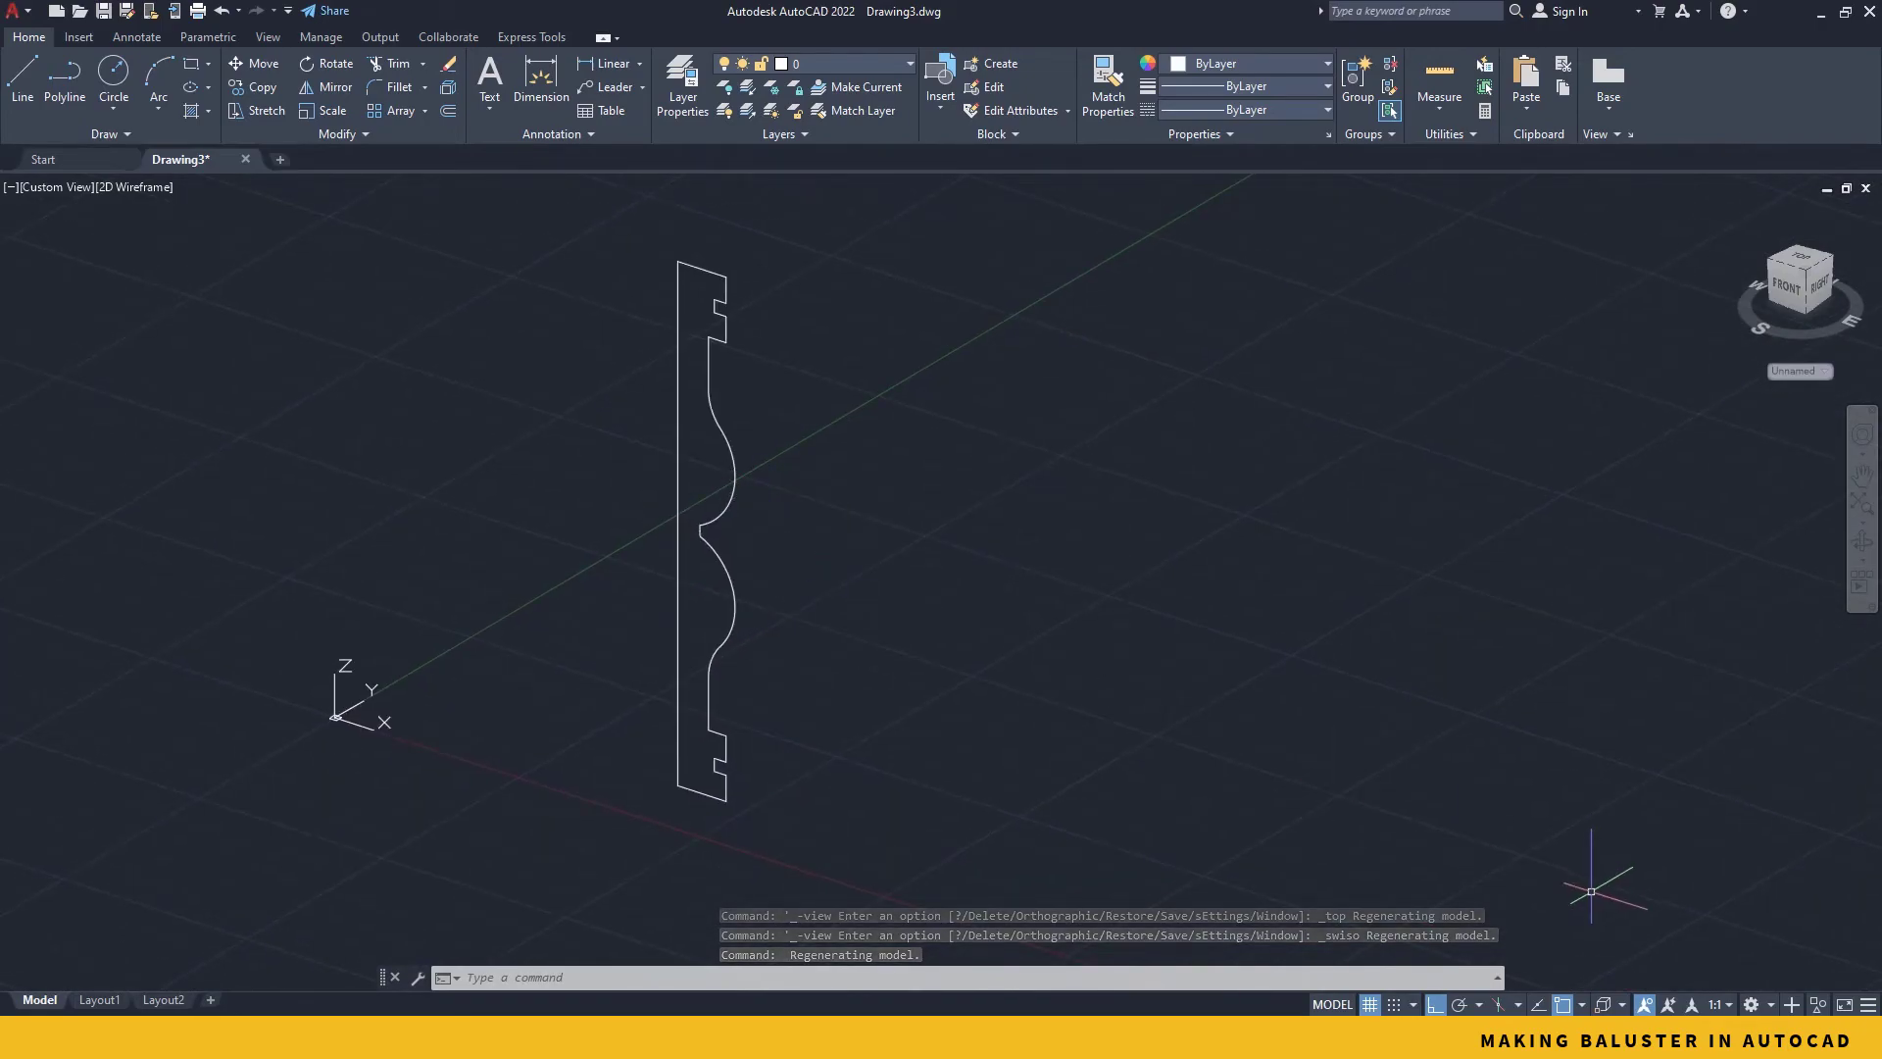
# Step: In the 3D Modeling workspace, start revolving the profile about its left edge from the top-left endpoint
pyautogui.click(1753, 1004)
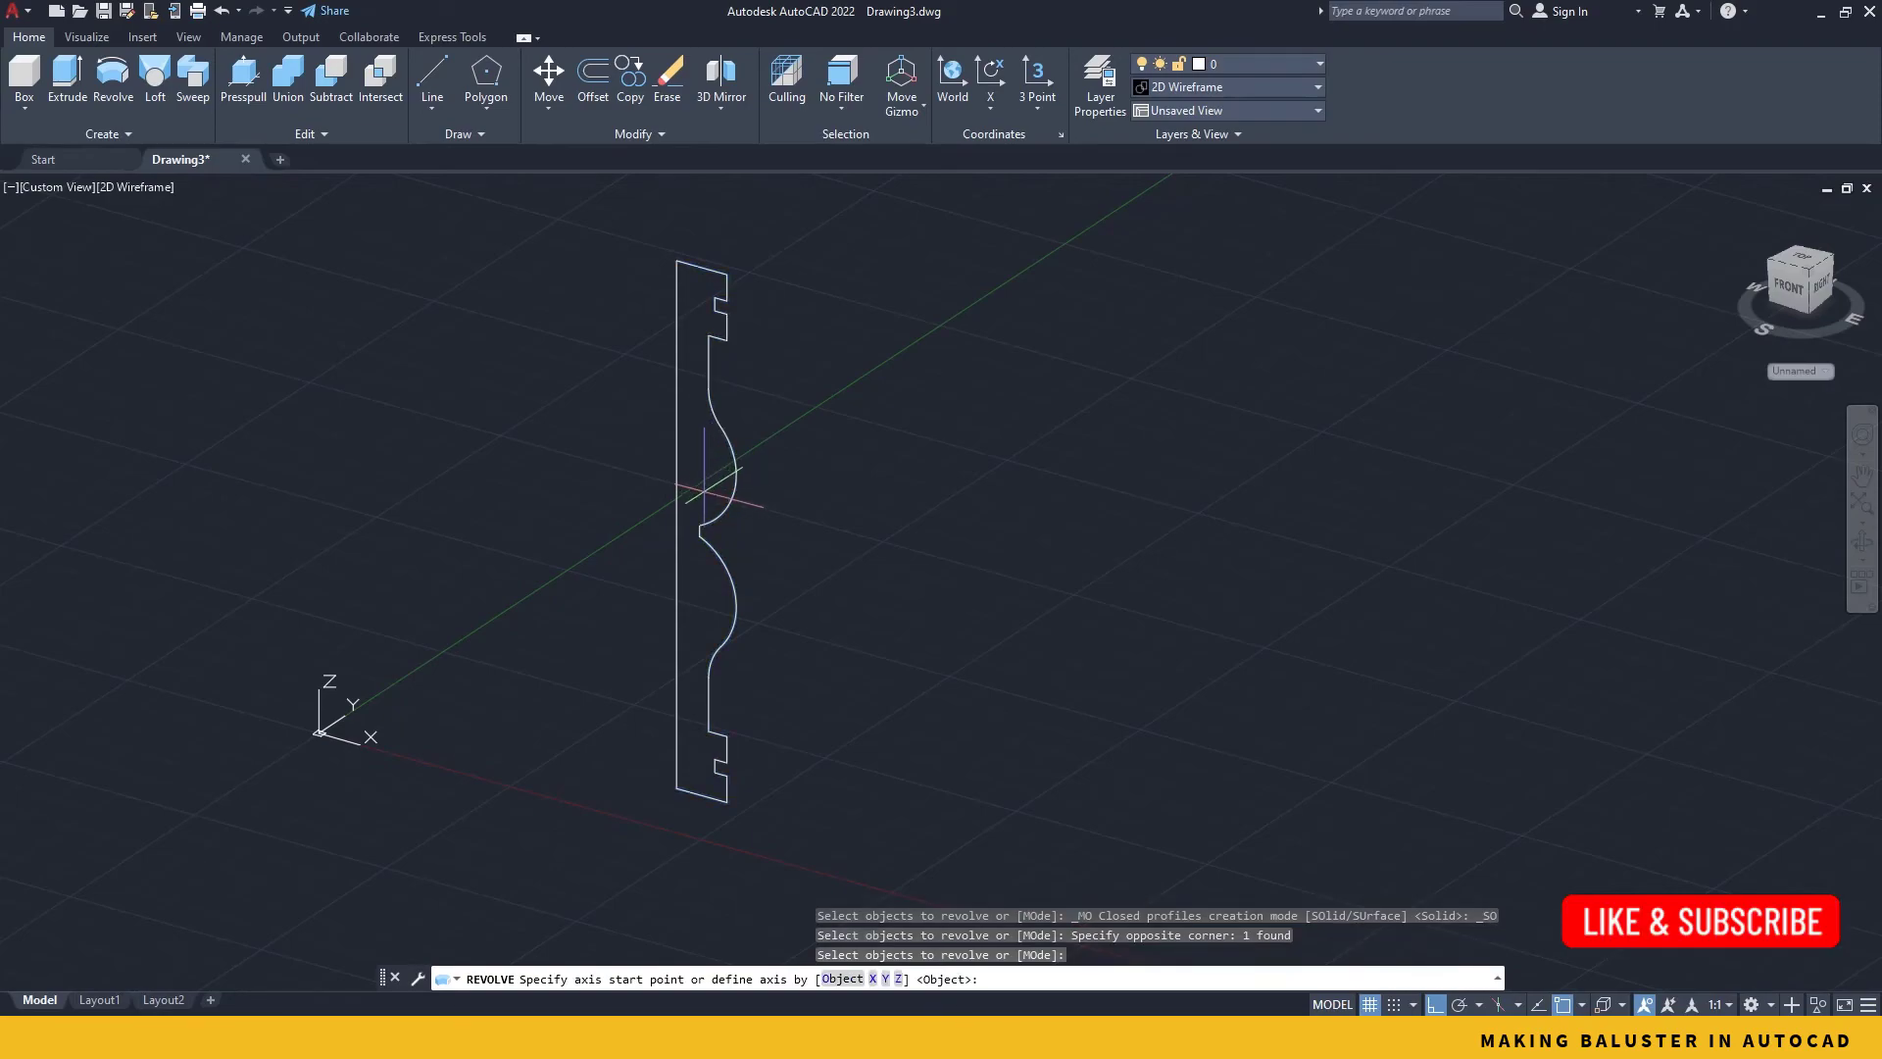
pyautogui.moveTo(676, 259)
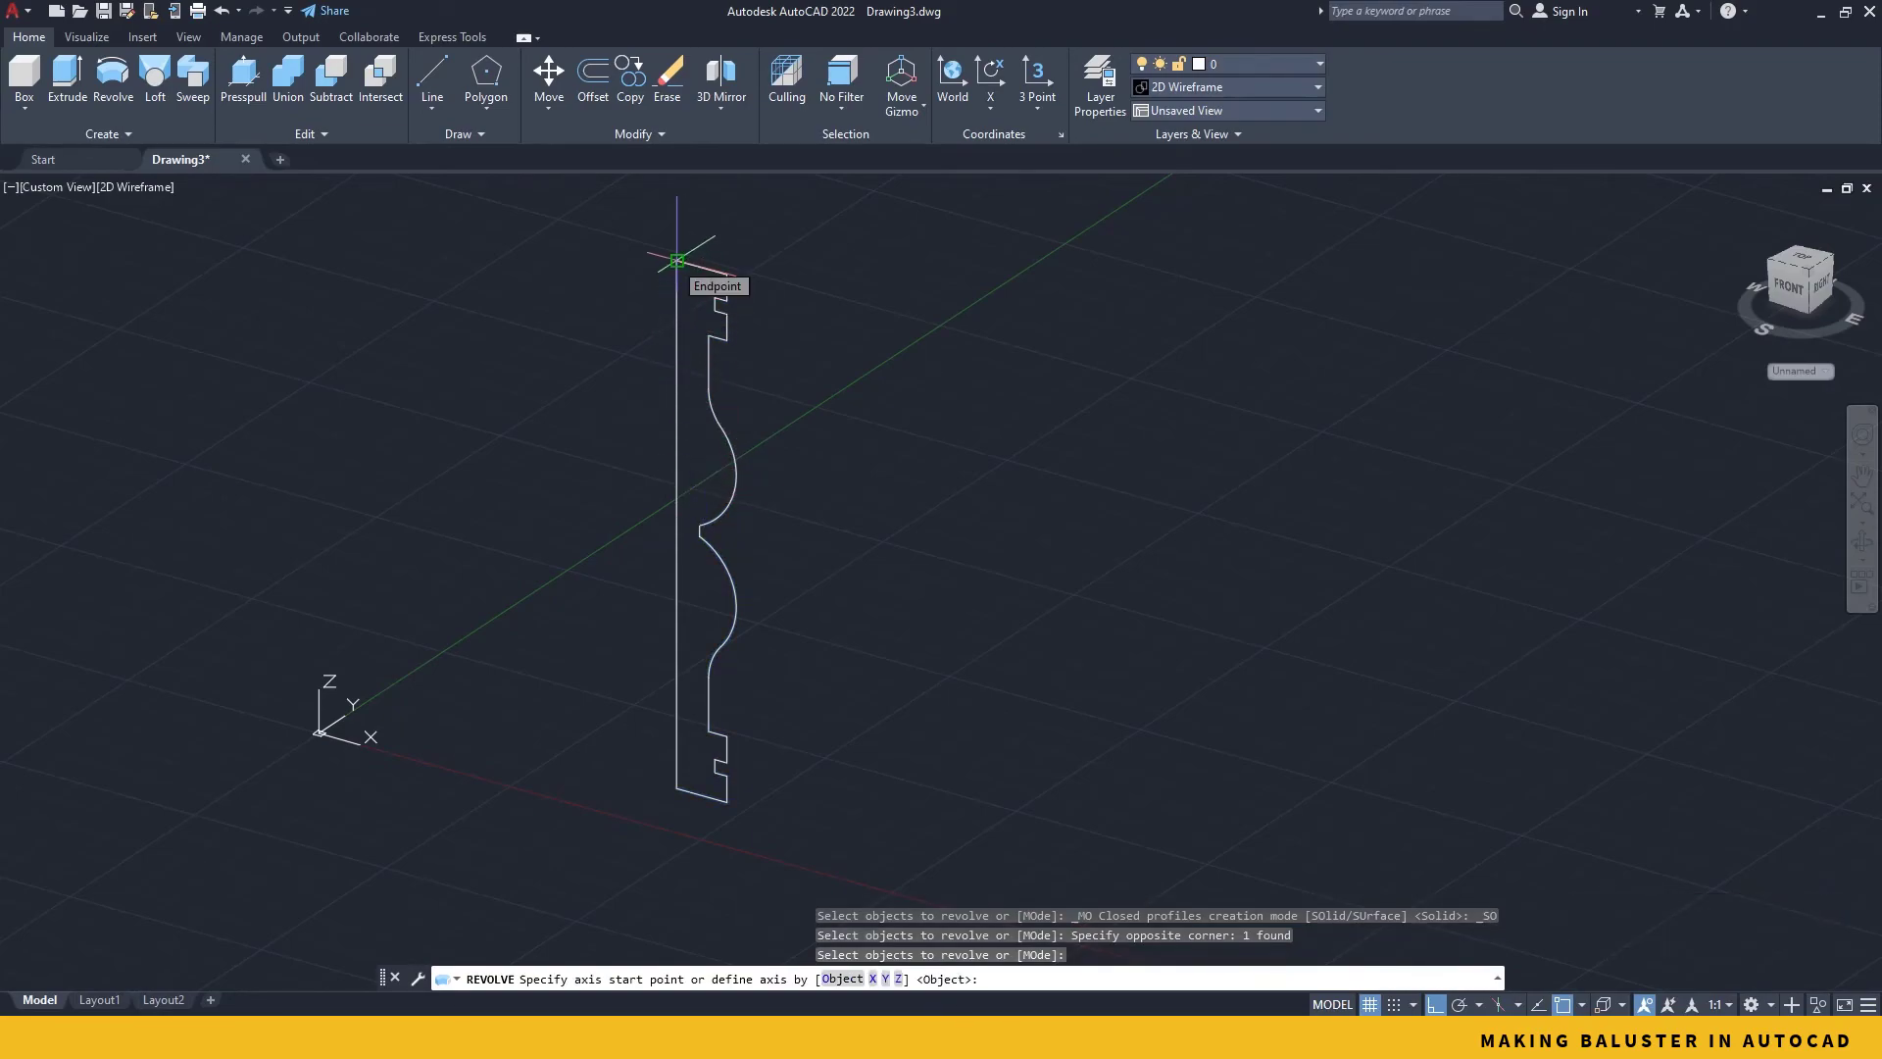
pyautogui.click(679, 259)
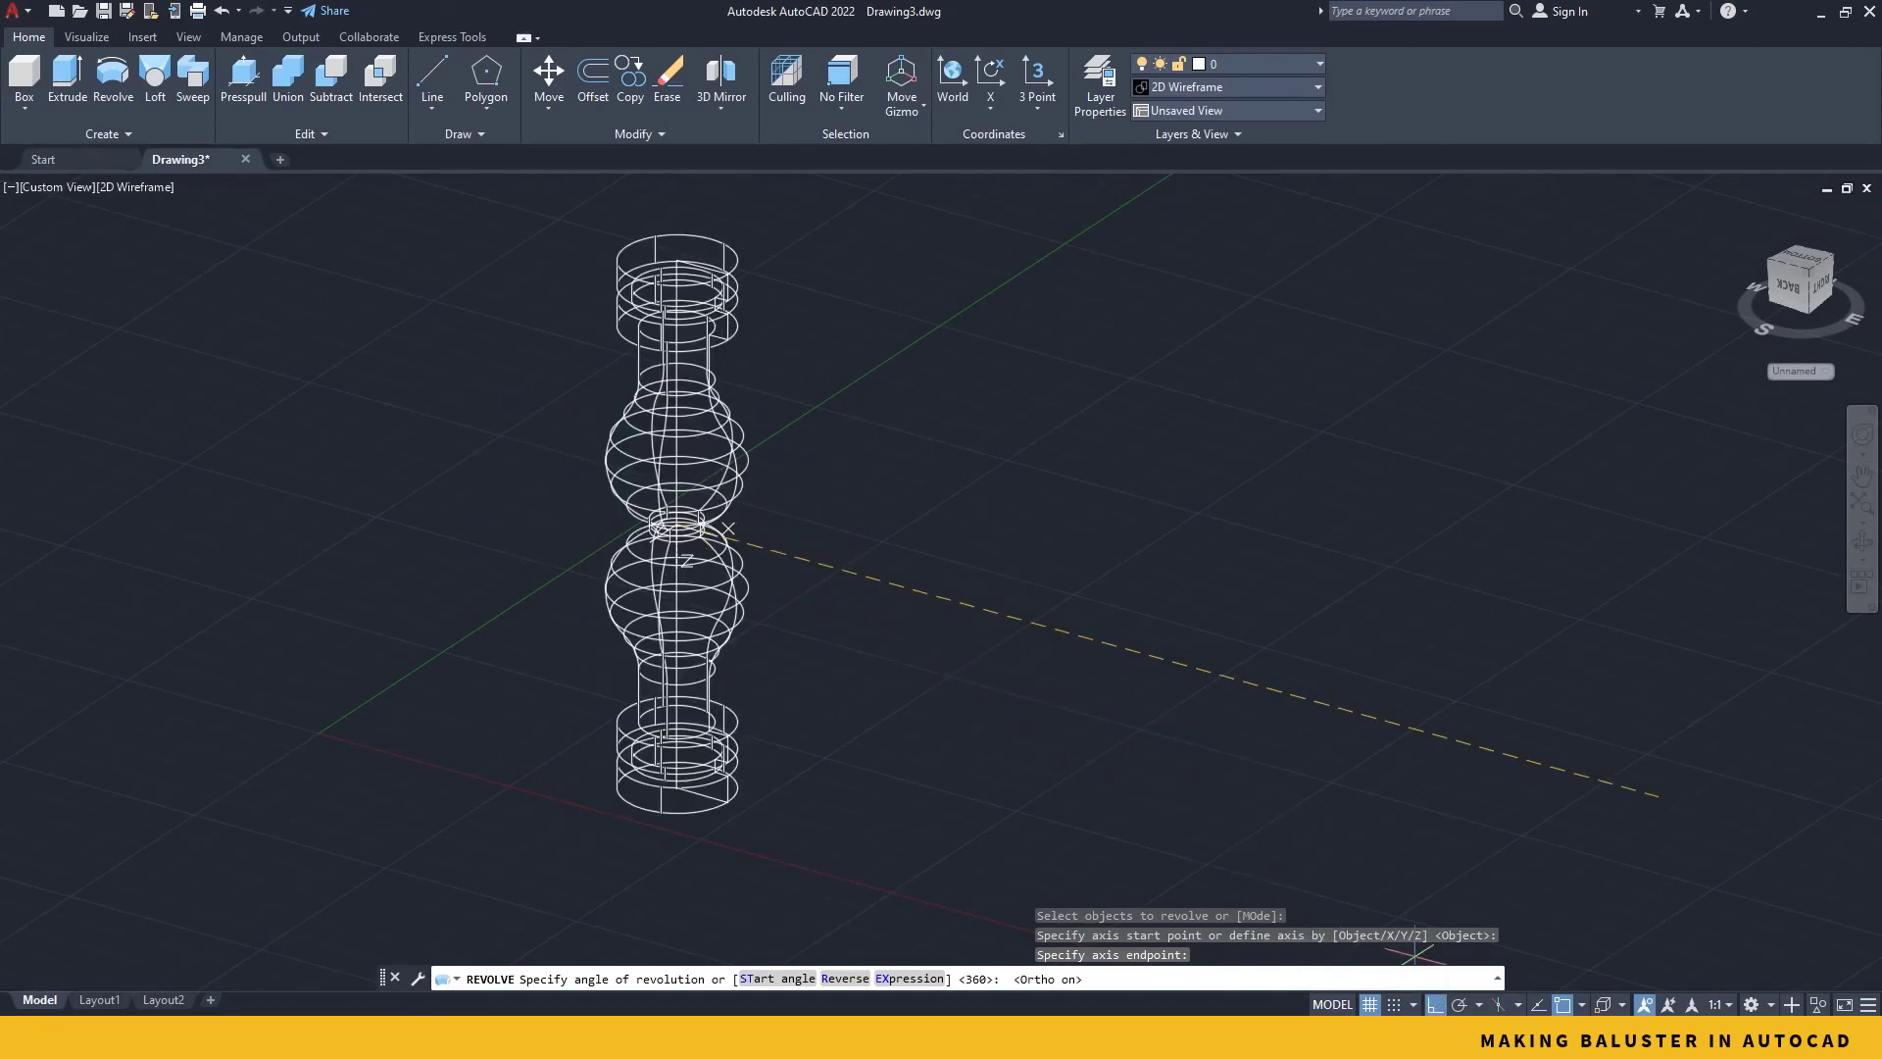
pyautogui.moveTo(741, 425)
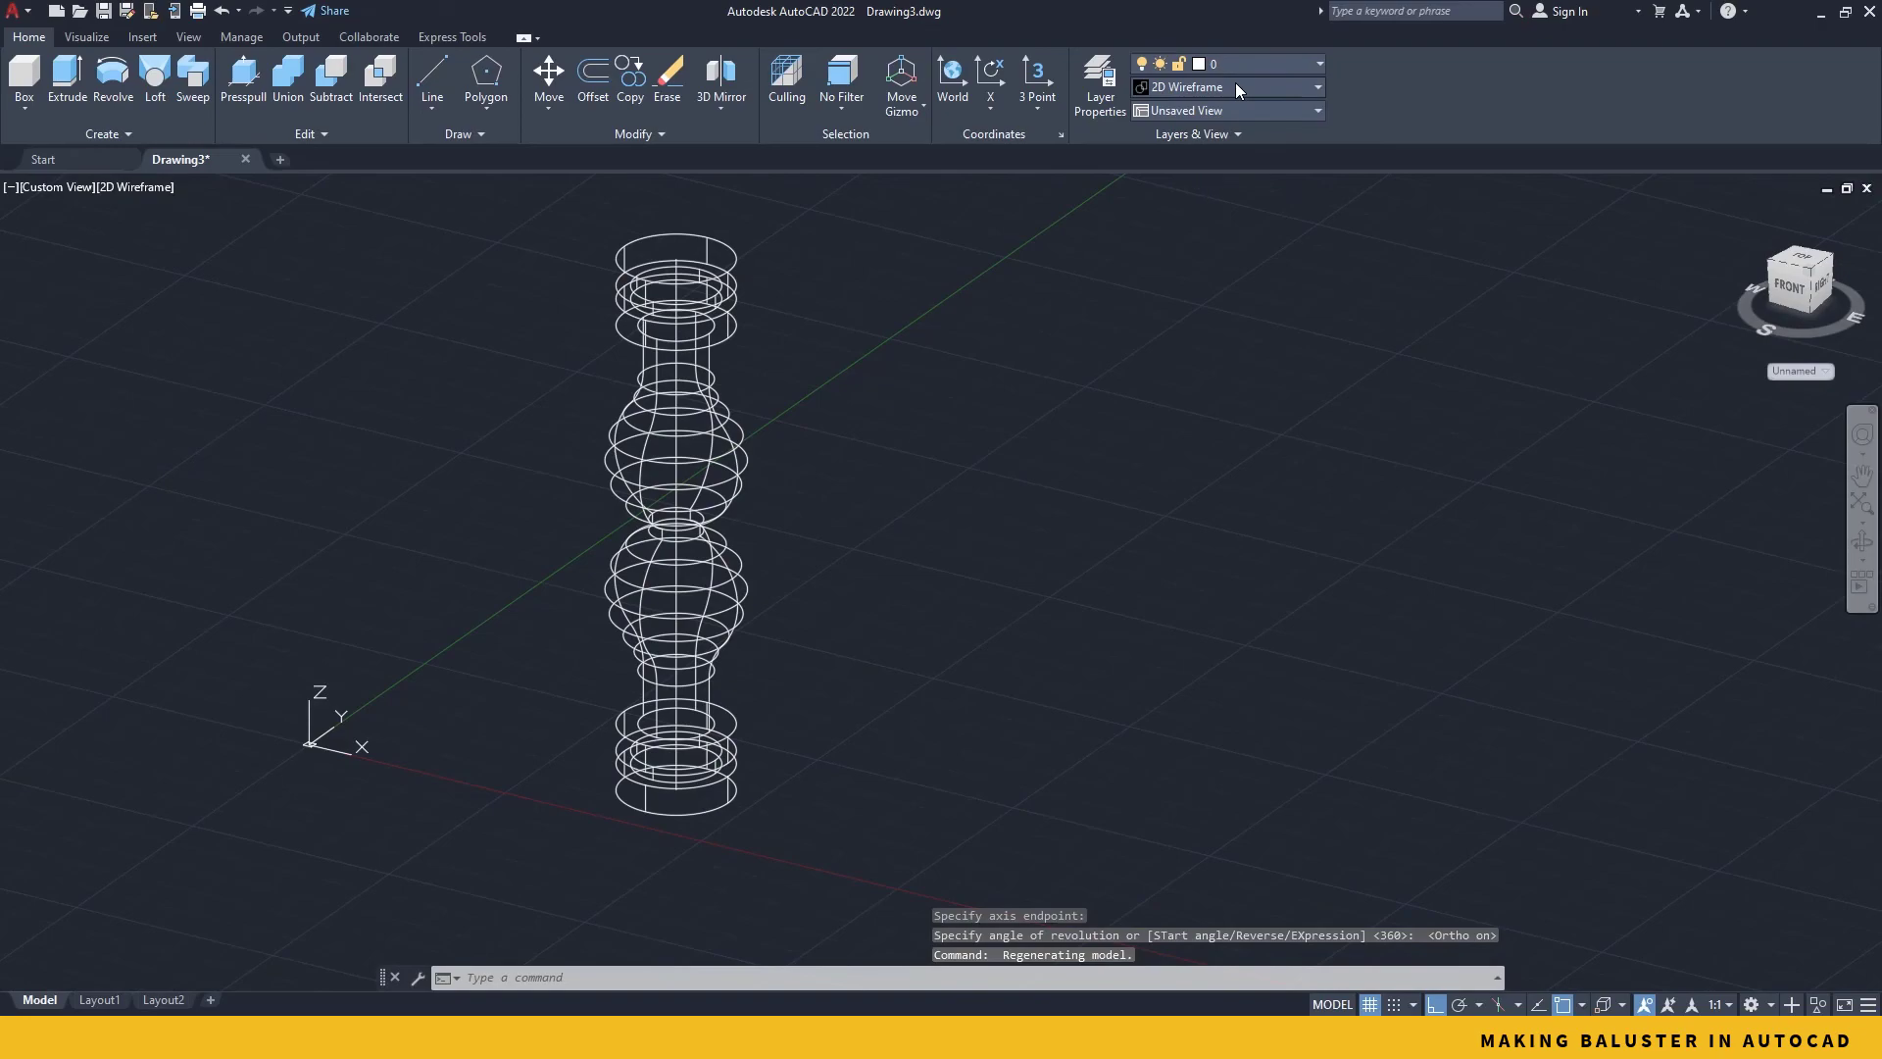
# Step: Apply the Shades of Gray visual style to the revolved baluster solid
pyautogui.click(1318, 86)
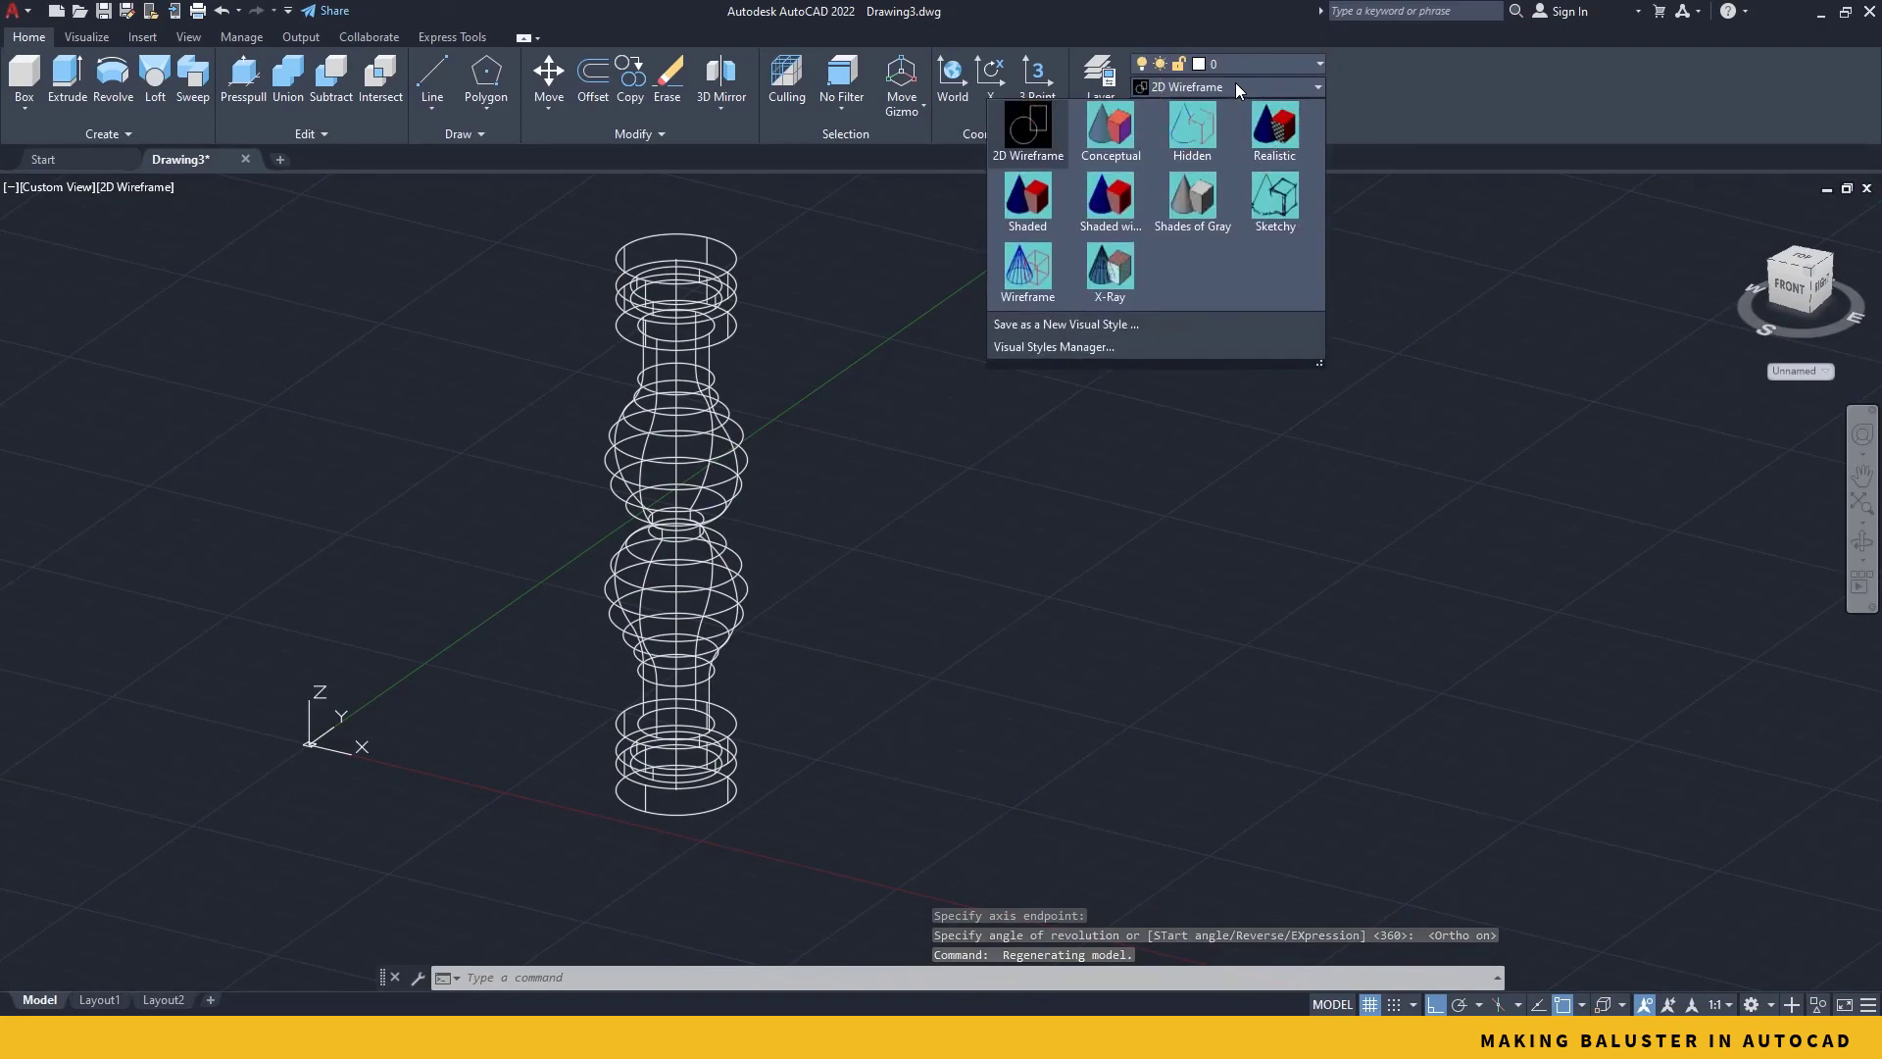
pyautogui.click(1190, 204)
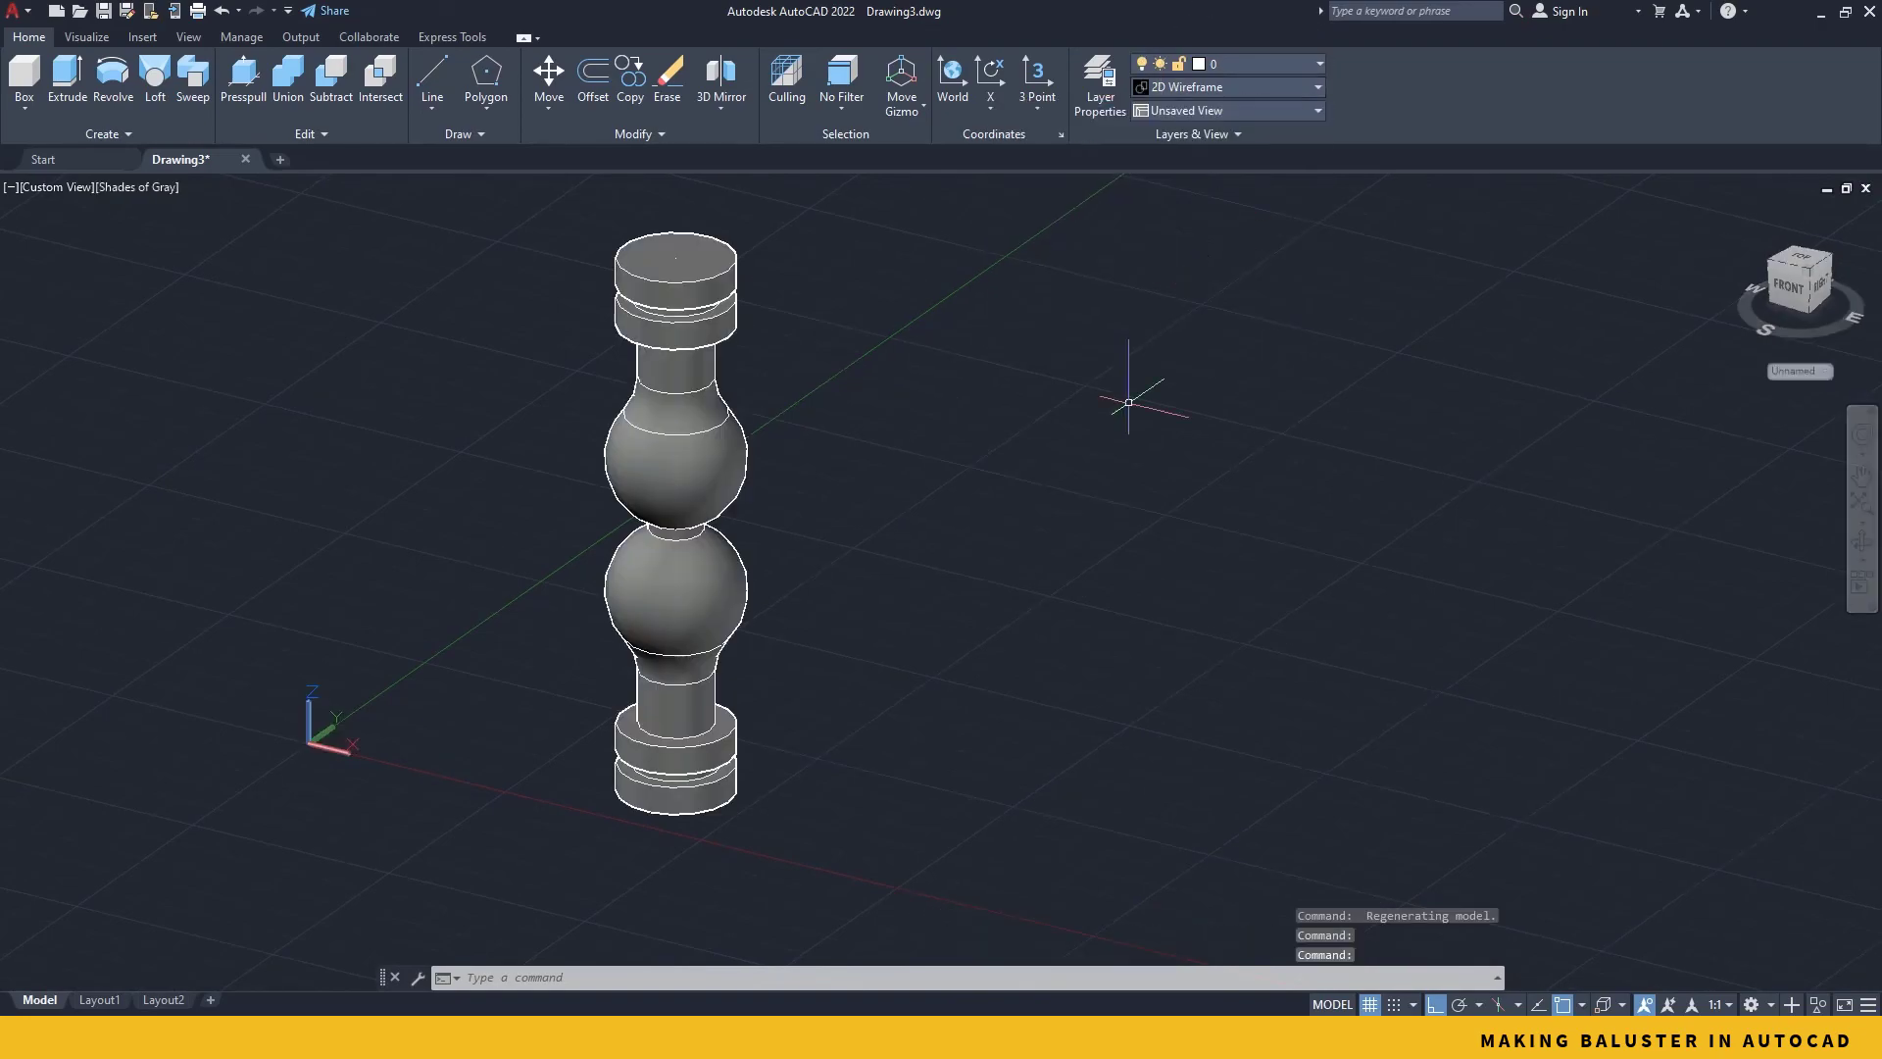